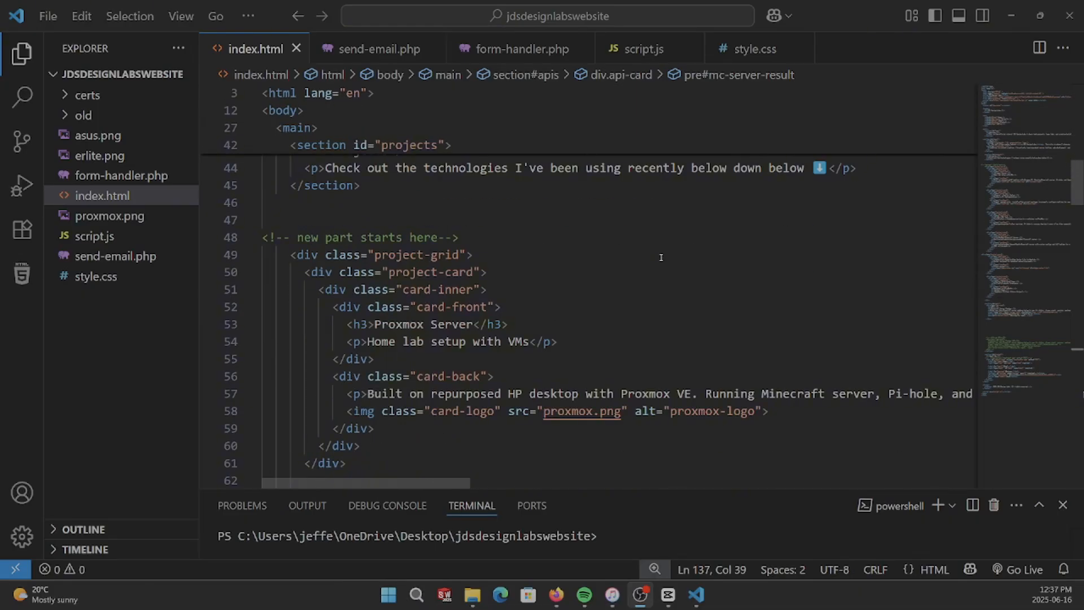
# Switch from VS Code to the Proxmox node summary in Firefox
pyautogui.click(570, 595)
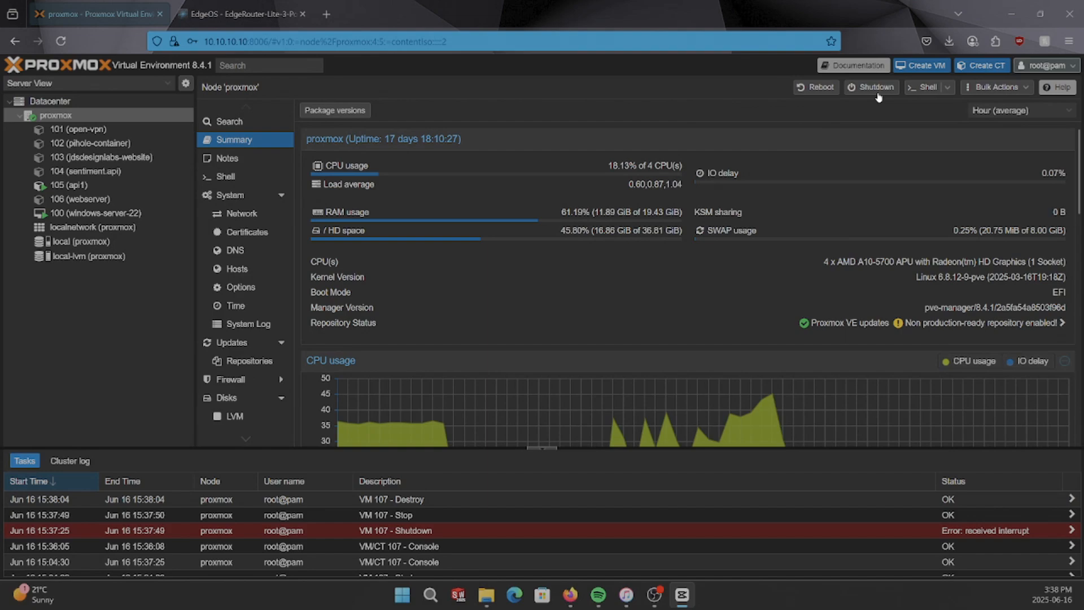
# Configure VM 'webserver': Ubuntu live server ISO, 20 GiB disk, 2 cores, 4096 MiB, start after creation
pyautogui.click(921, 65)
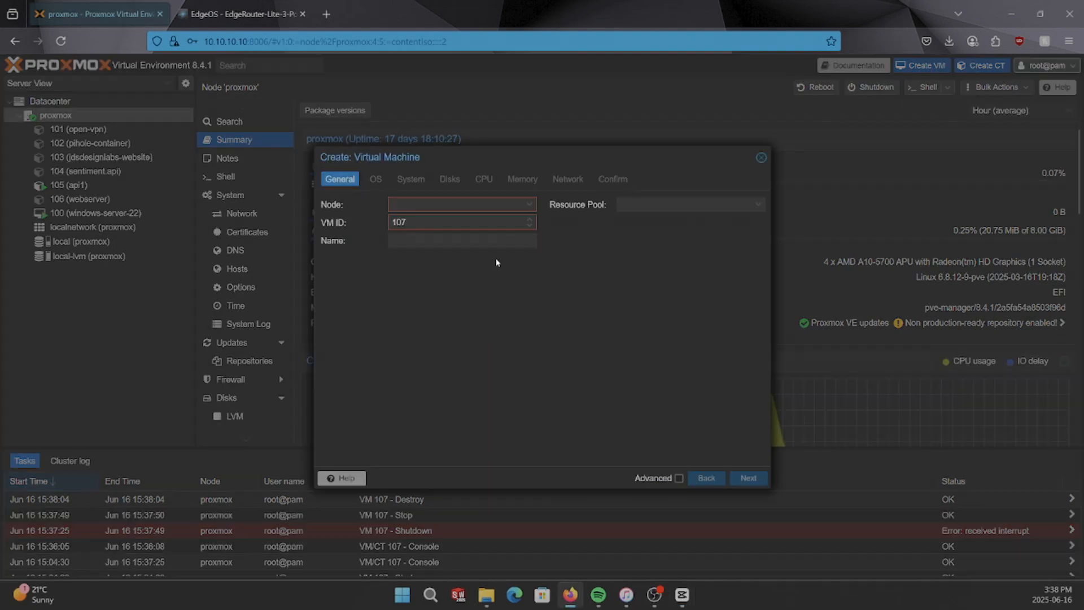
pyautogui.write('web')
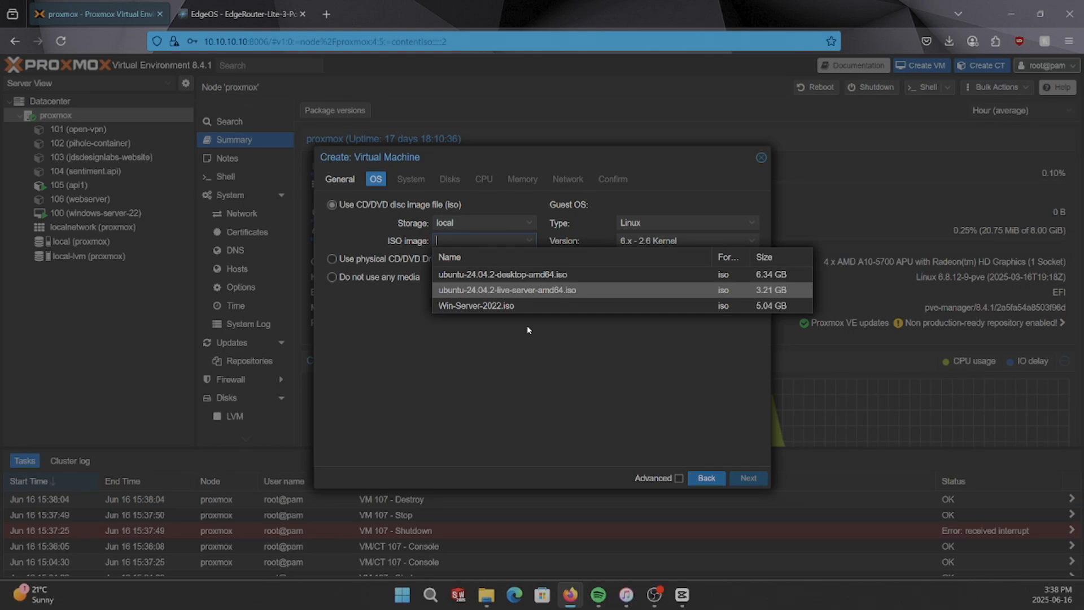
pyautogui.click(747, 478)
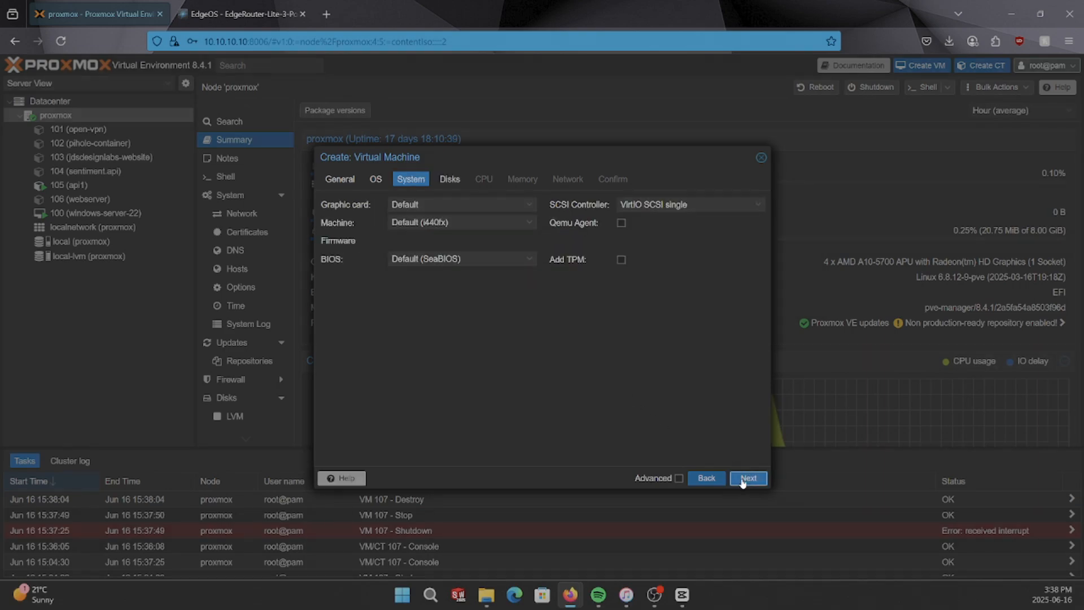
pyautogui.click(748, 478)
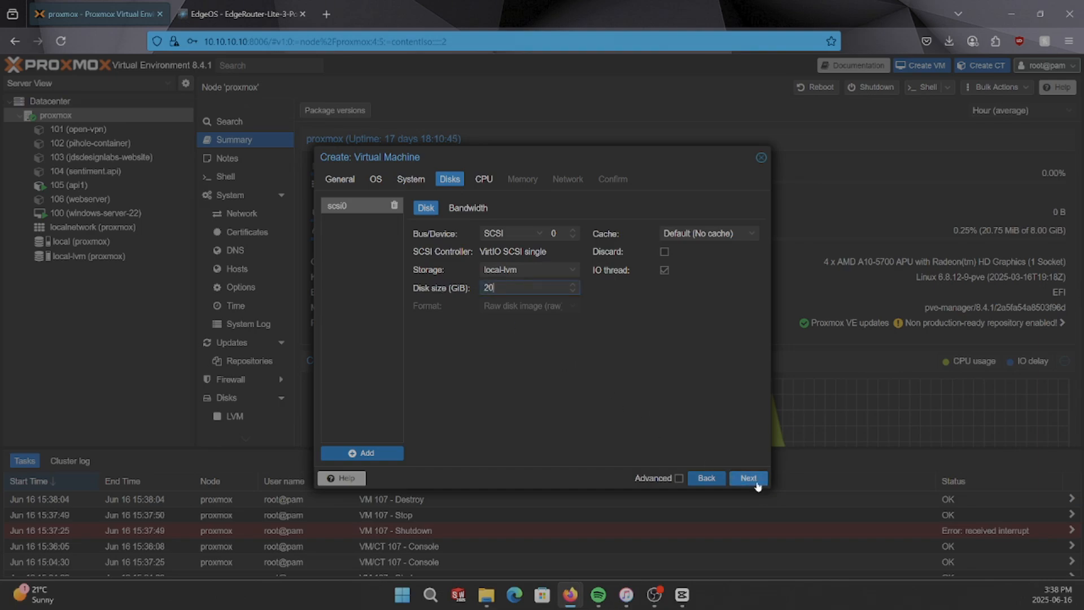
pyautogui.click(748, 478)
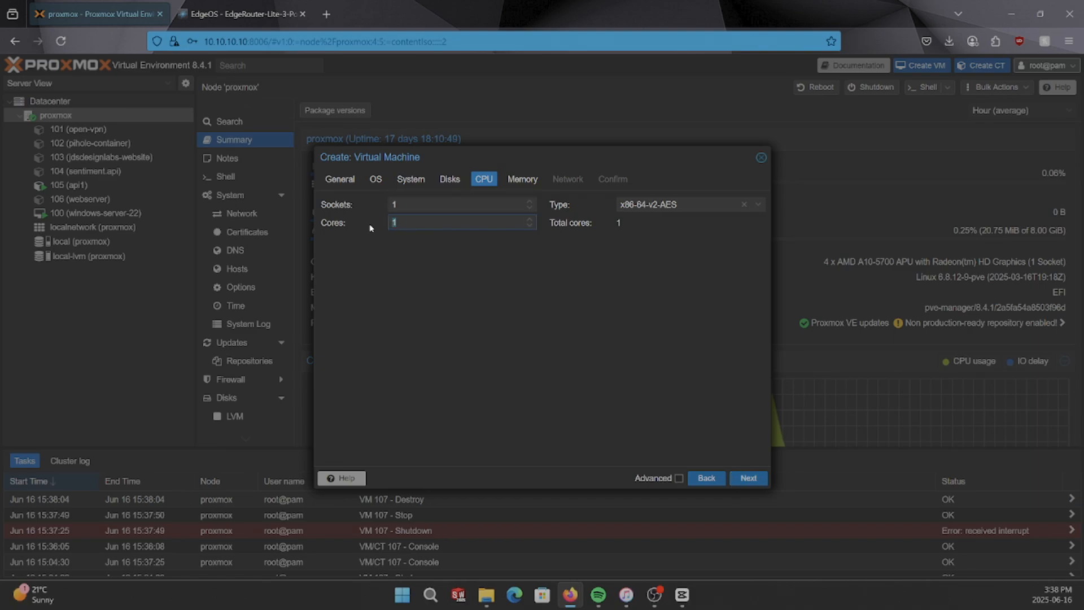
pyautogui.click(748, 478)
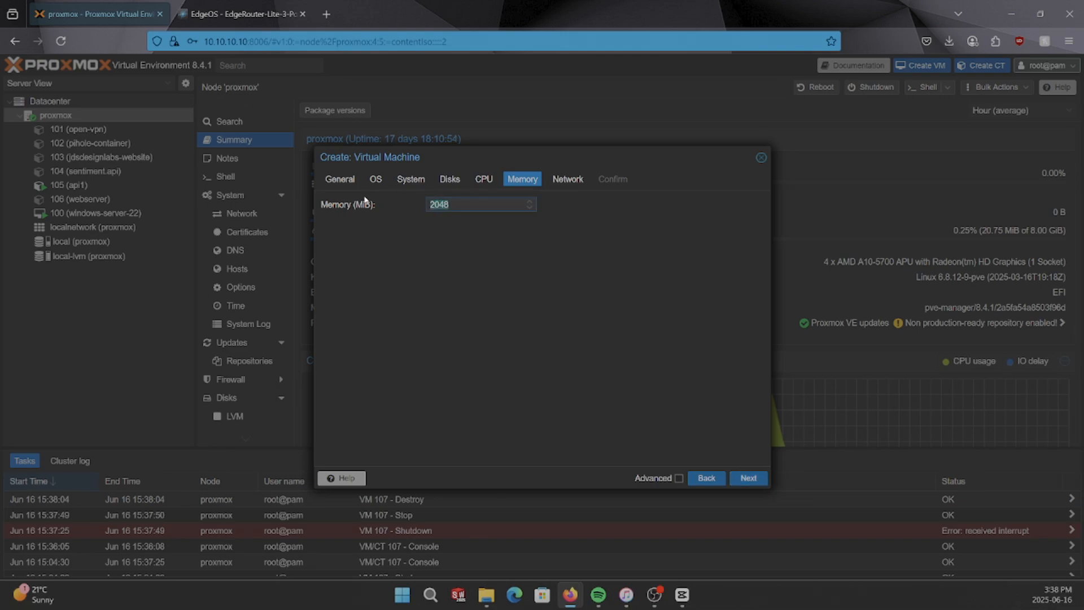
pyautogui.write('4096')
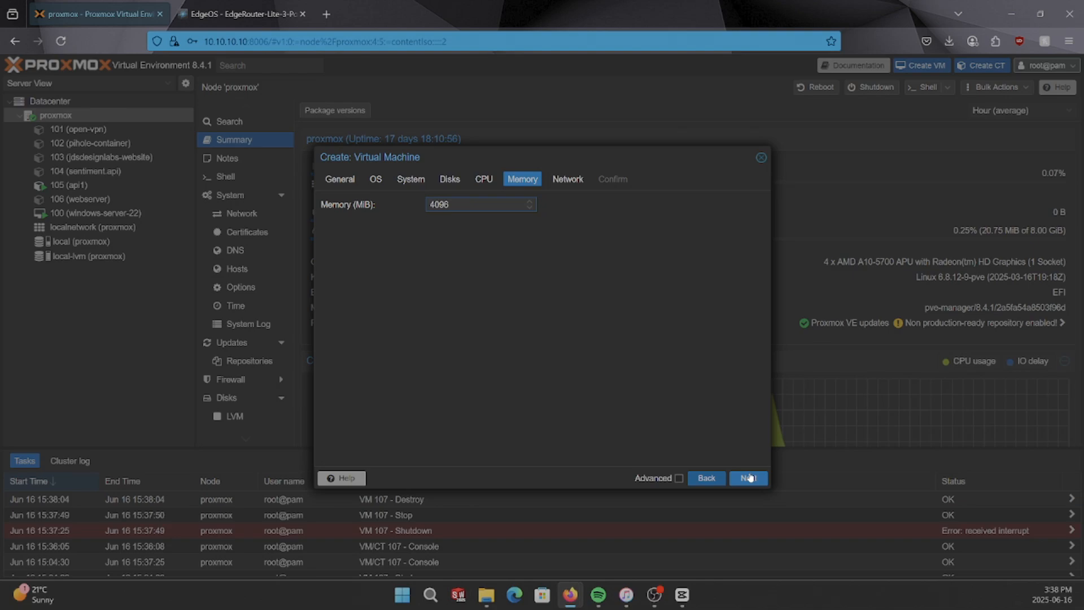
pyautogui.click(747, 477)
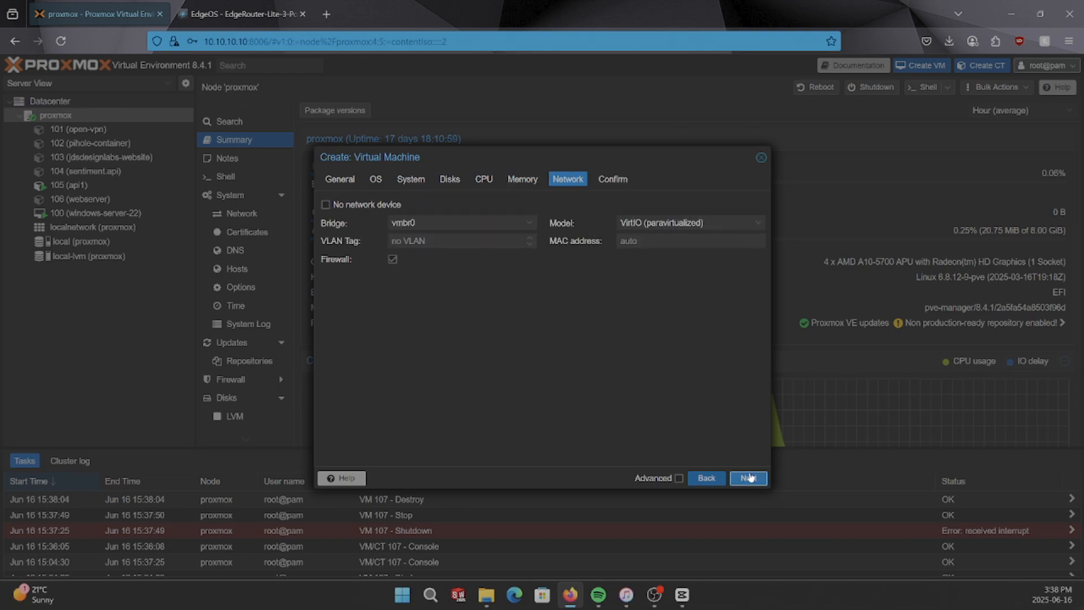
pyautogui.click(747, 477)
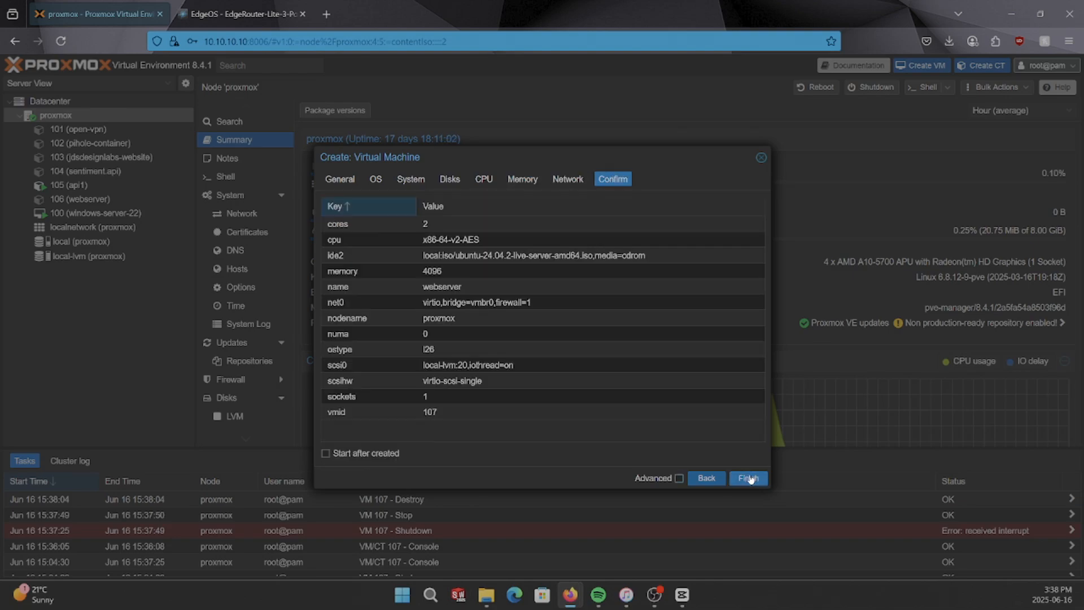
pyautogui.click(326, 453)
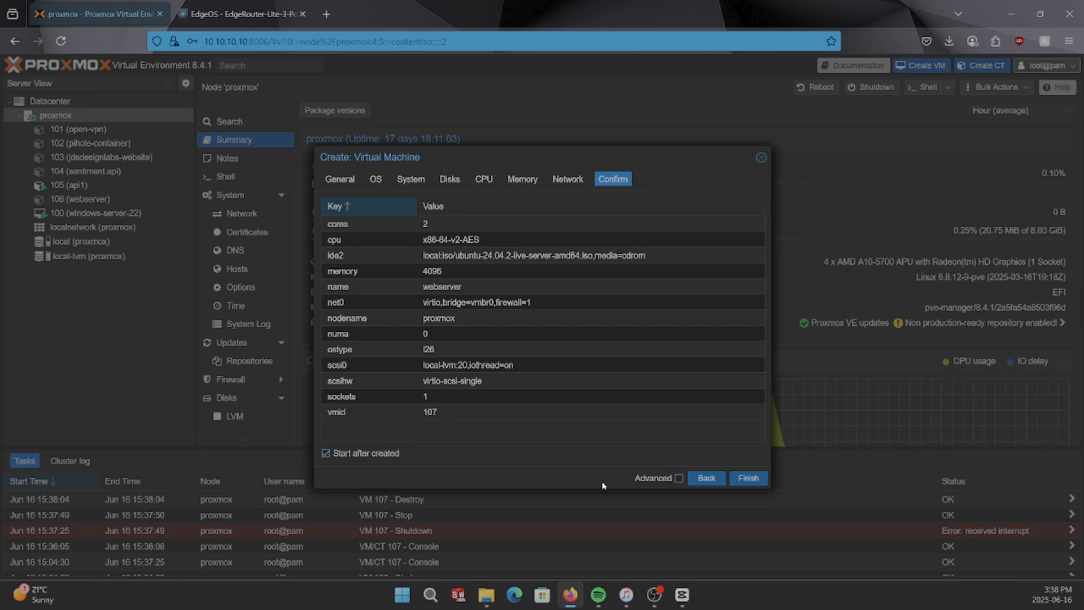
# Create the VM, maximize its console, and accept English (US) keyboard and standard Ubuntu Server install
pyautogui.click(748, 478)
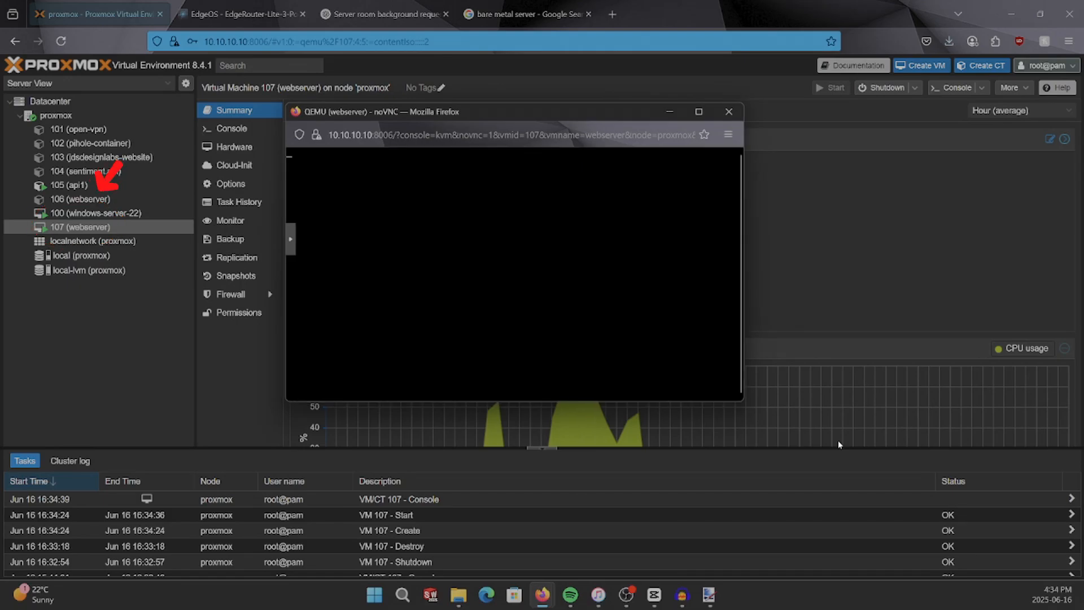
pyautogui.click(698, 112)
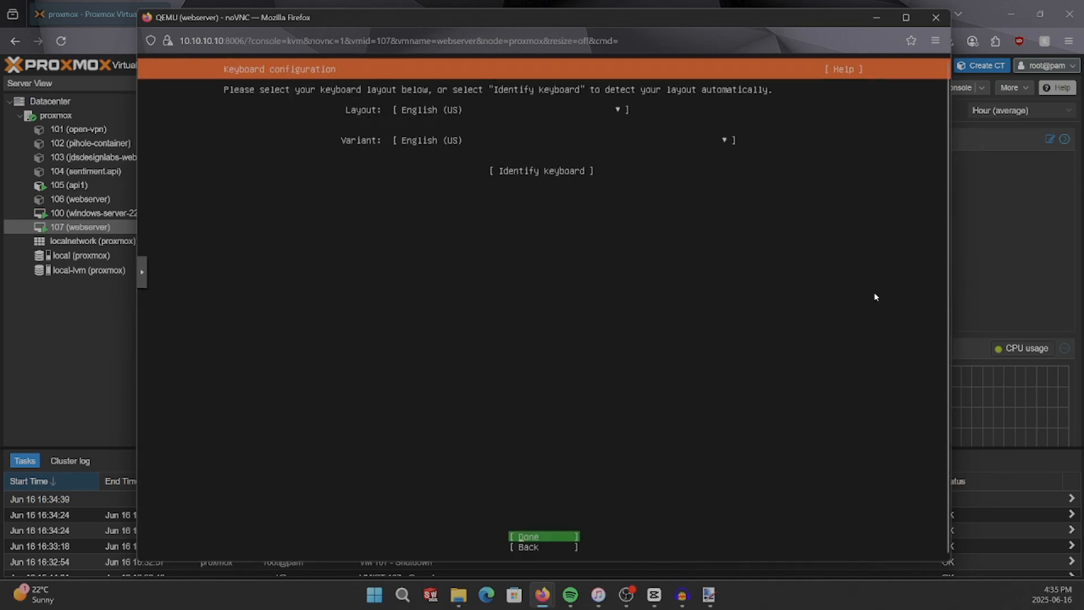
pyautogui.click(541, 536)
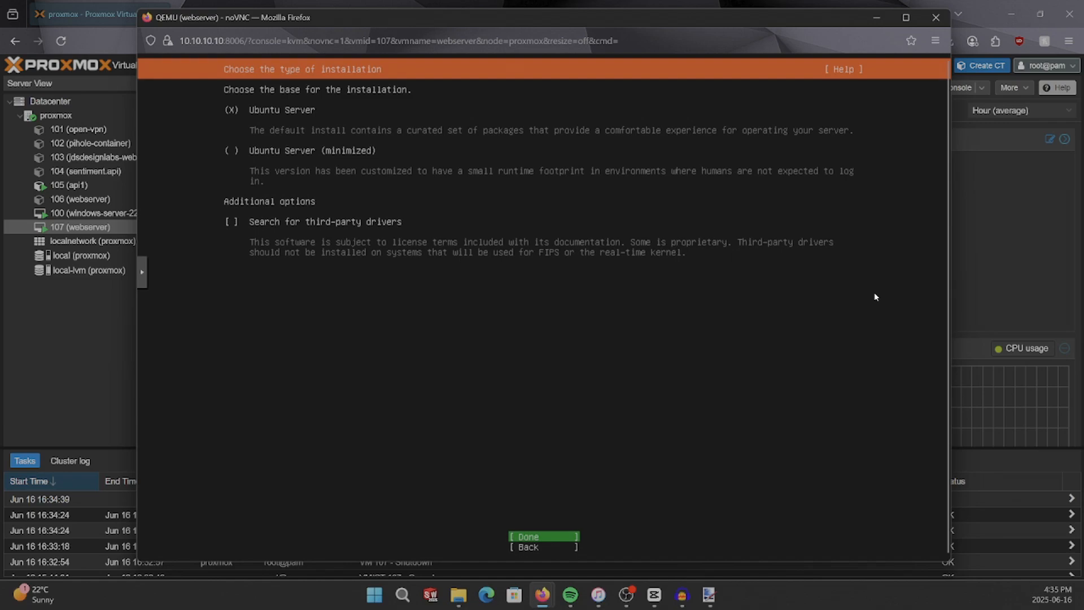
pyautogui.click(543, 536)
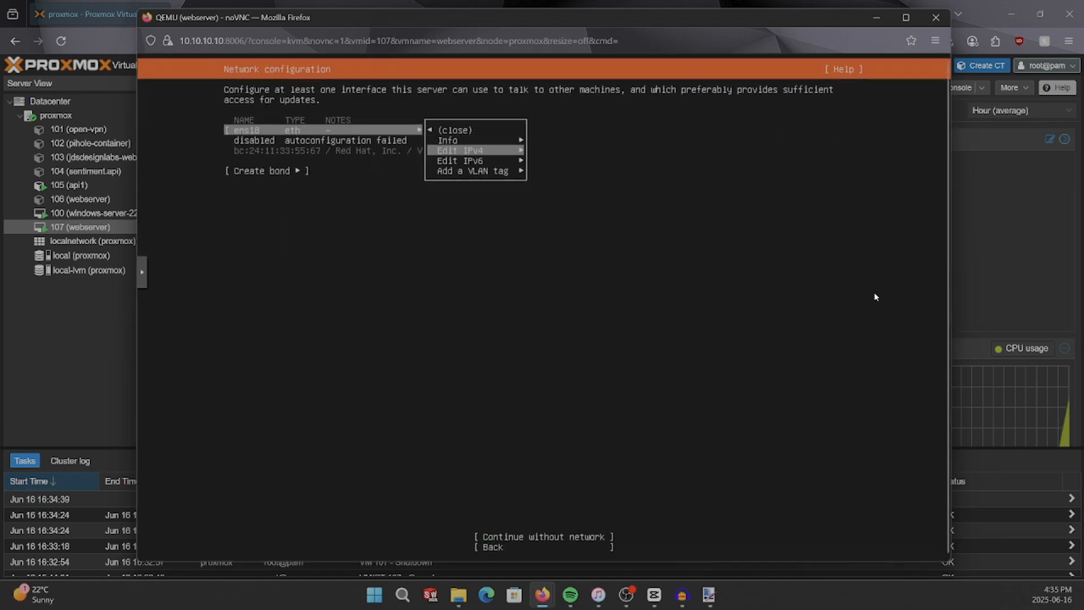
# Set ens18's IPv4 method to Manual and enter subnet 10.10.10.0/24
pyautogui.click(458, 151)
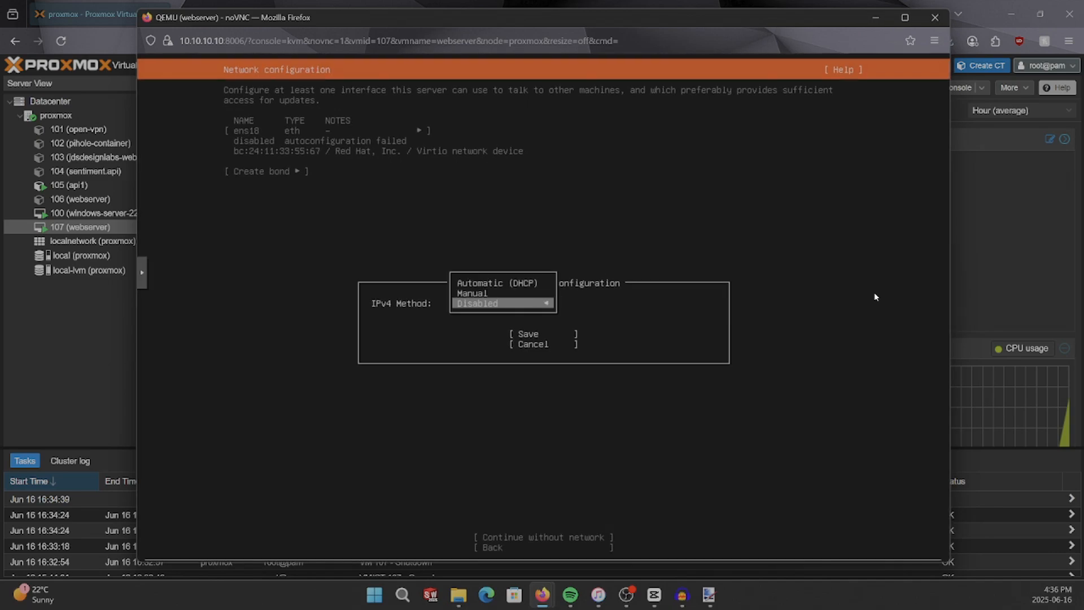
pyautogui.click(472, 292)
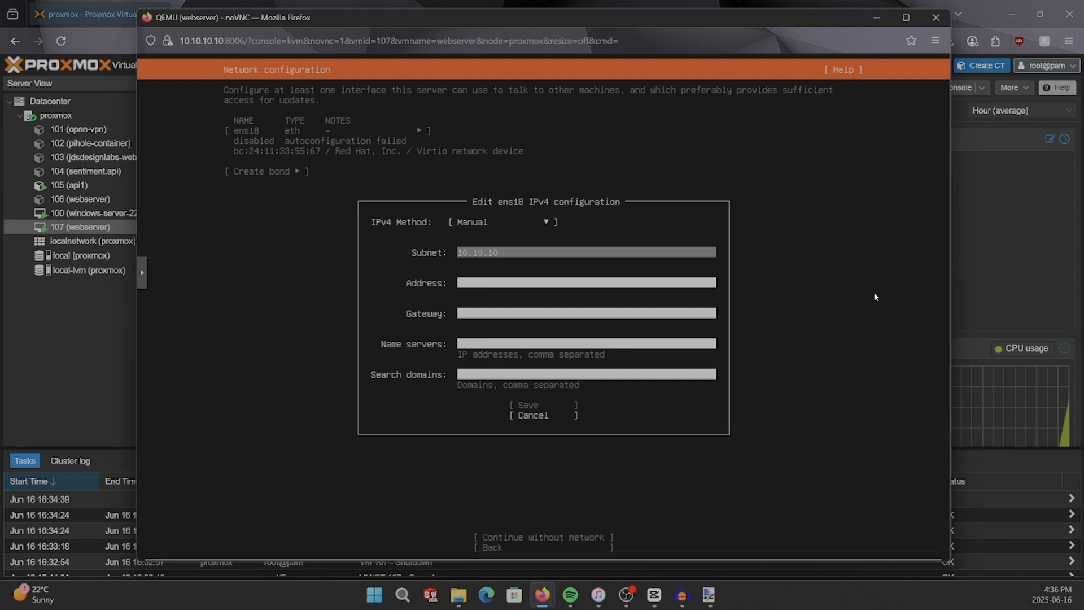
pyautogui.write('.0/24')
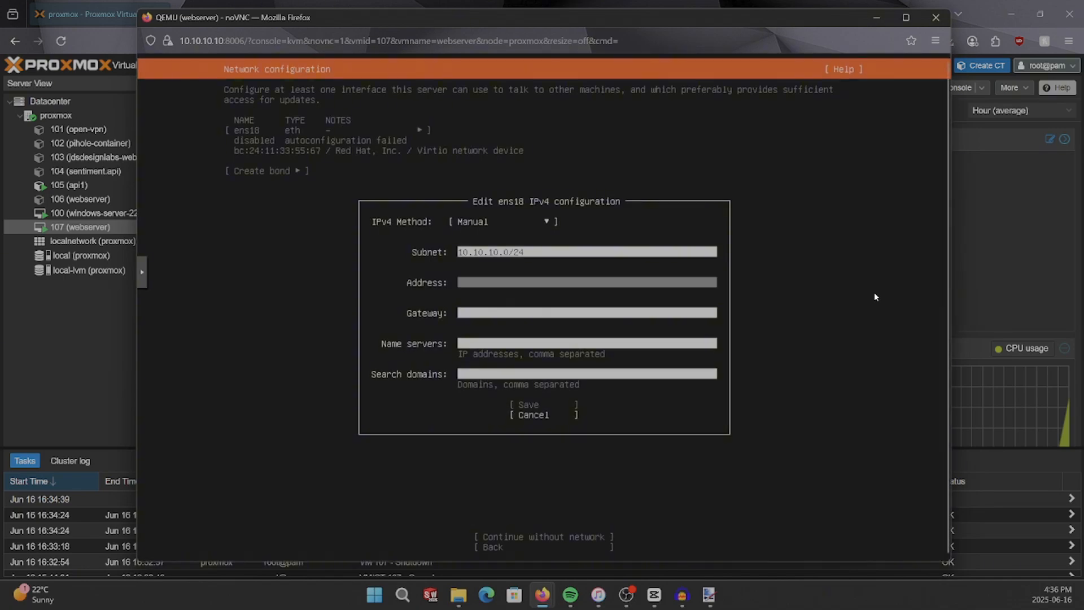
pyautogui.write('10.')
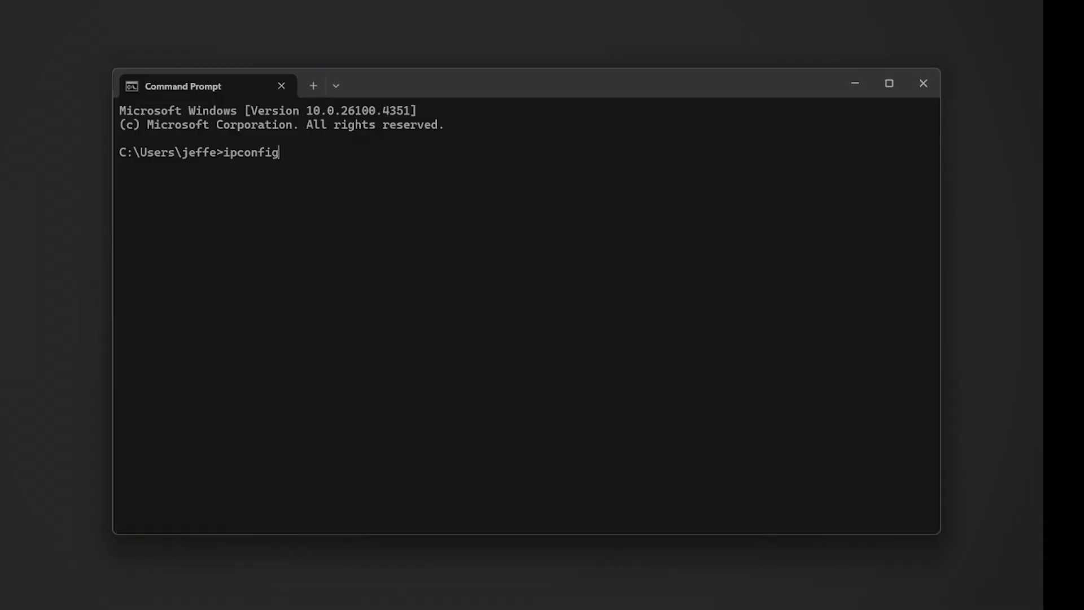
pyautogui.press('Return')
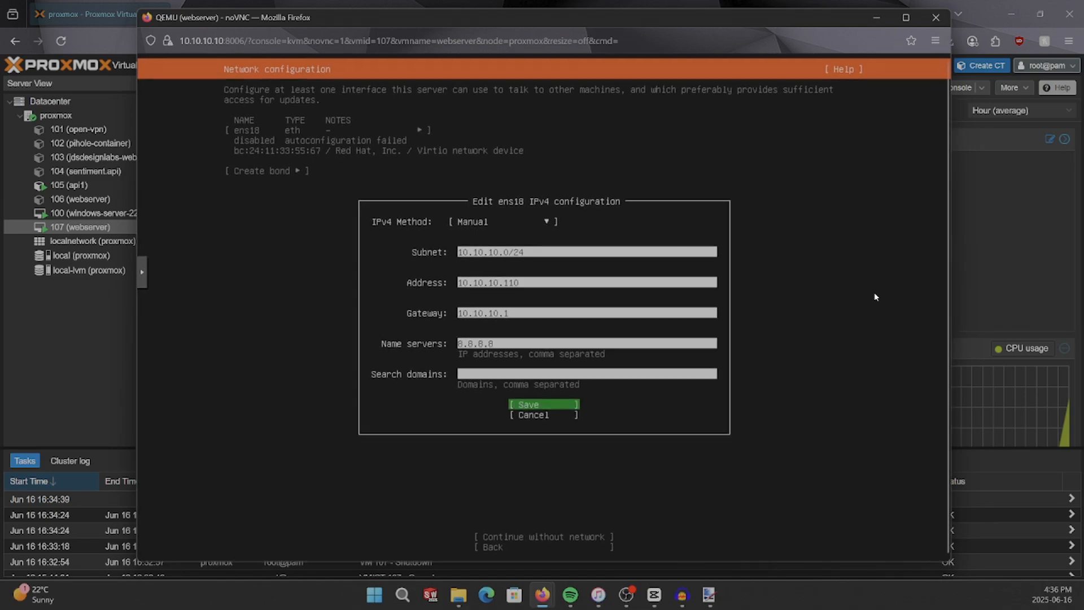
# Save the static network, accept proxy, mirror and whole-disk LVM storage, and confirm installation
pyautogui.click(542, 404)
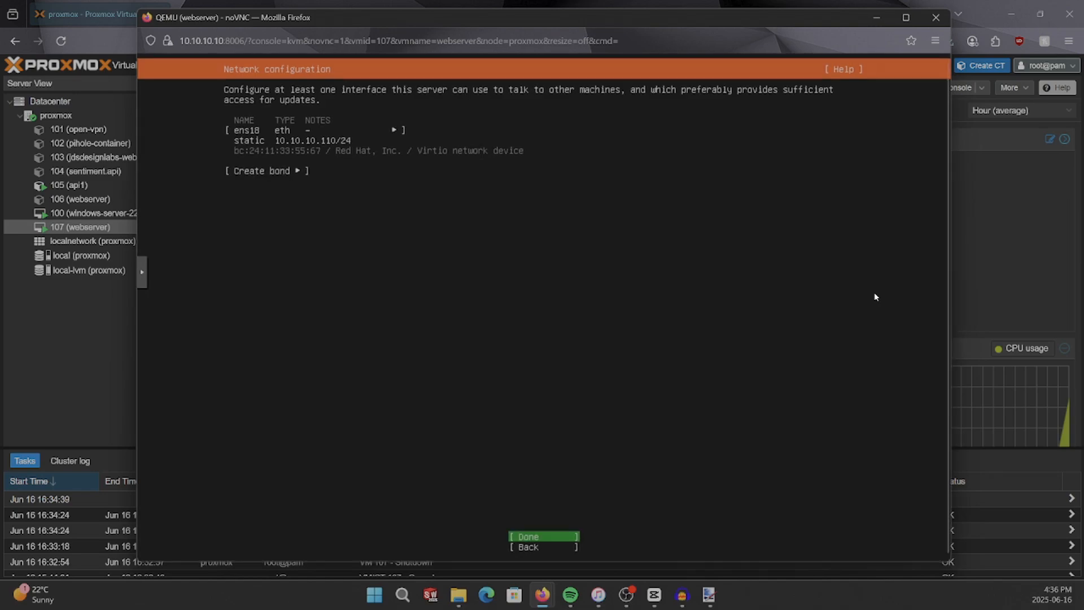
pyautogui.click(543, 536)
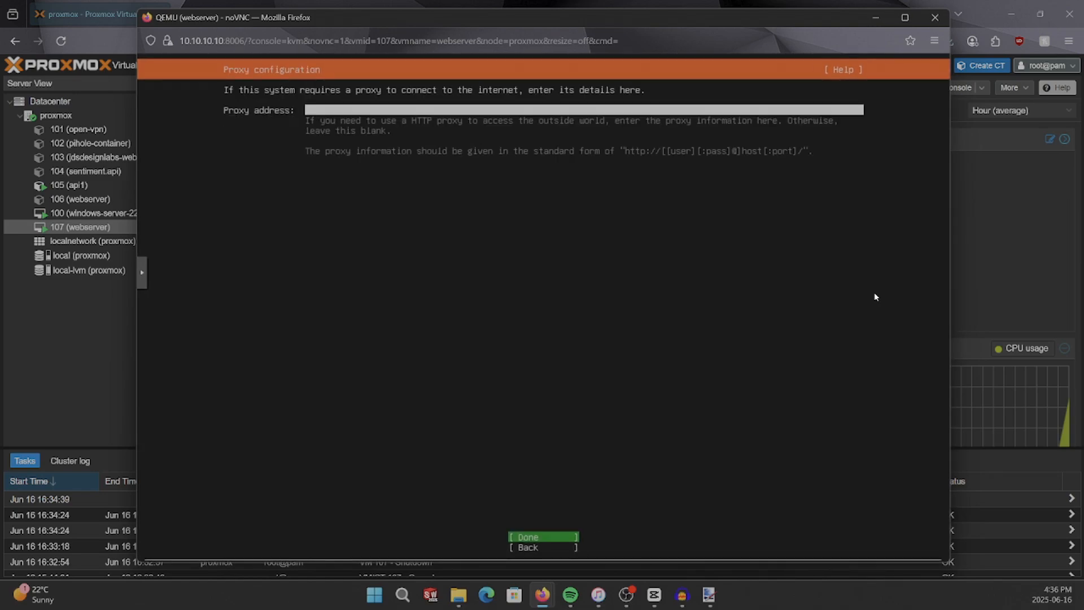
pyautogui.click(542, 537)
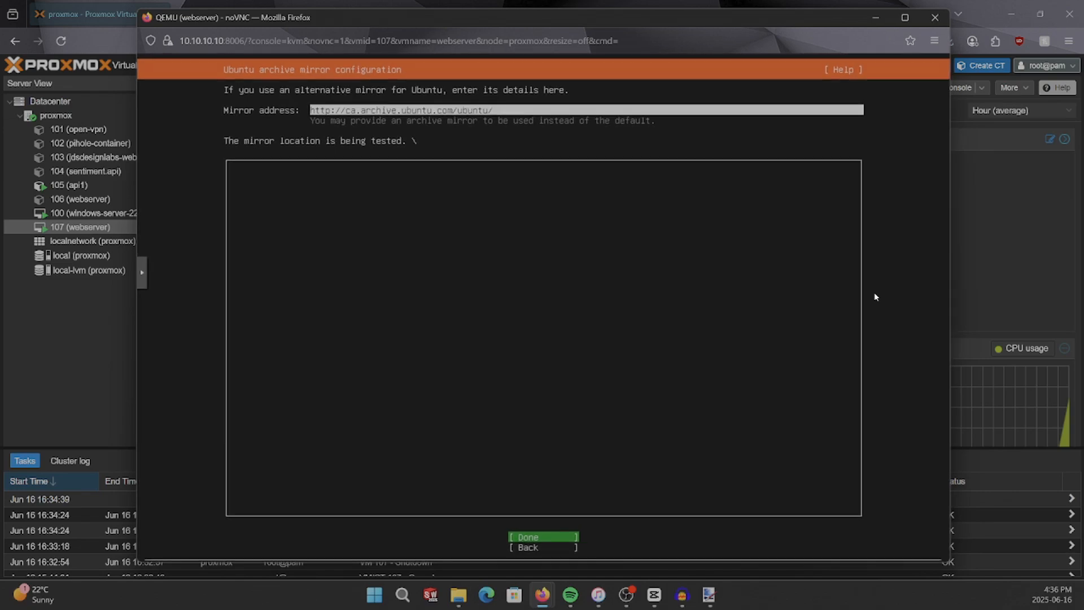
pyautogui.click(543, 536)
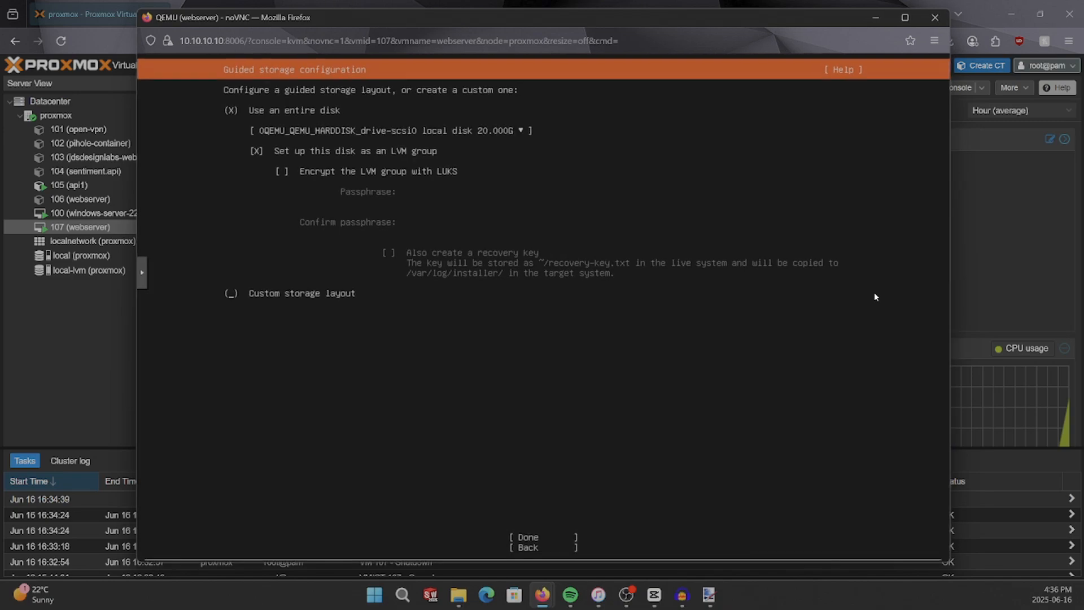
pyautogui.click(526, 537)
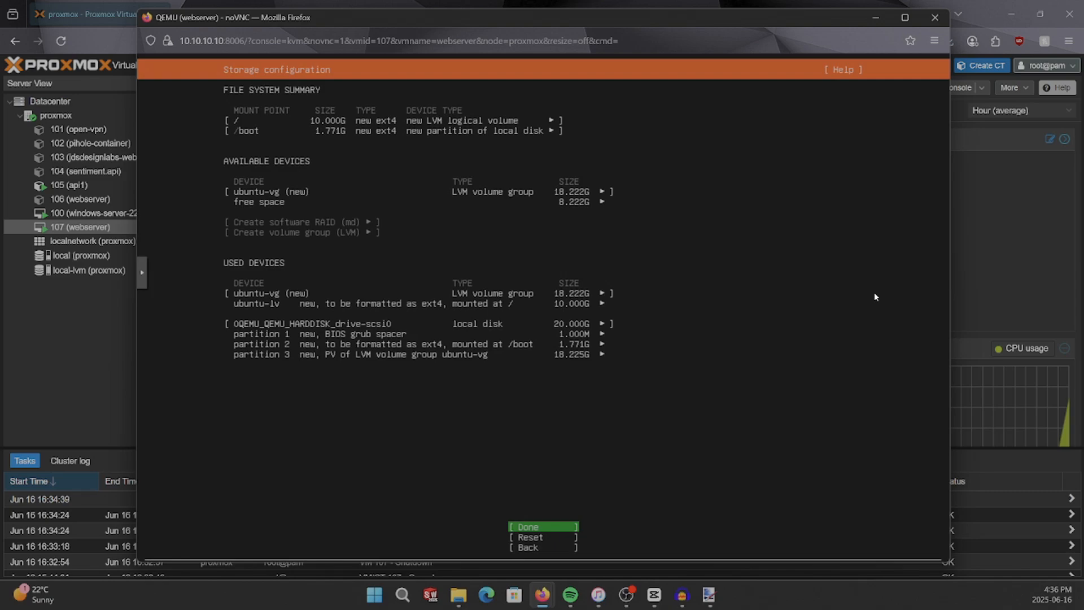
pyautogui.click(527, 526)
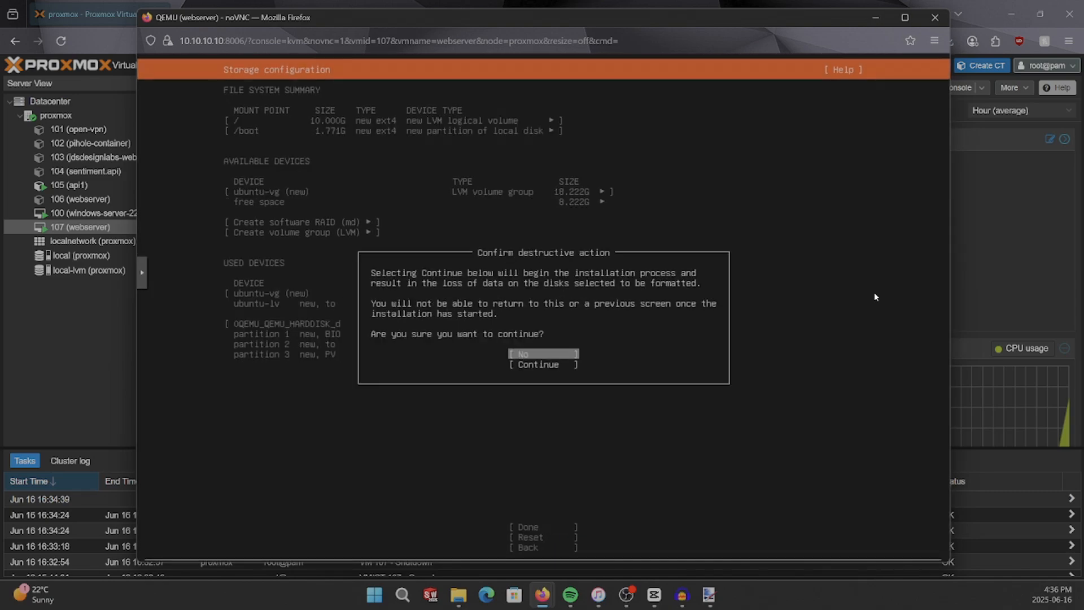
pyautogui.click(541, 353)
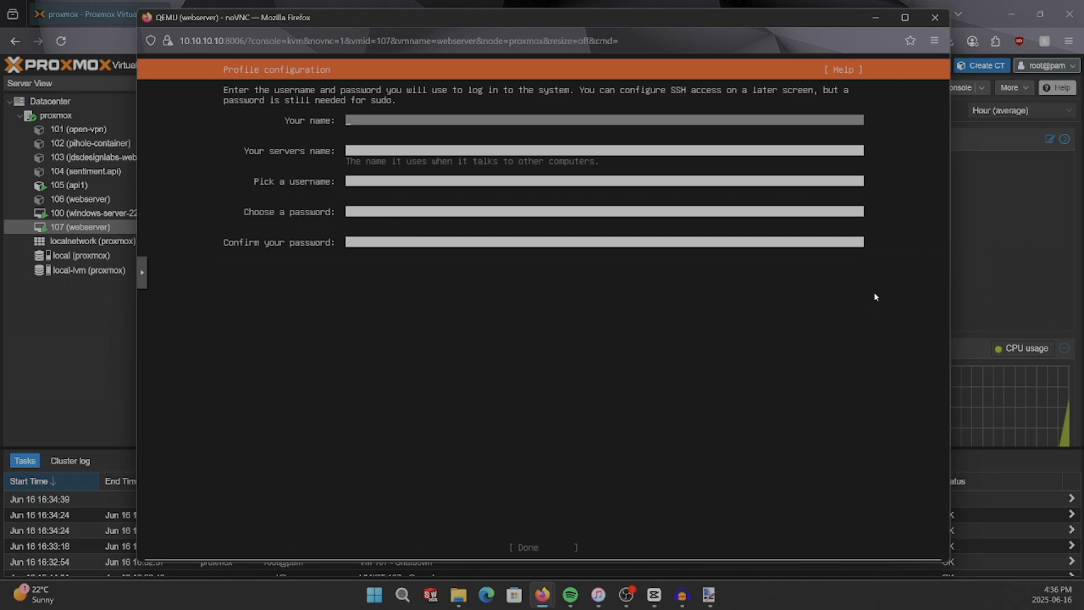
# Fill in profile name Jeff, server jdswebserver, user jdsadmin and a password
pyautogui.write('Jeff')
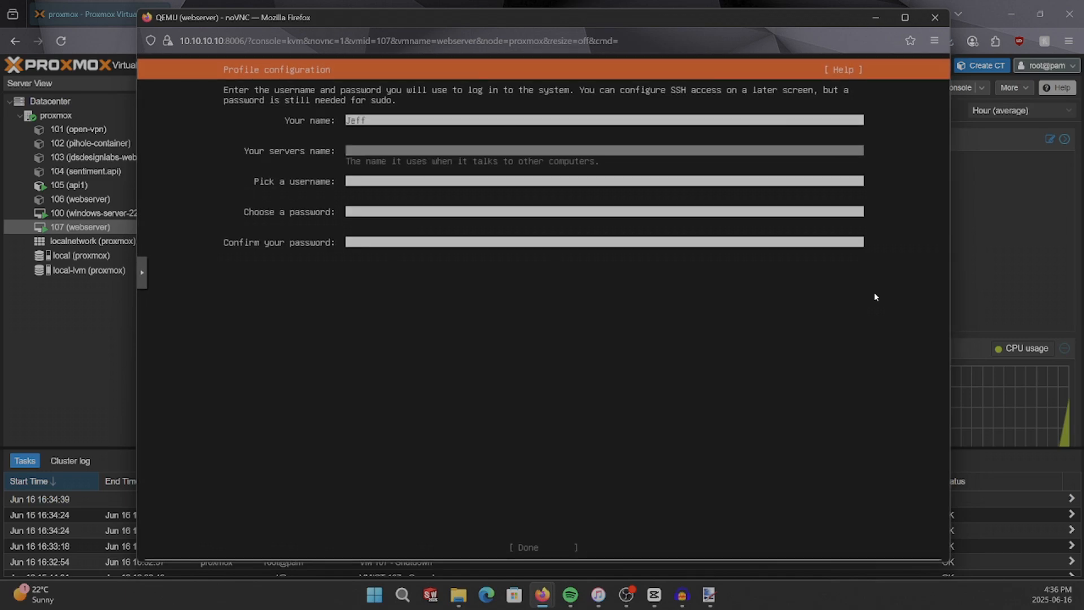
pyautogui.write('jdsweb')
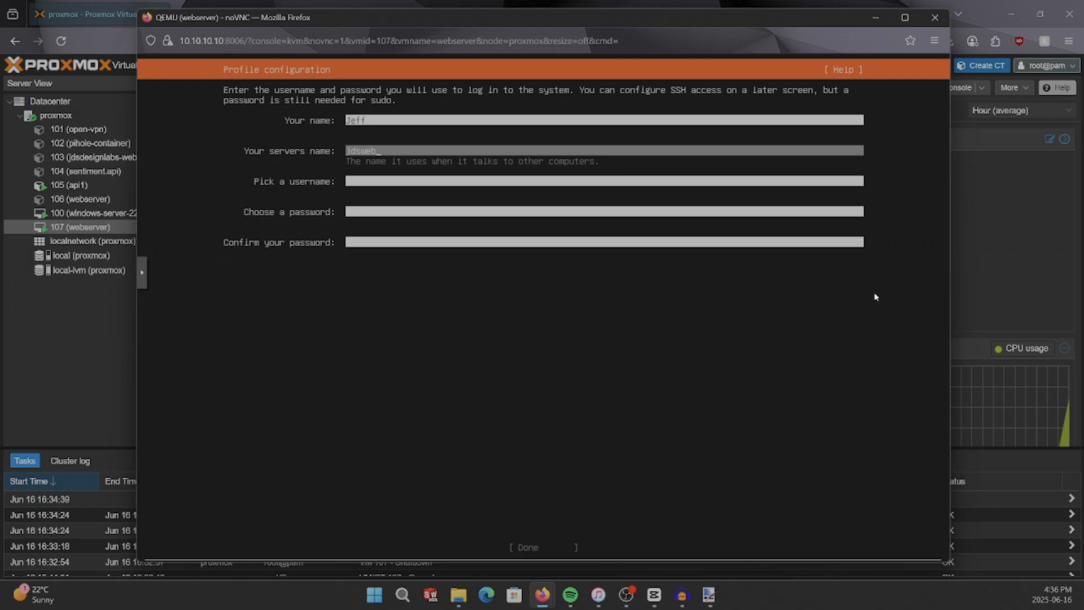
pyautogui.write('erver')
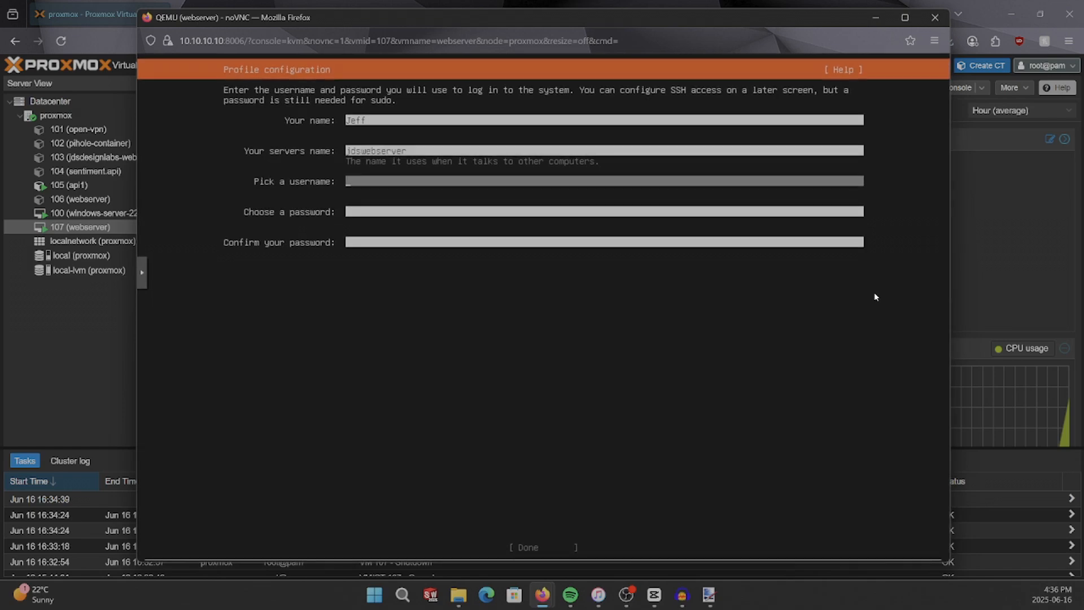
pyautogui.write('jdsadmin')
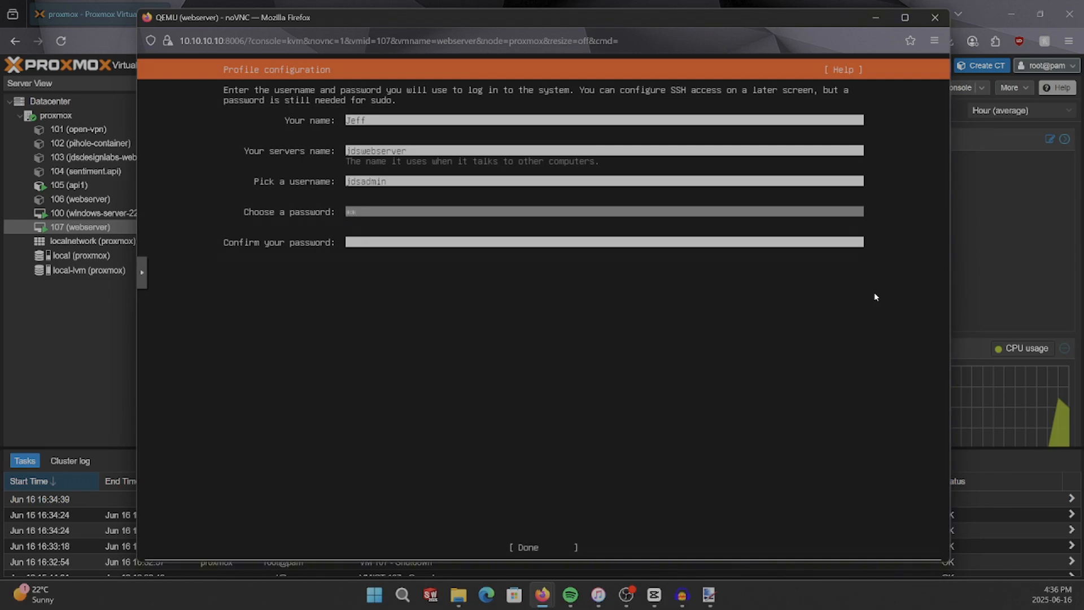
pyautogui.write('****')
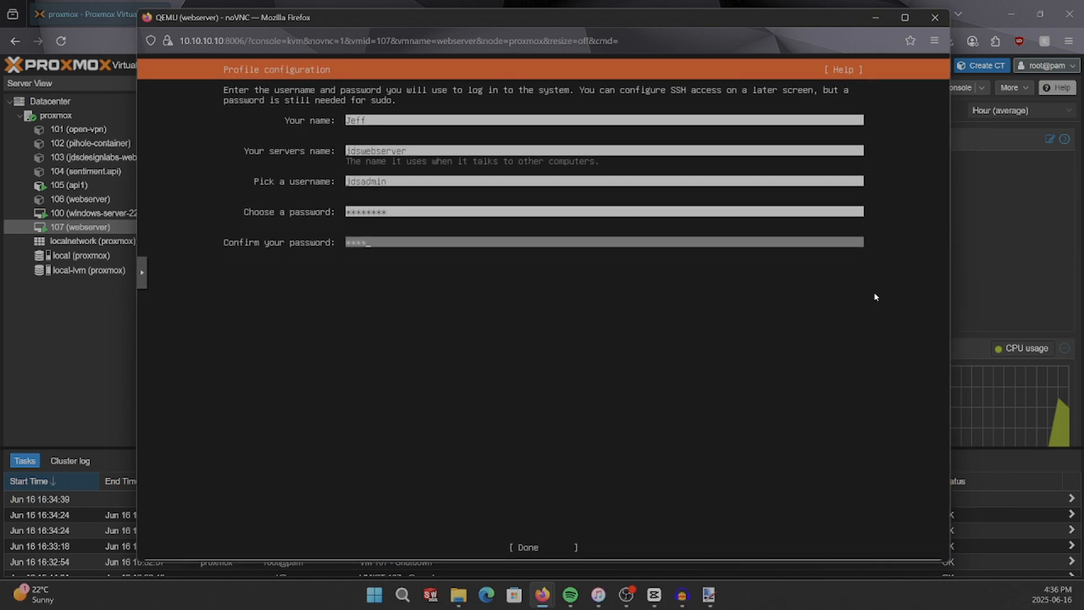
pyautogui.click(526, 547)
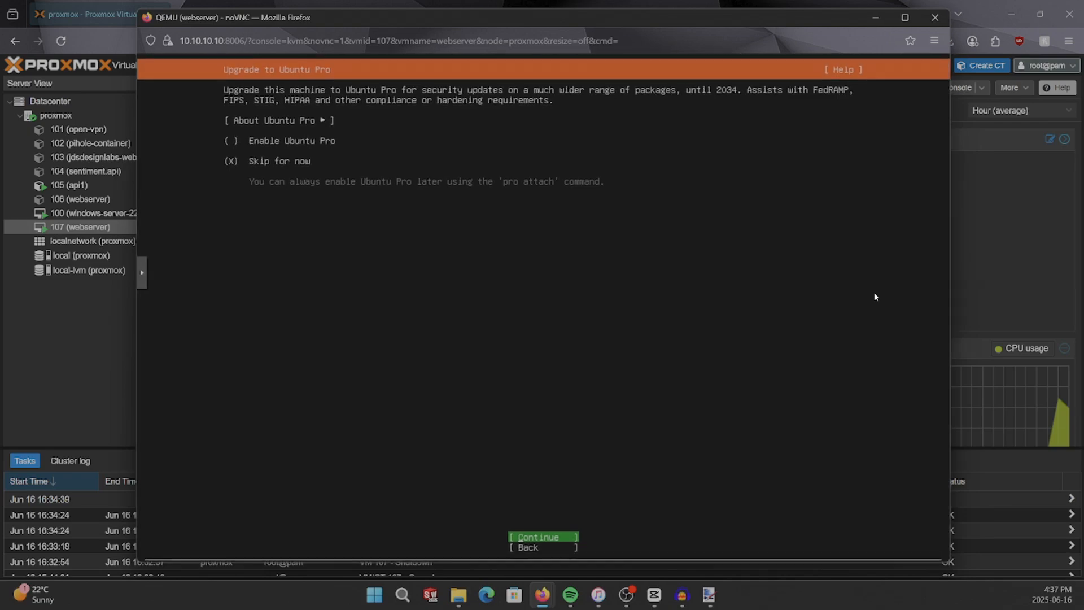
# Skip Ubuntu Pro, enable OpenSSH server, and cancel the GitHub SSH key import
pyautogui.click(542, 537)
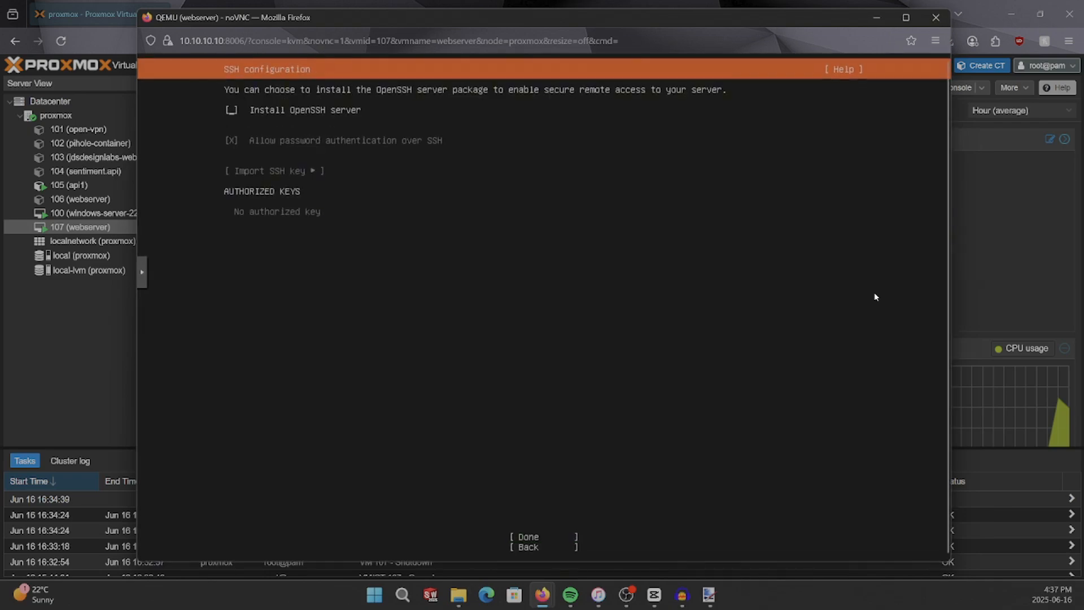
pyautogui.click(231, 109)
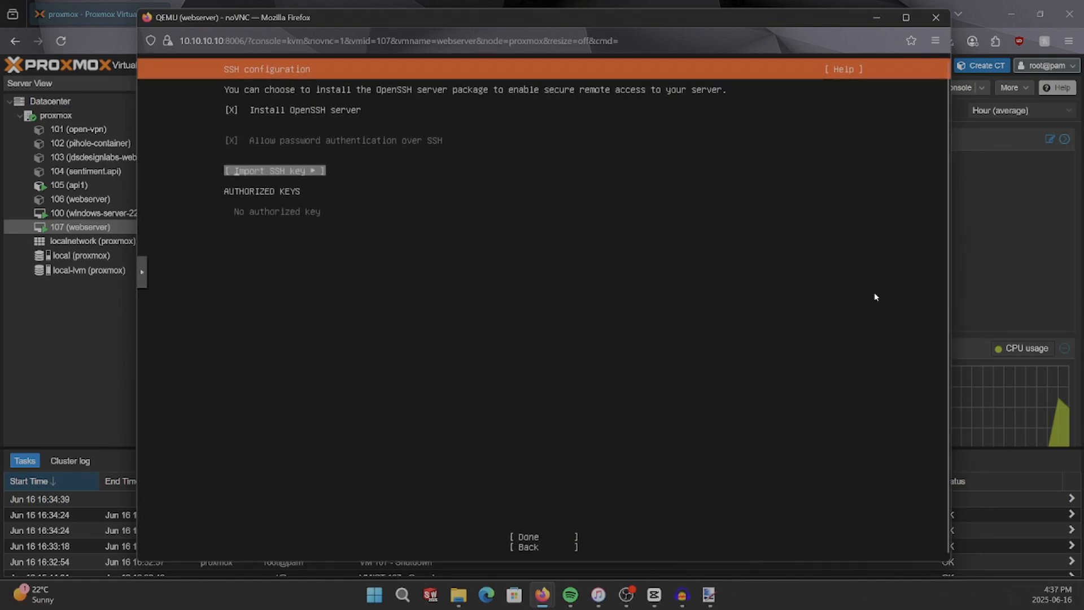
pyautogui.click(274, 170)
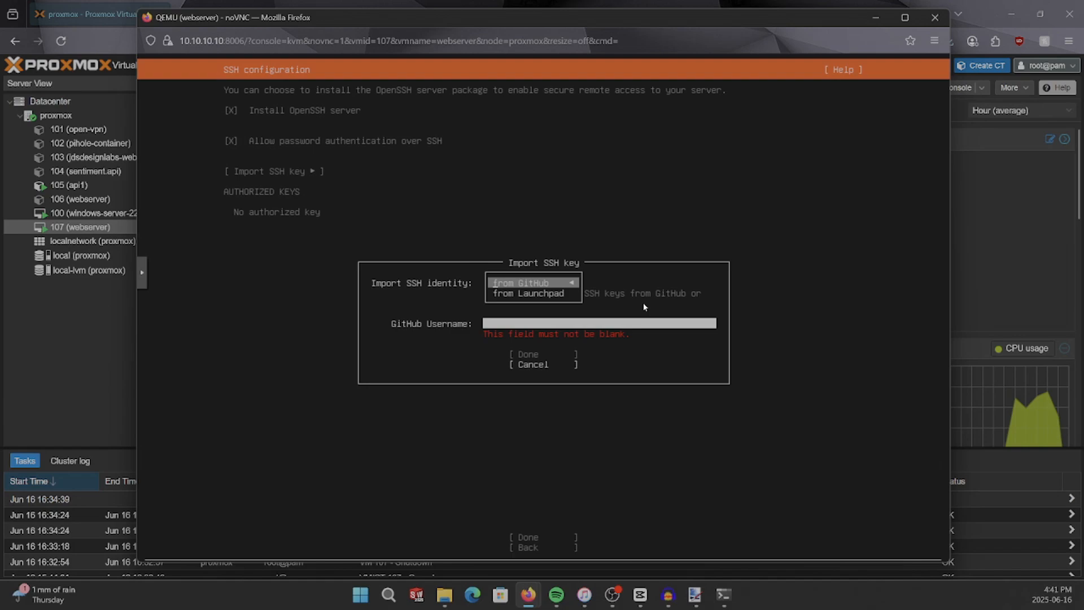
pyautogui.click(520, 283)
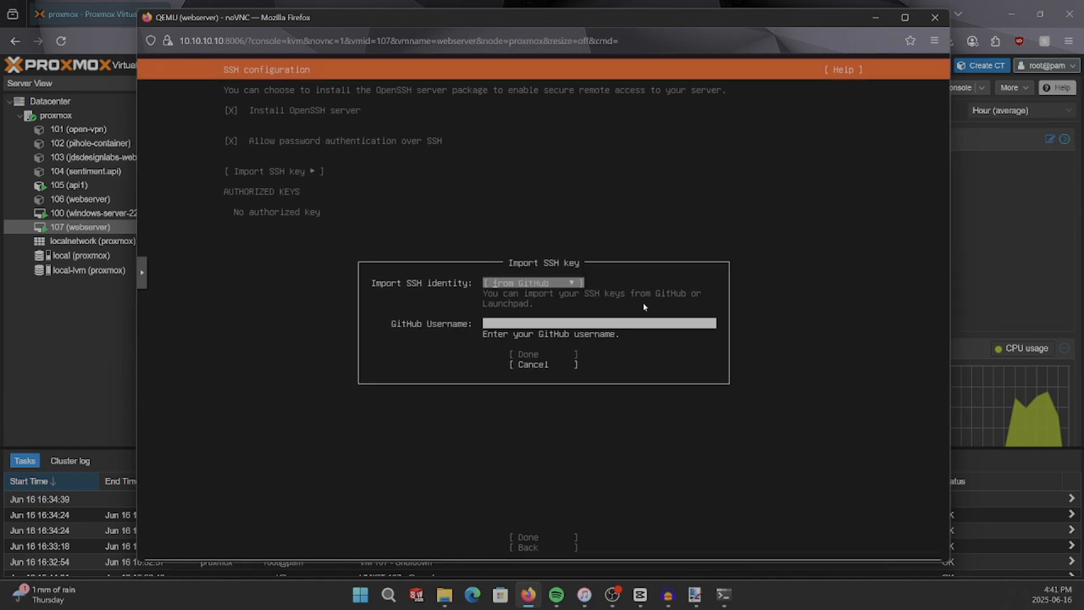
pyautogui.click(530, 364)
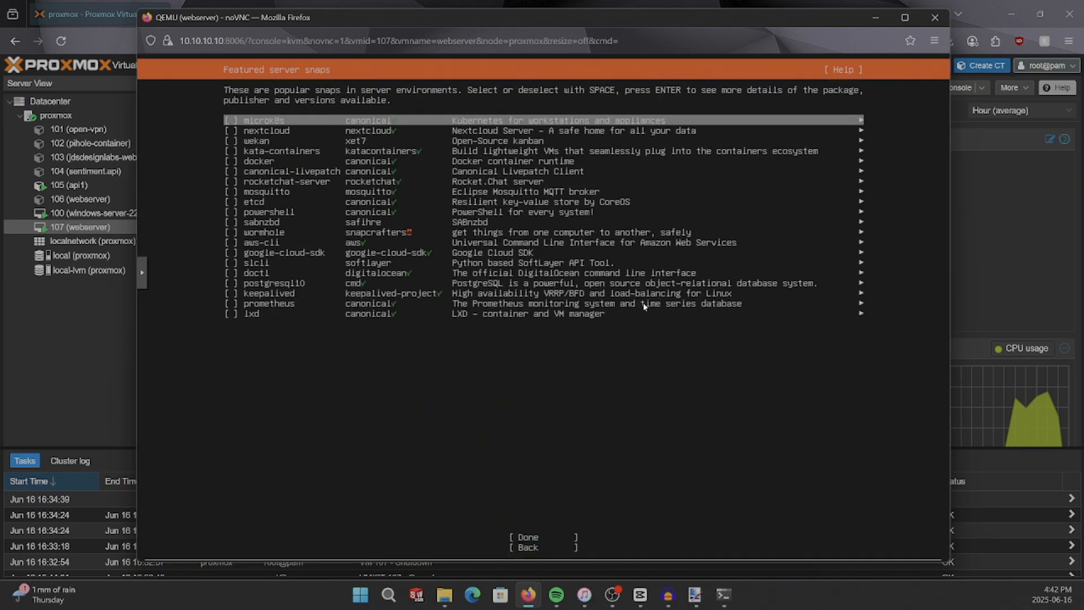
# Browse the featured server snaps without selecting any and confirm to proceed
pyautogui.press('Down')
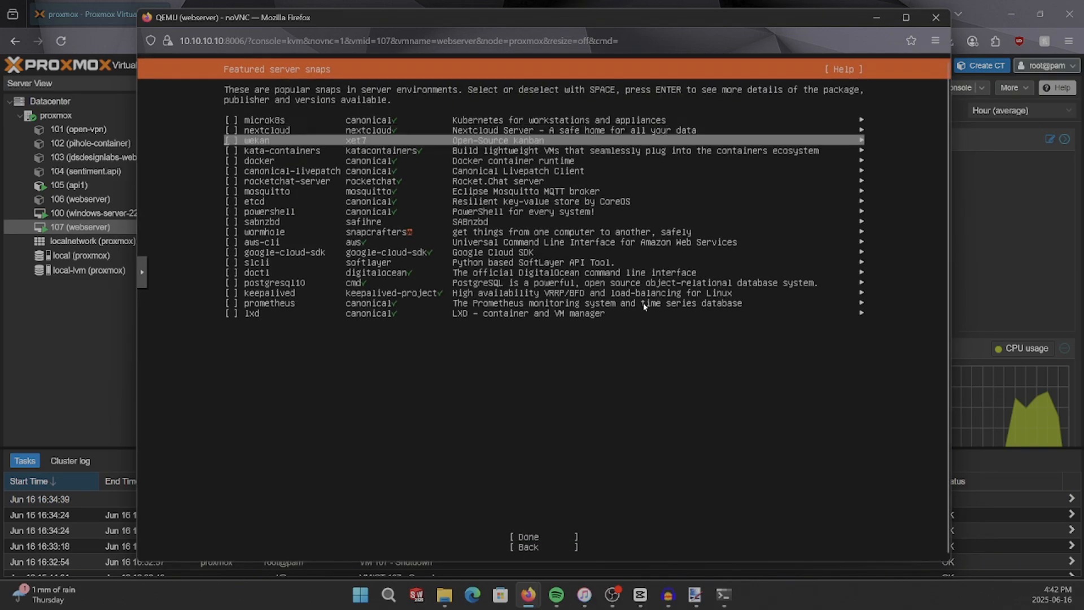
pyautogui.press('Down')
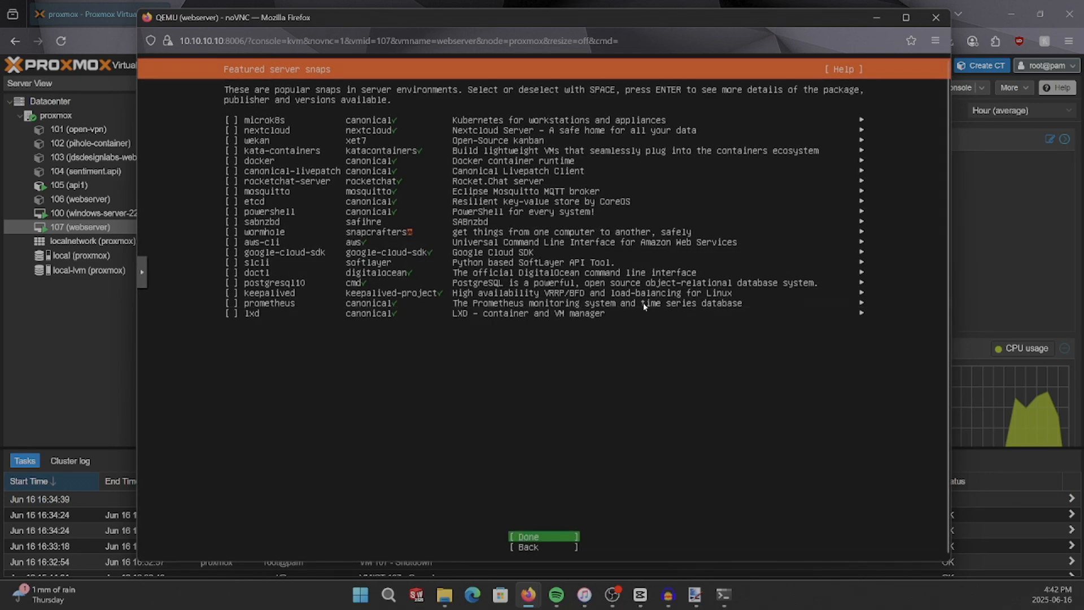
pyautogui.click(527, 536)
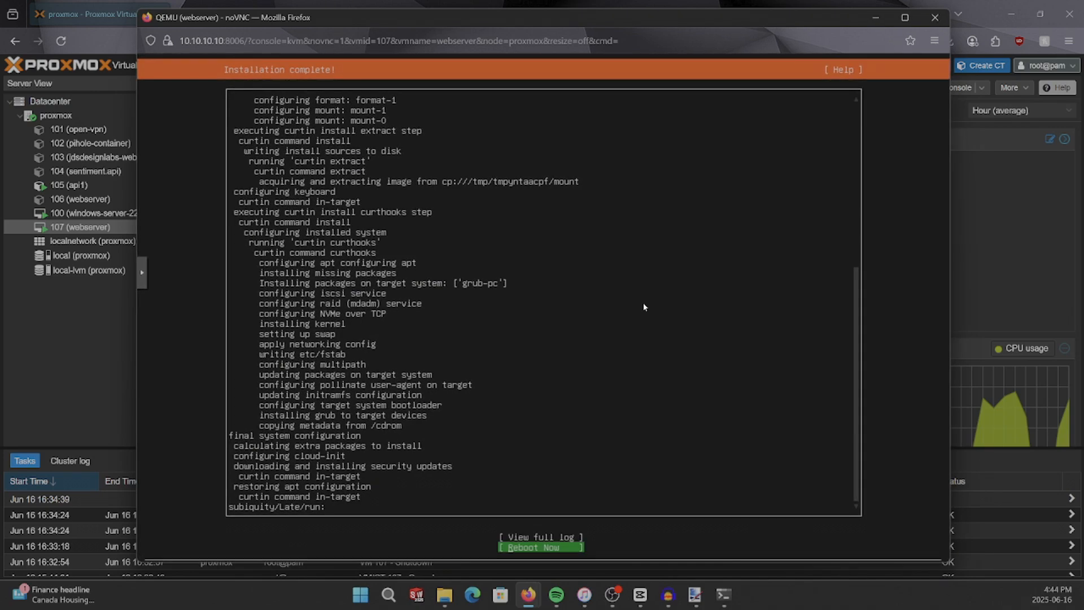
# Reboot the installed server and enter username jds at the login prompt
pyautogui.click(541, 547)
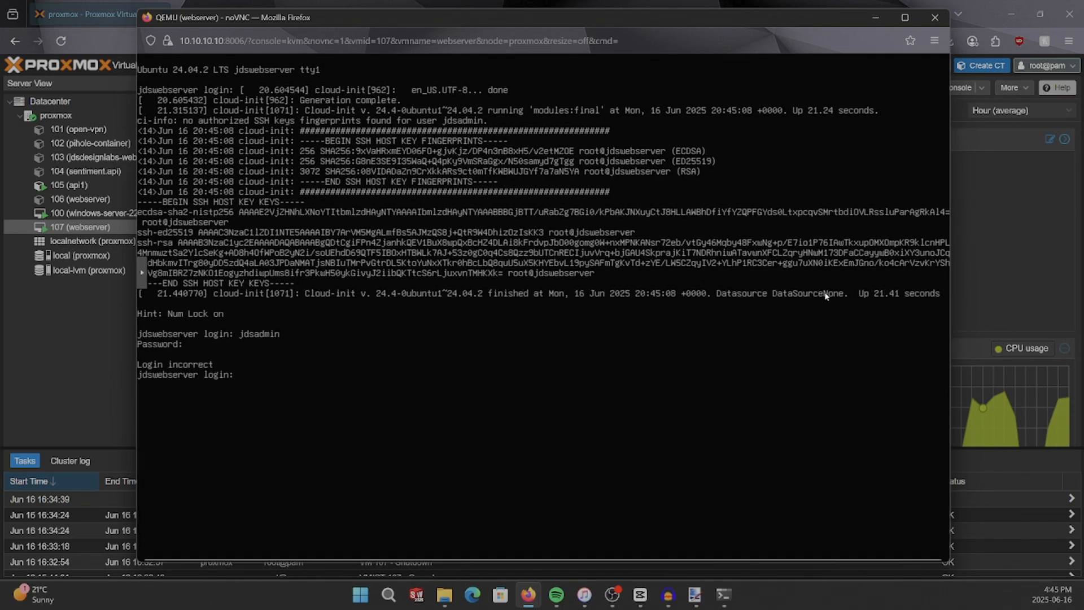
pyautogui.write('jds')
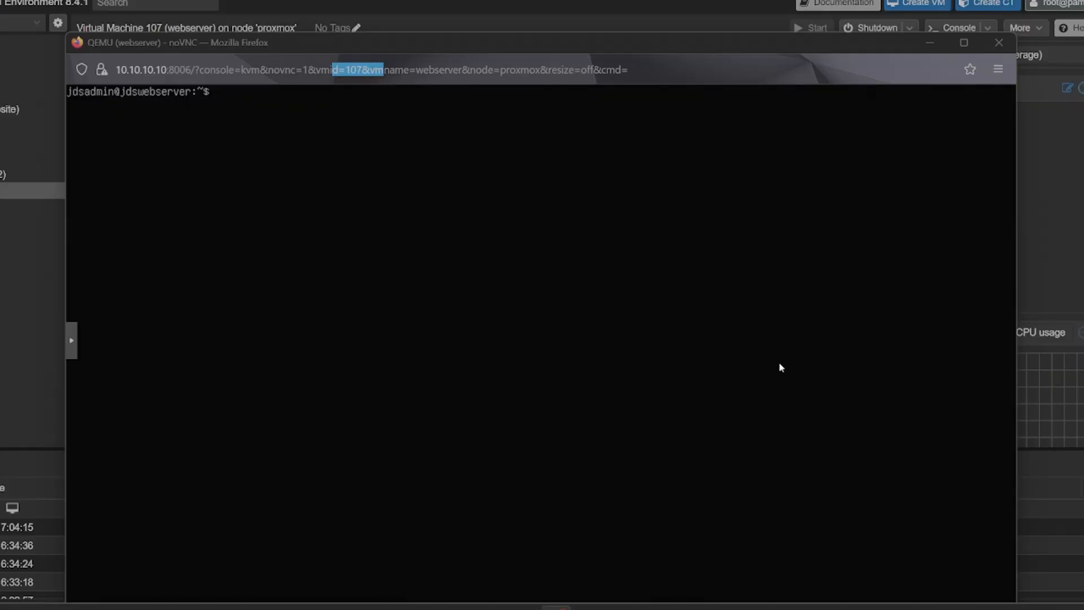
# Run 'sudo apt update && sudo apt upgrade' in the console and scroll the output
pyautogui.write('sudo apt')
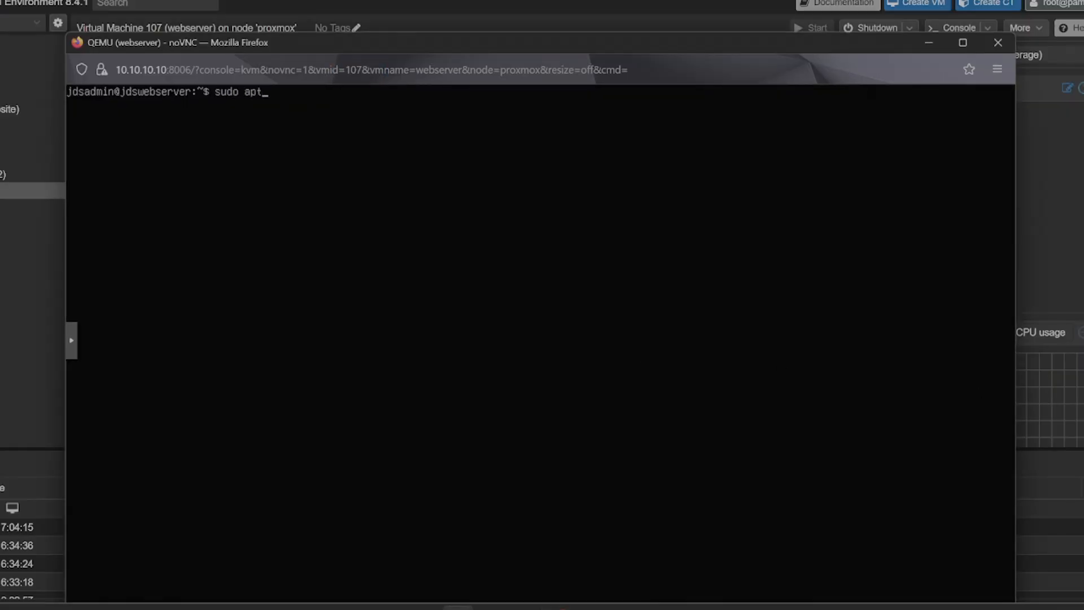
pyautogui.write('update && a')
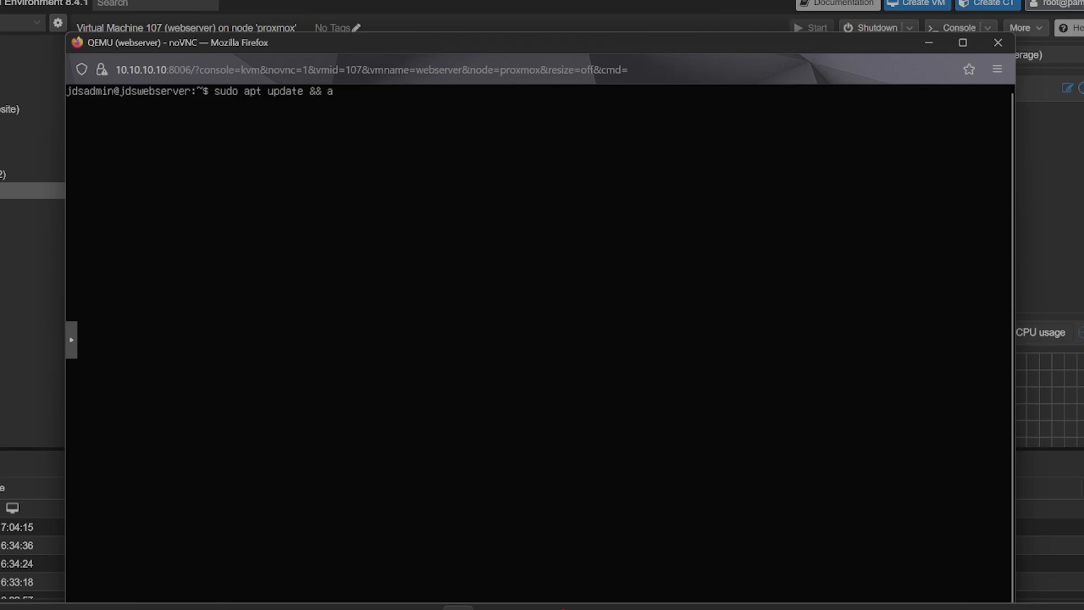
pyautogui.write('sudo apt u')
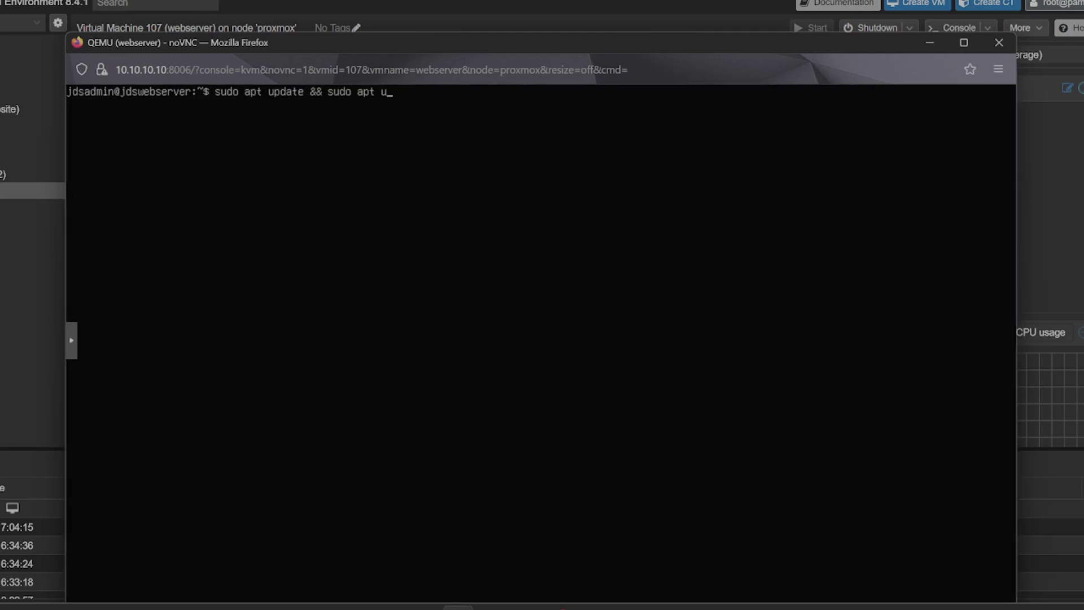
pyautogui.press('Return')
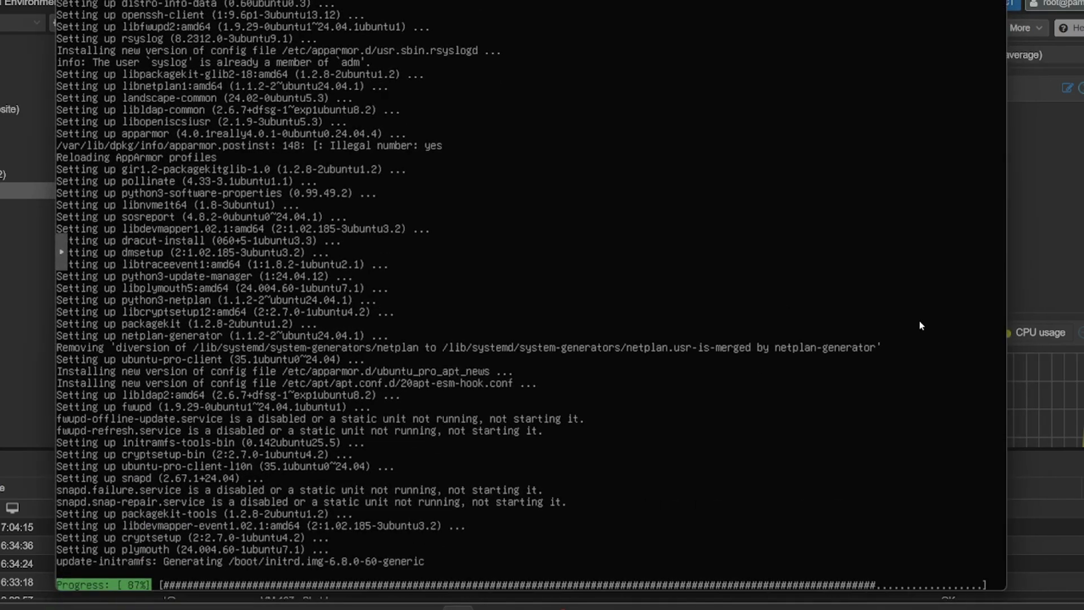
pyautogui.scroll(-3)
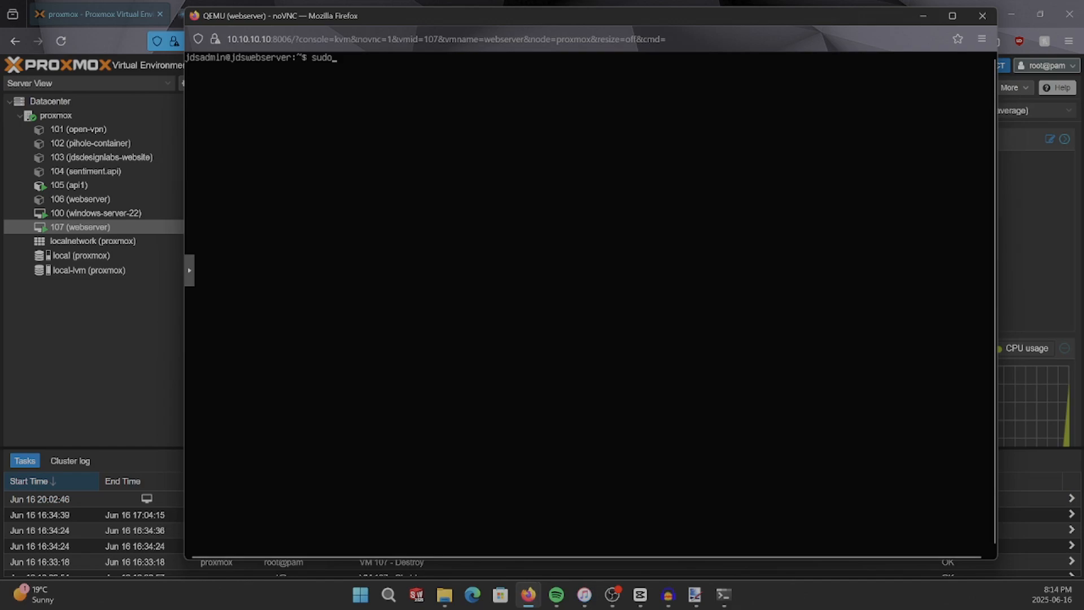
# Run apt install apache2 in VM 107's console
pyautogui.write('apt install apa')
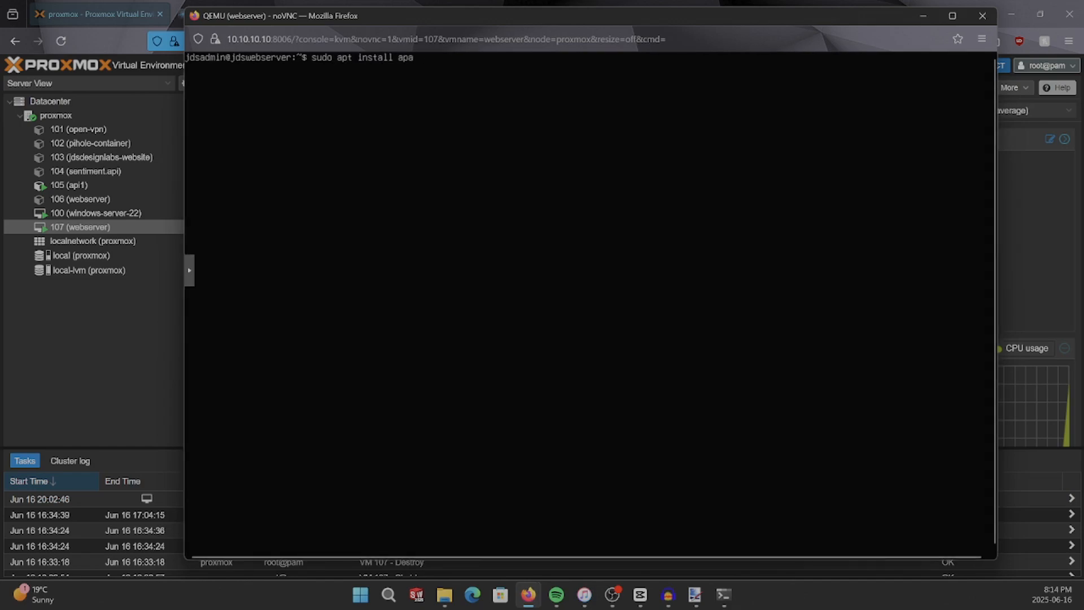
pyautogui.press('Return')
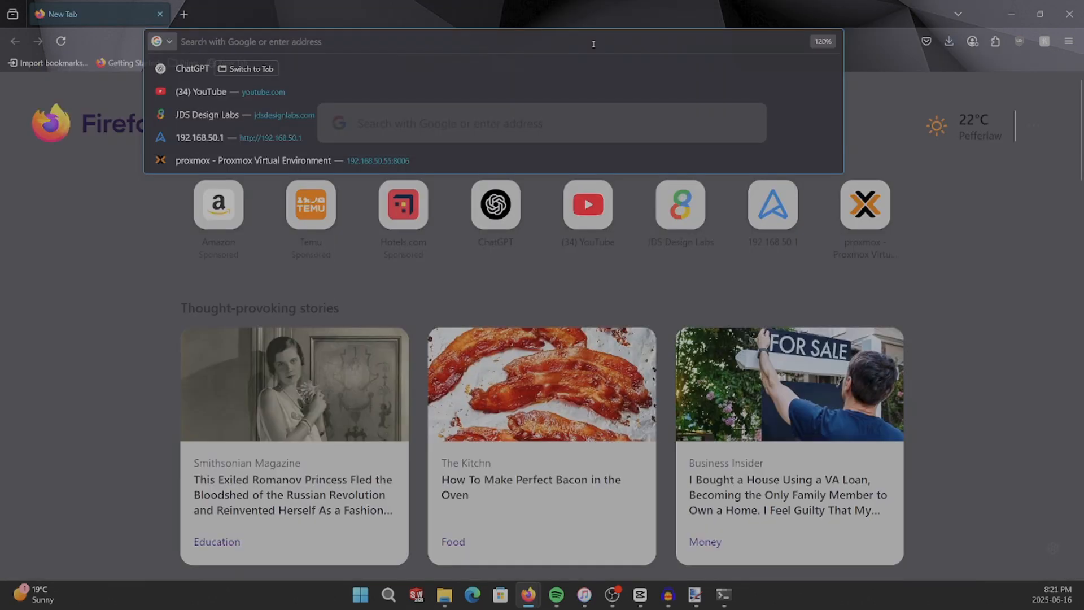
# Log in to the EdgeOS router web interface at 10.10.10.1
pyautogui.write('10.10.10.10:8006/')
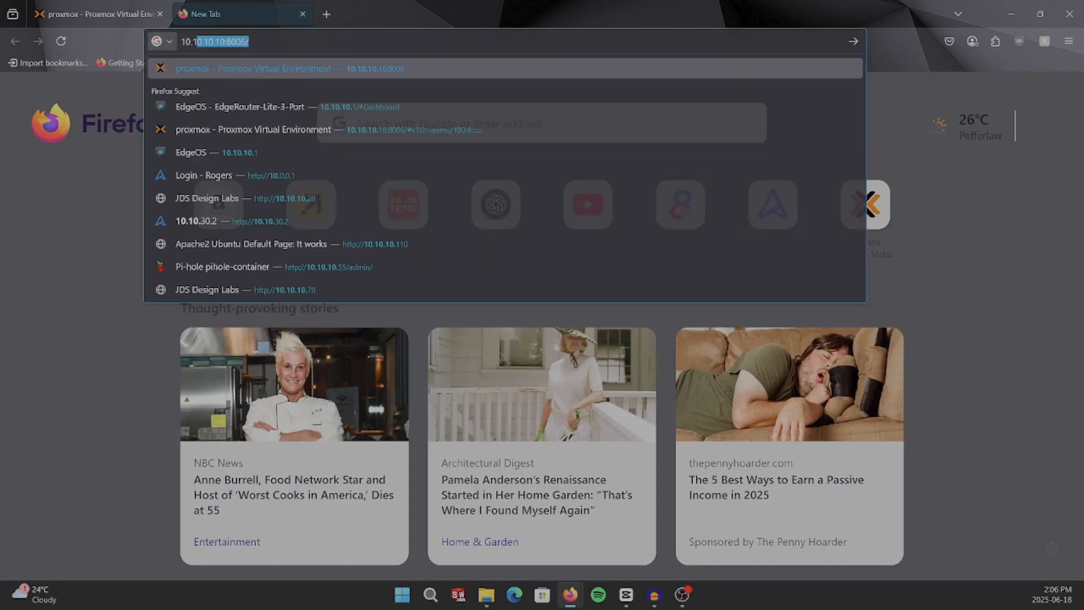
pyautogui.write('10.10.10.1')
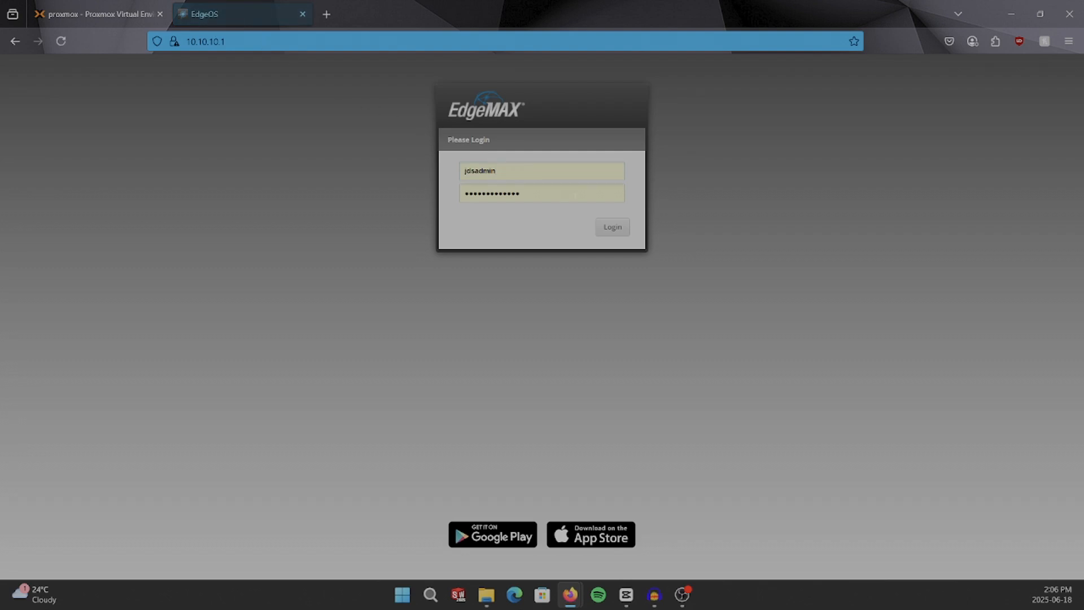
pyautogui.click(611, 227)
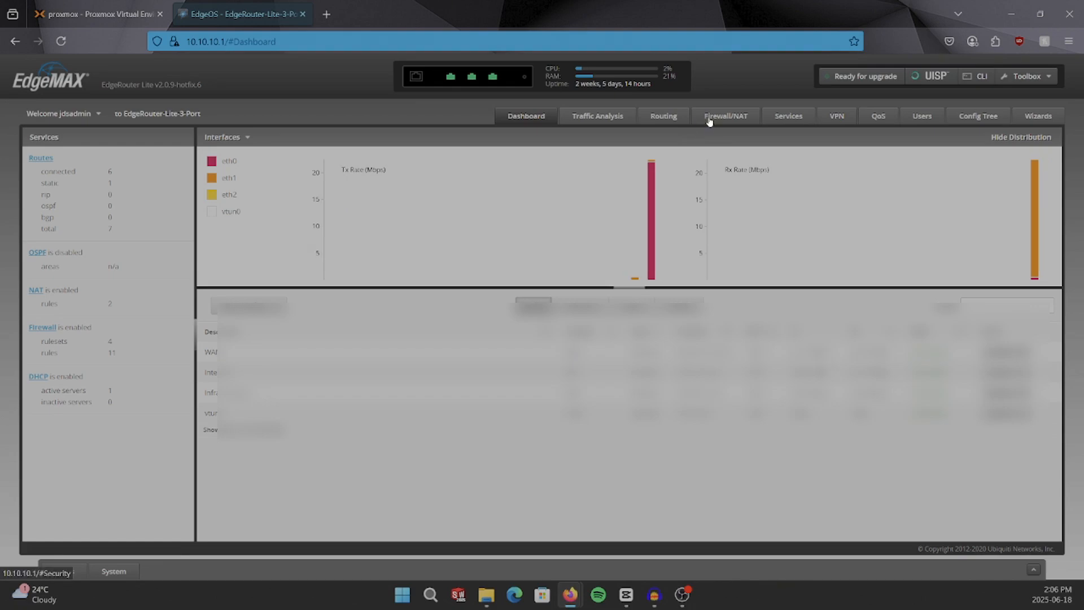
# Add port-forwarding rules for ports 80 and 443 to 10.10.10.110
pyautogui.click(725, 115)
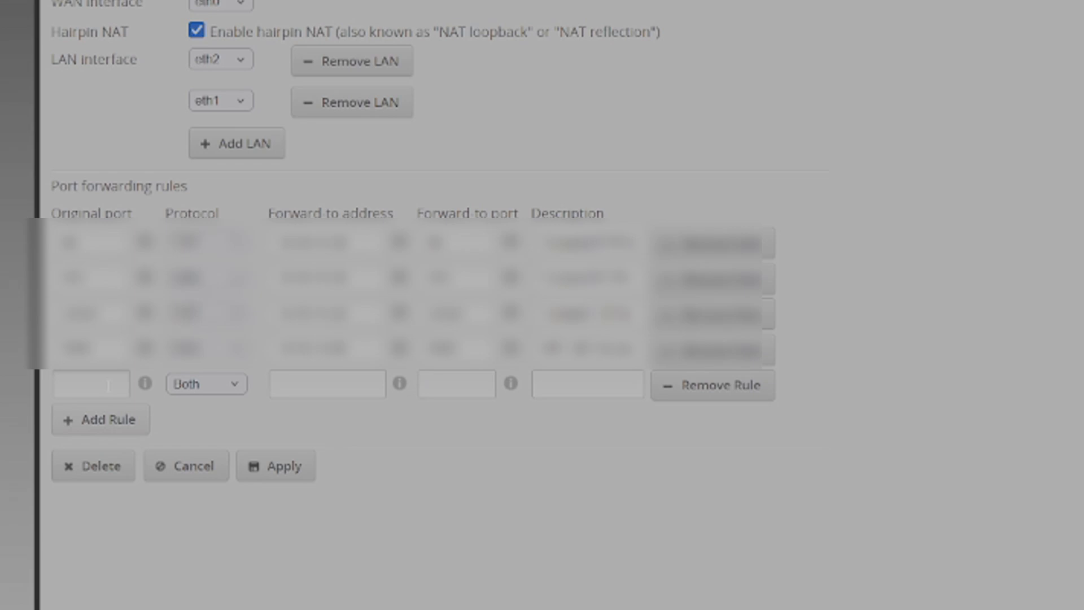
pyautogui.write('80')
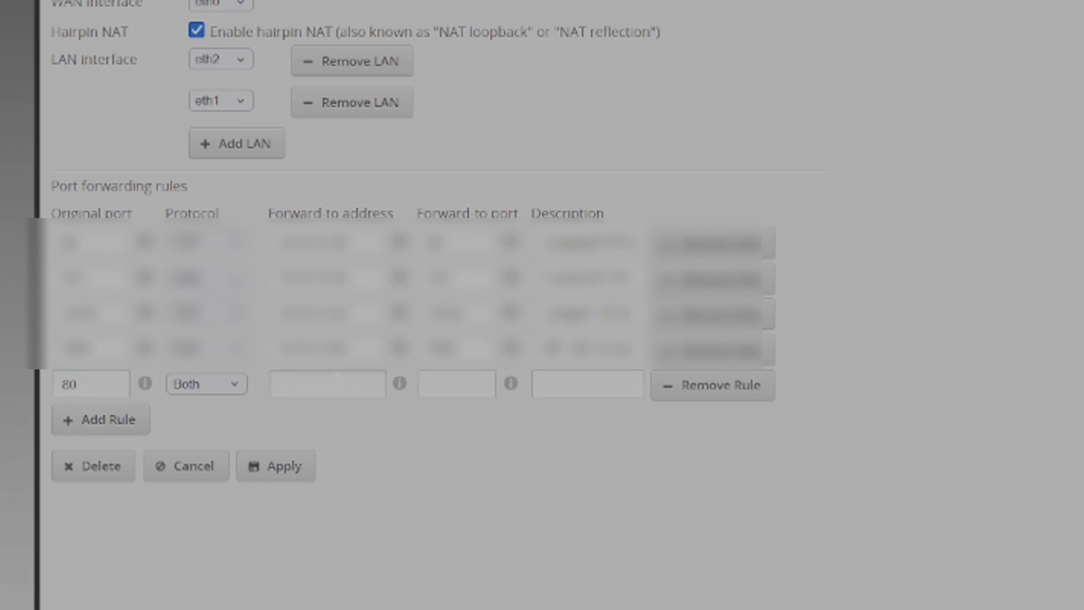
pyautogui.write('10 10 10')
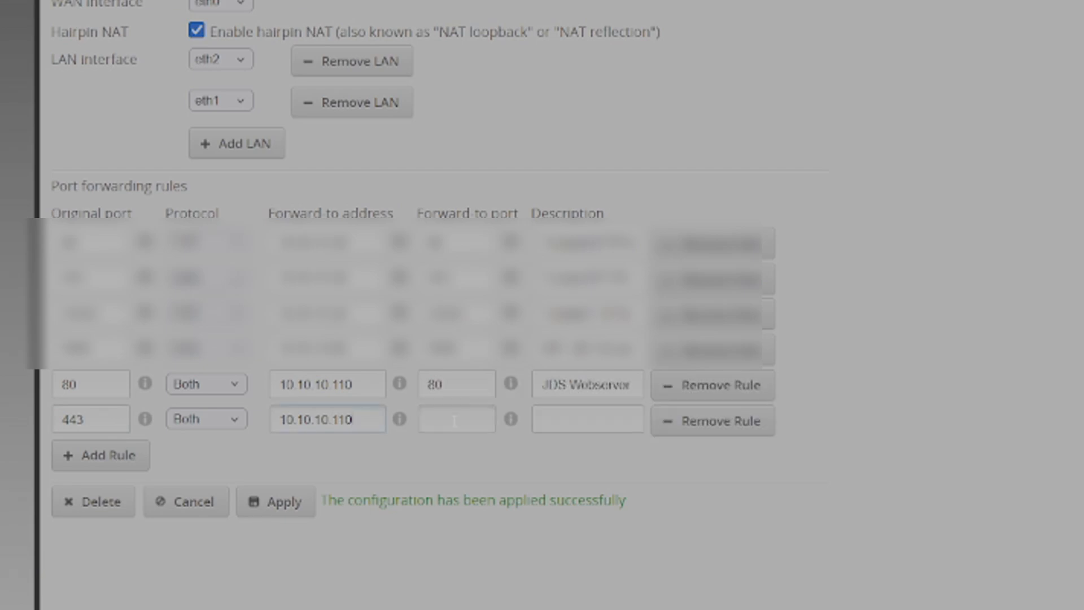
pyautogui.write('443')
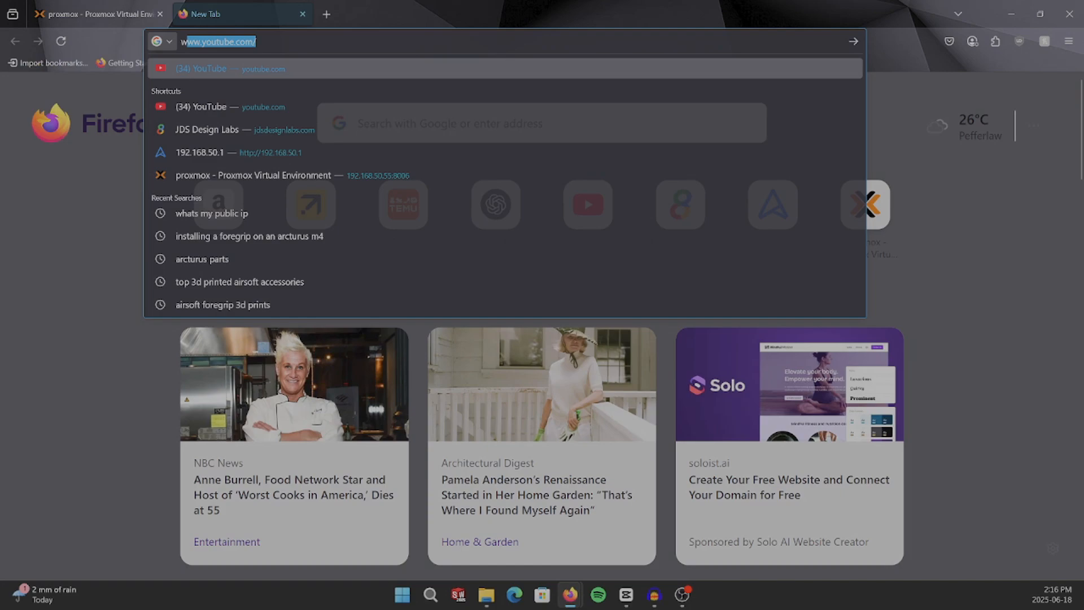
# Go to ionos.ca in a new Firefox tab
pyautogui.click(212, 213)
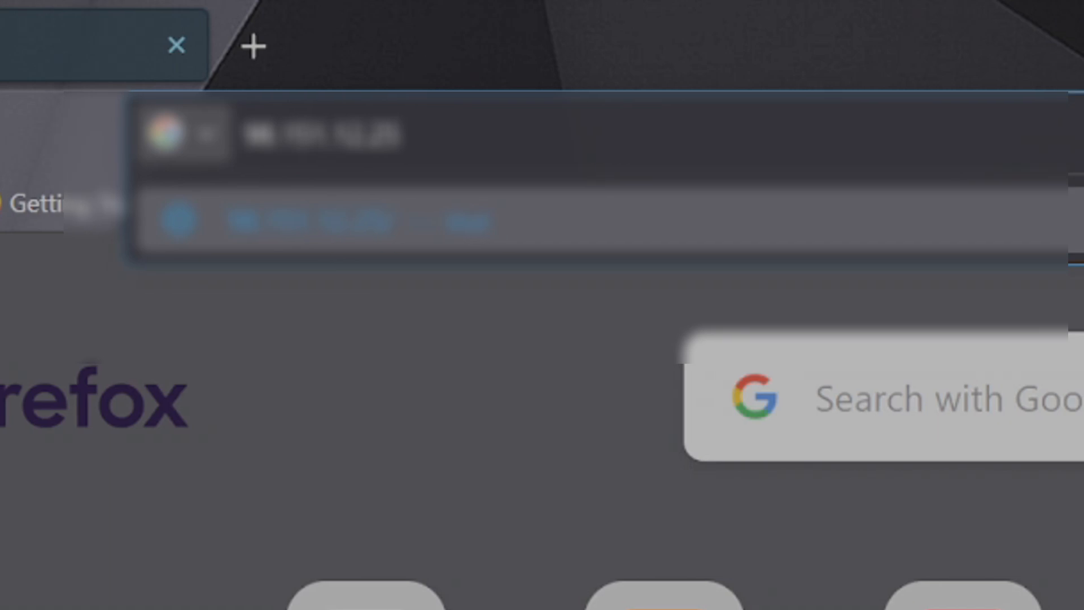
pyautogui.write('ionos.ca/domain-dns-settings/jdsdesignlabs.com')
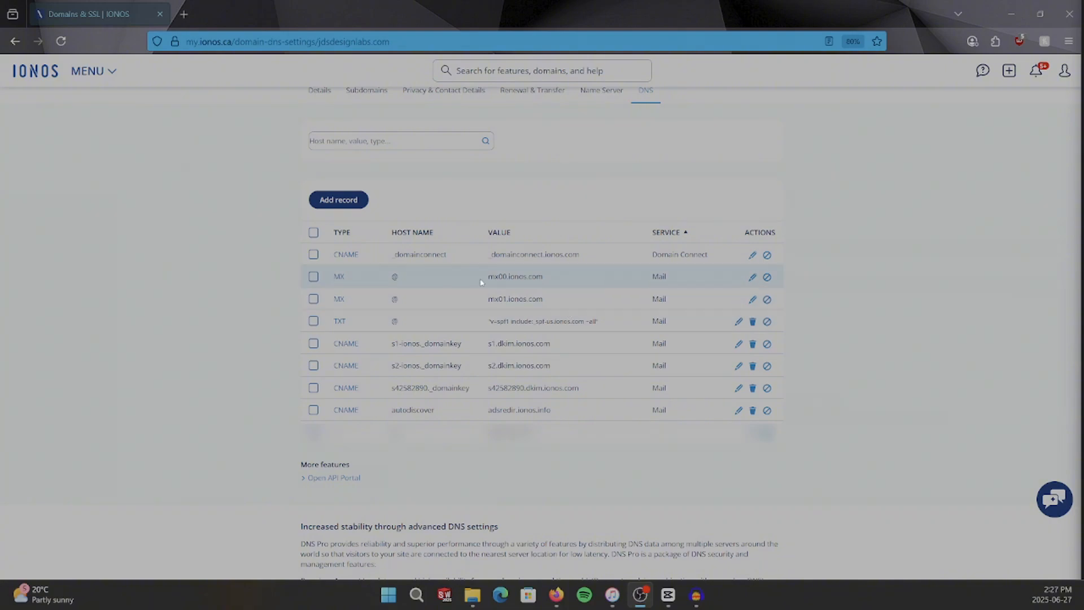
# Add and save an A record with host name www for jdsdesignlabs.com
pyautogui.click(338, 200)
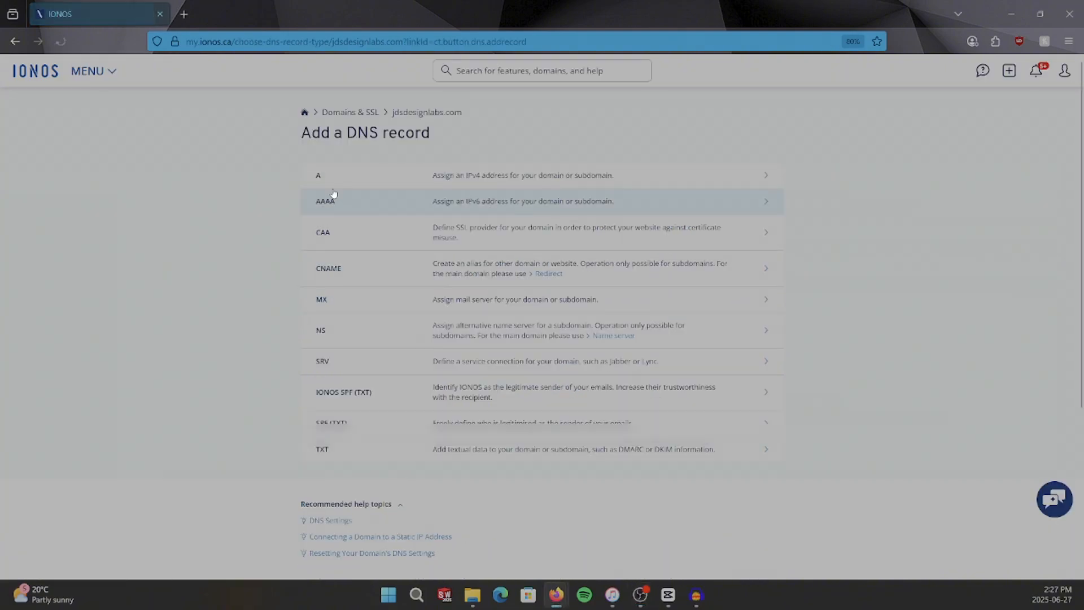
pyautogui.click(317, 175)
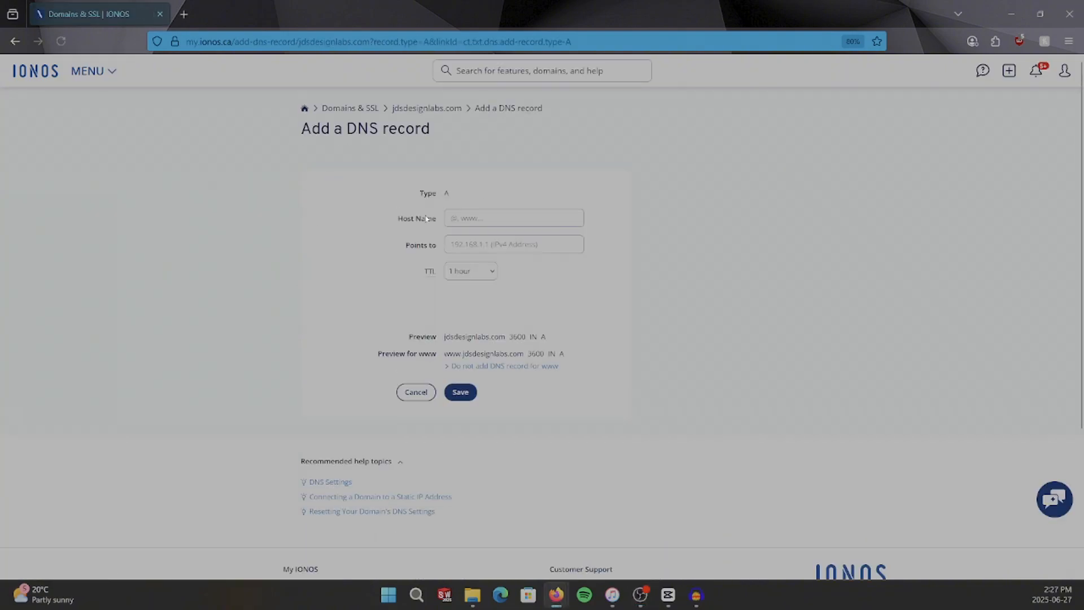
pyautogui.write('www')
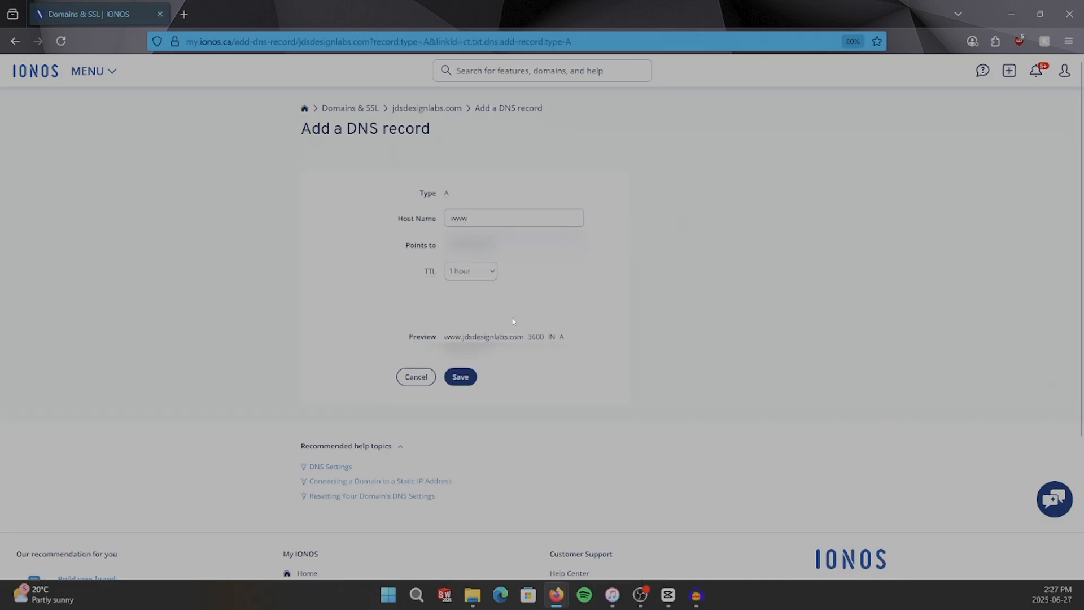
pyautogui.click(459, 376)
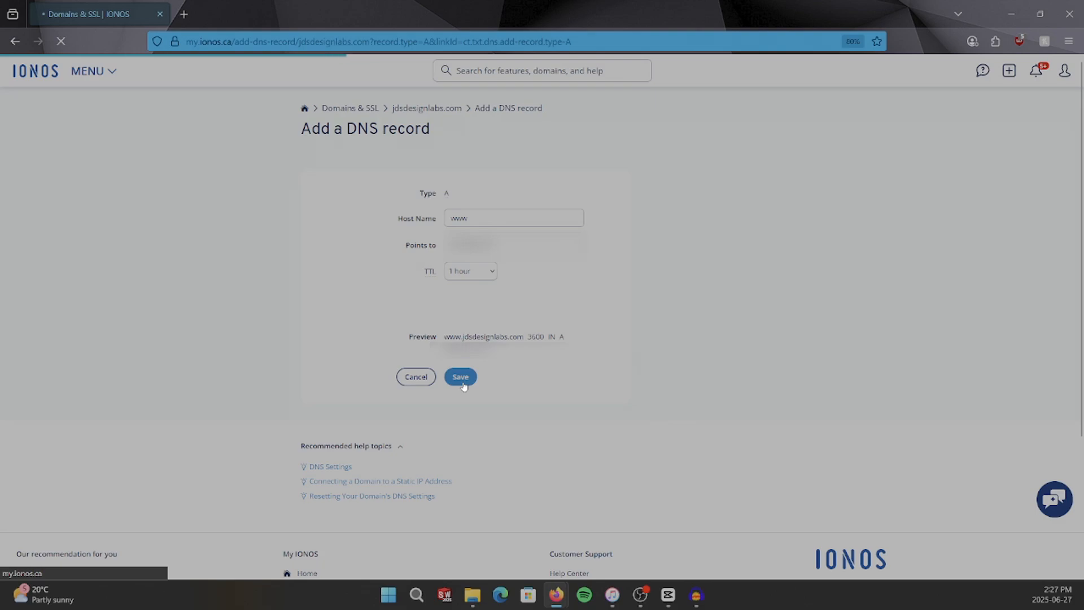
pyautogui.click(460, 376)
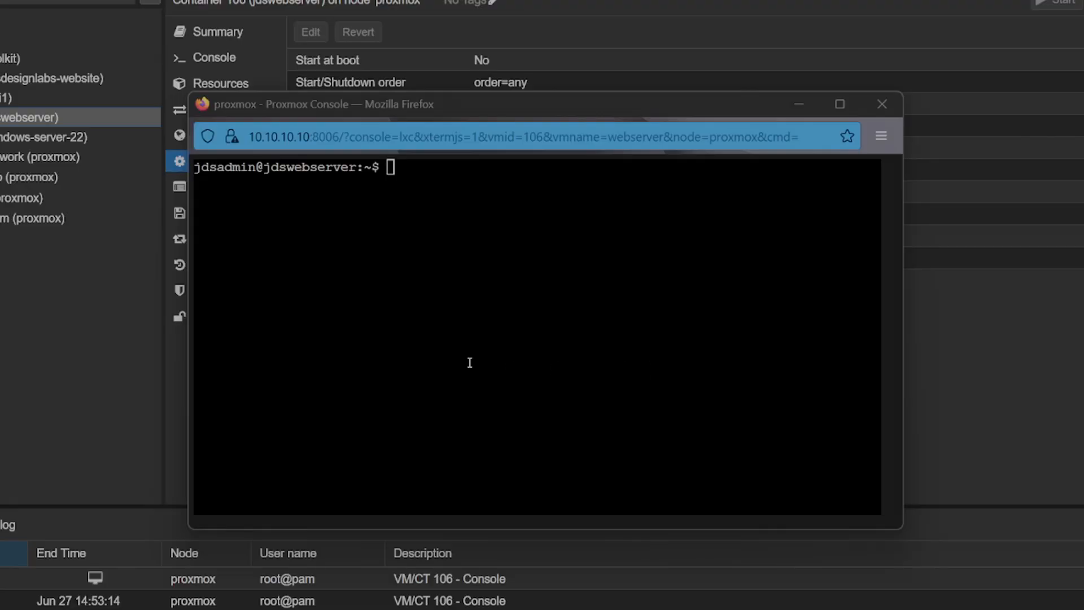
pyautogui.write('sudo nano /e')
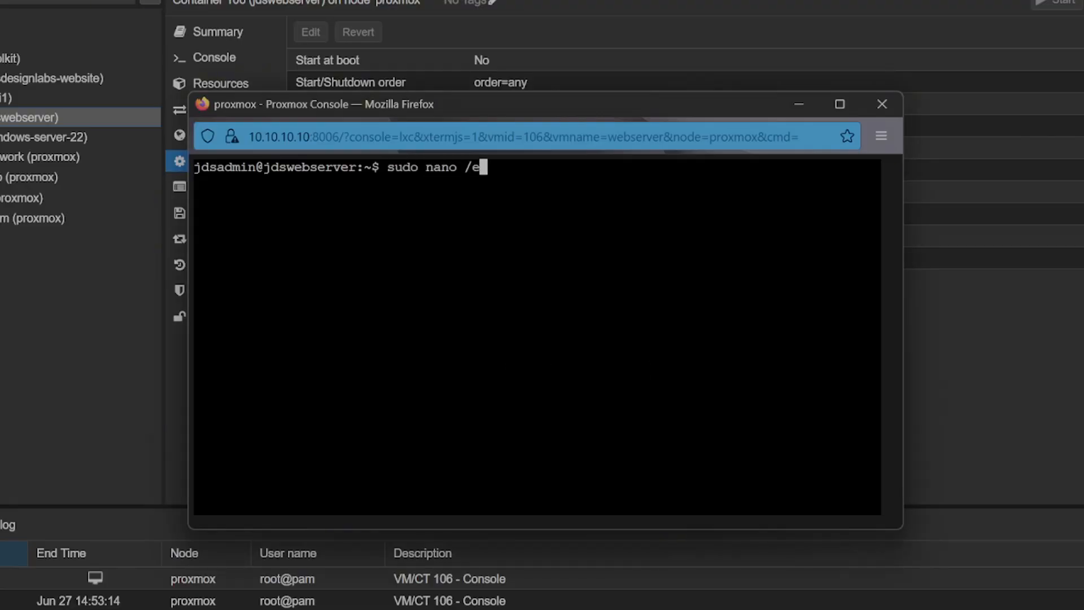
pyautogui.write('tc/apache2/')
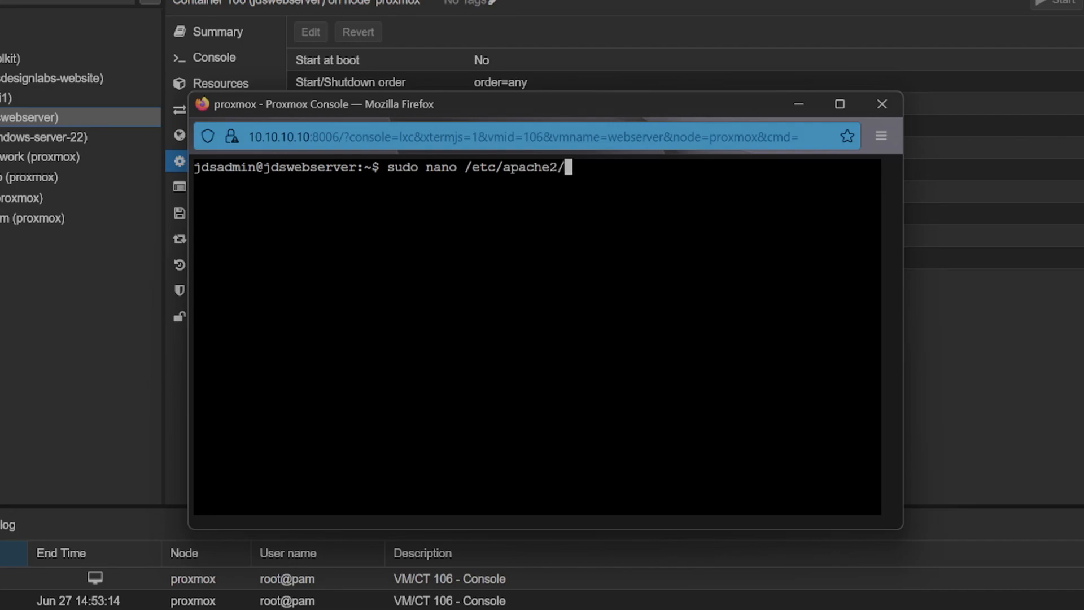
pyautogui.write('sites-available/')
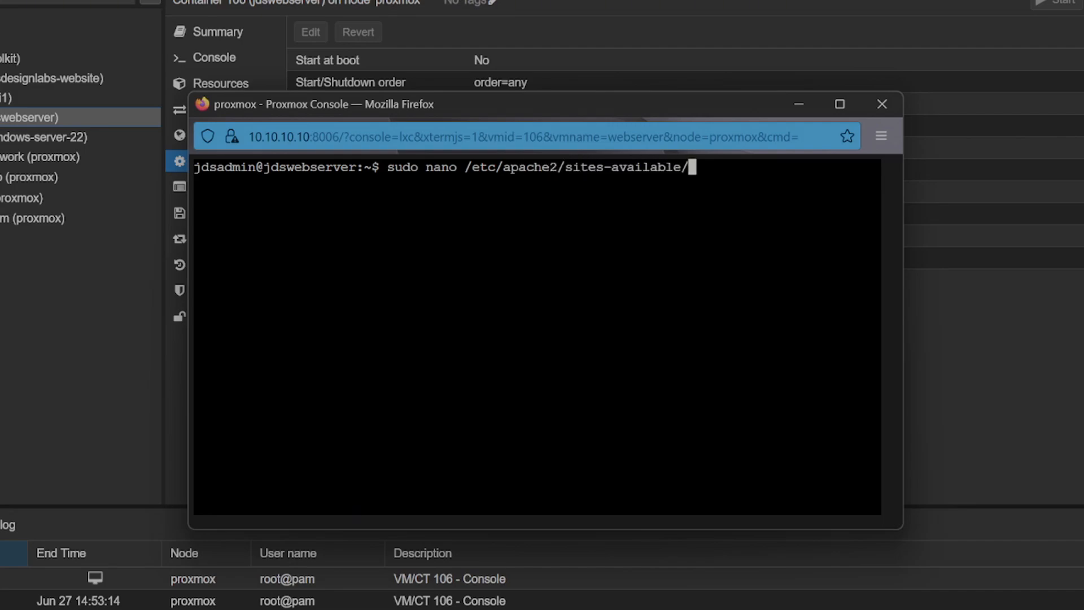
pyautogui.write('000')
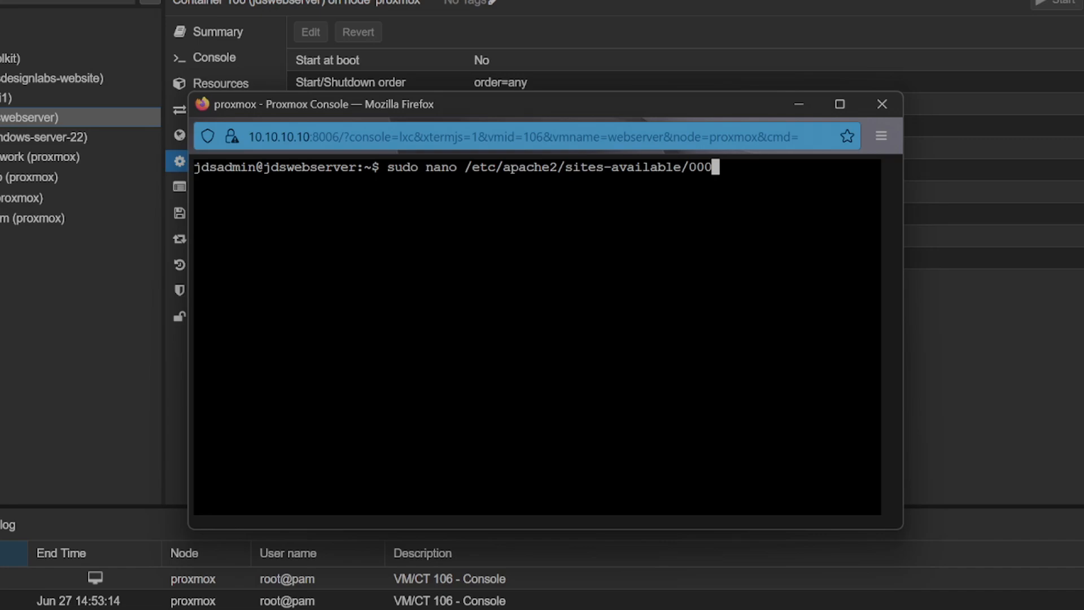
pyautogui.press('Return')
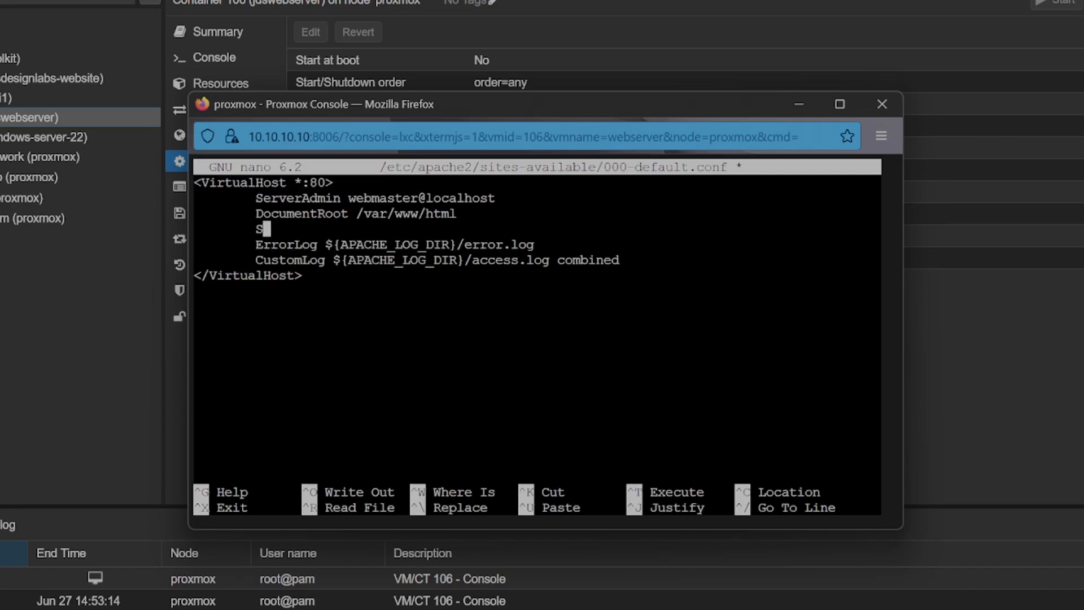
pyautogui.write('erverName')
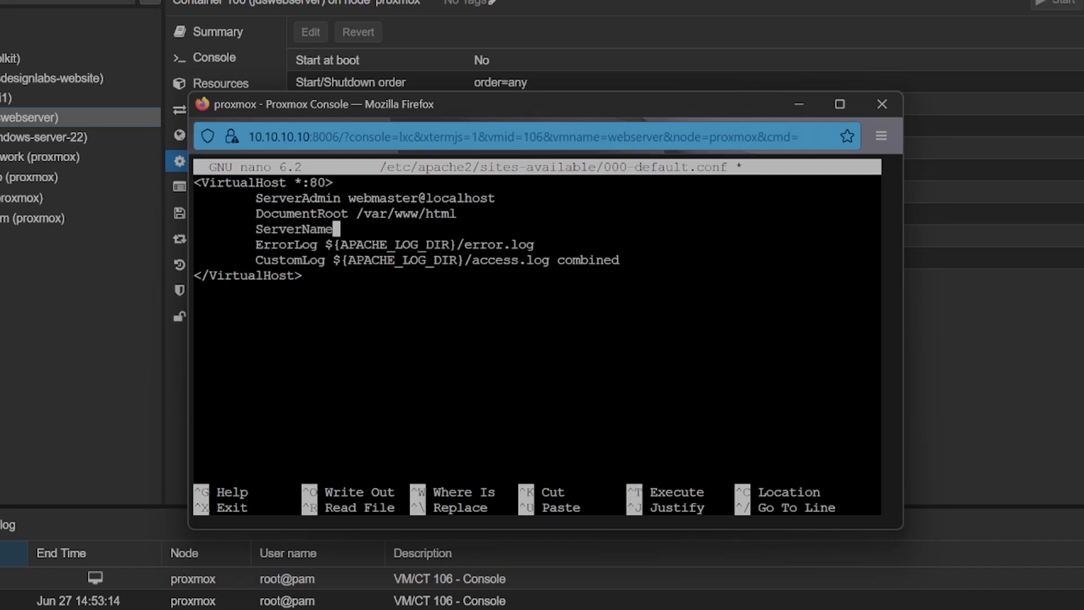
pyautogui.write('www.jdsde')
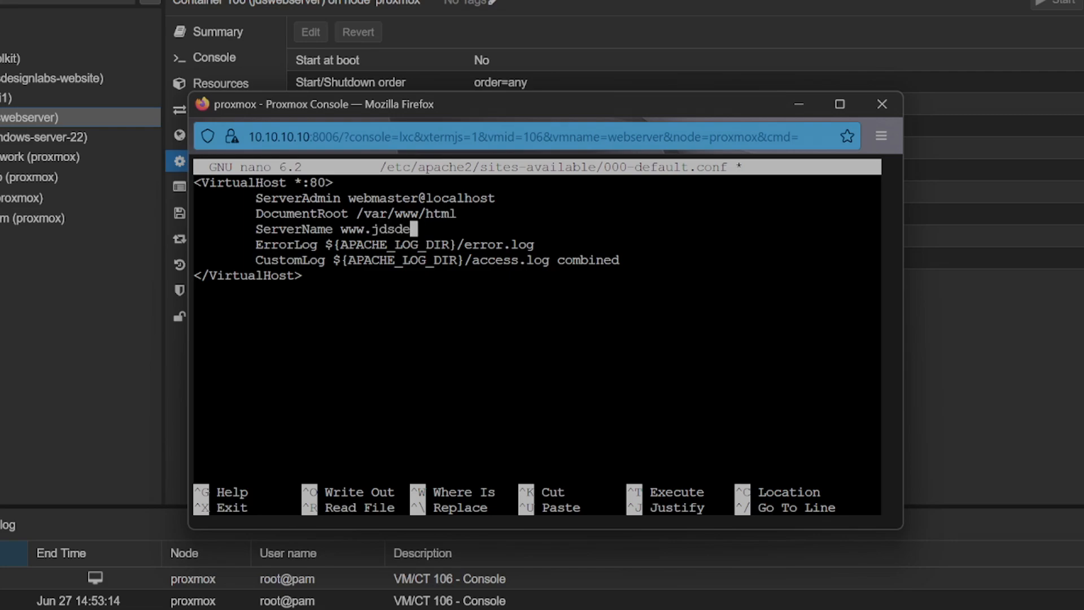
pyautogui.write('signlabs.com')
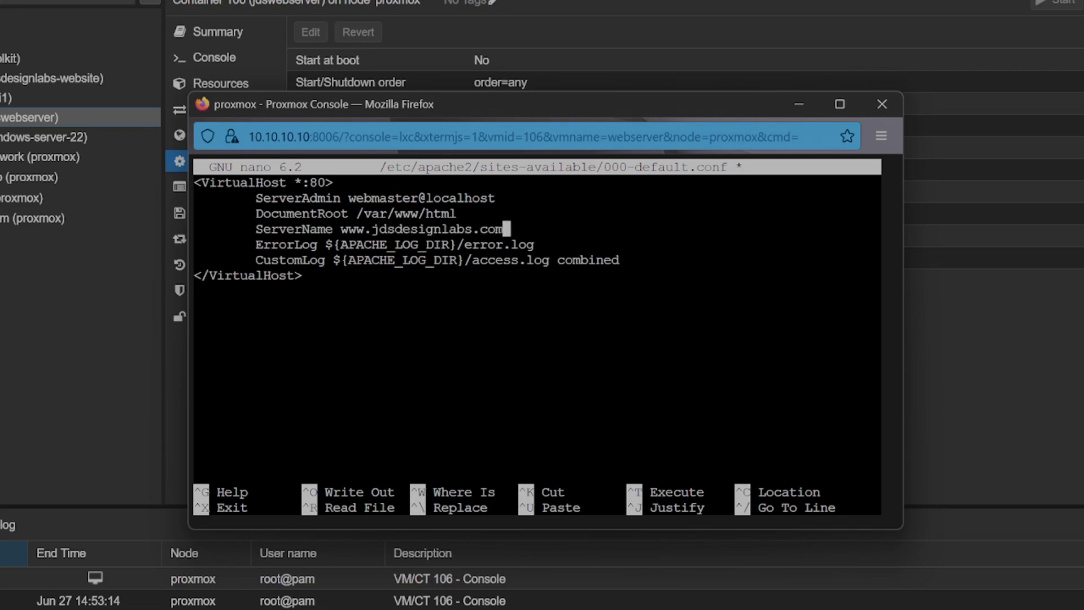
pyautogui.press('ctrl+o')
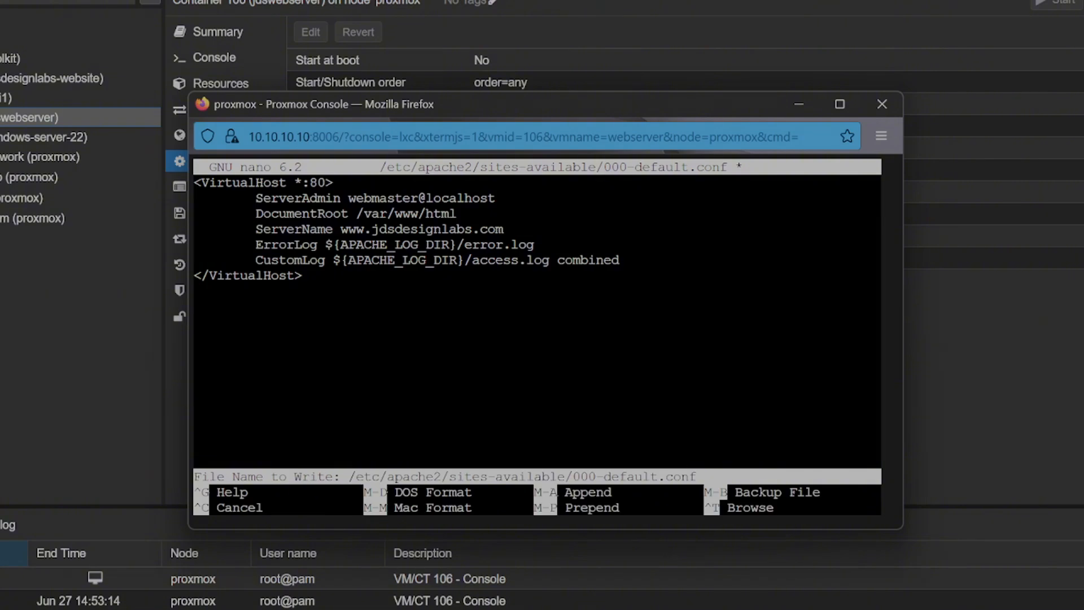
pyautogui.press('Return')
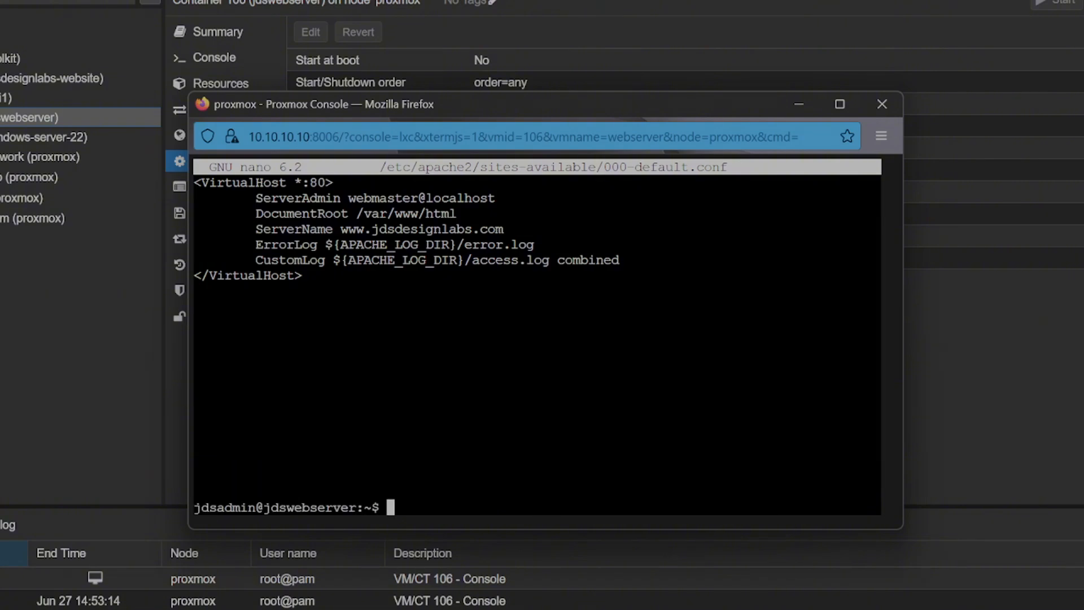
# Reload Apache with sudo systemctl reload apache2
pyautogui.write('sudo systemctl')
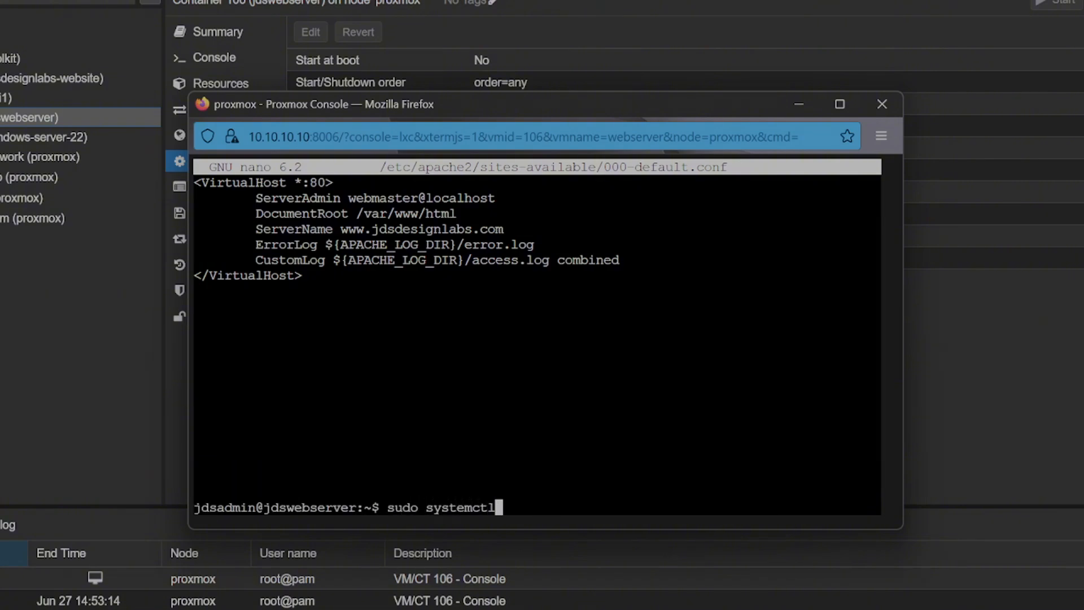
pyautogui.write('reload ap')
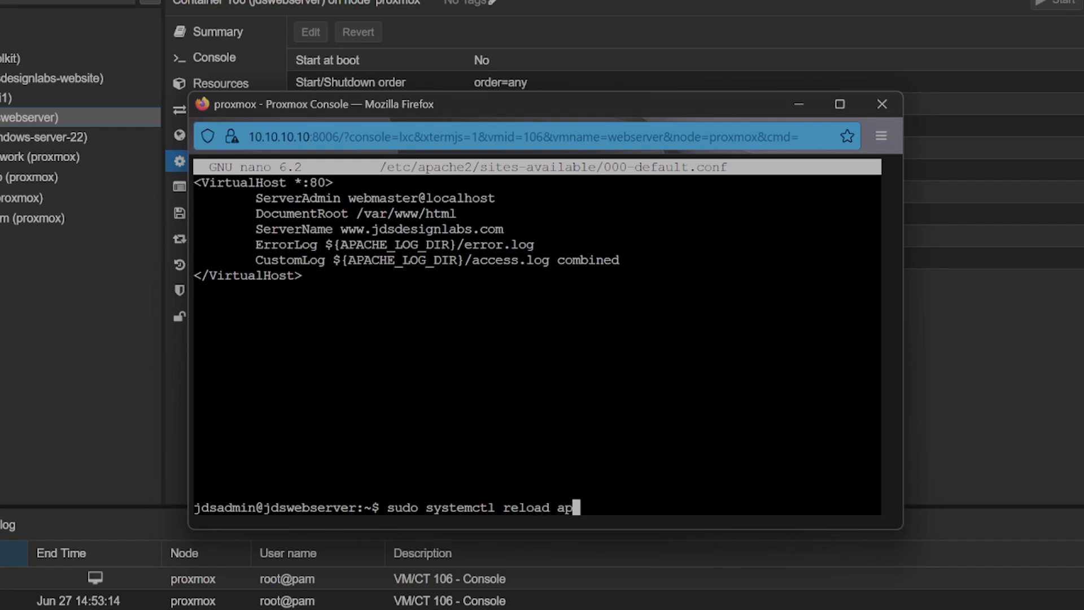
pyautogui.press('Return')
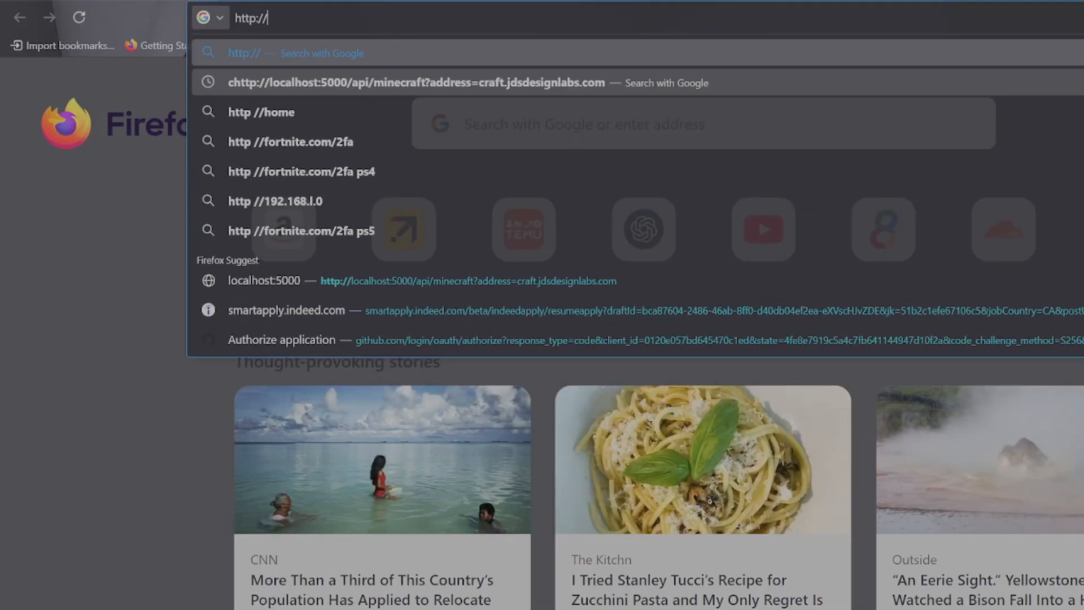
# Load jdsdesignlabs.com in Firefox to show the Apache2 Ubuntu Default Page
pyautogui.write('jdsdesignlabs.com/')
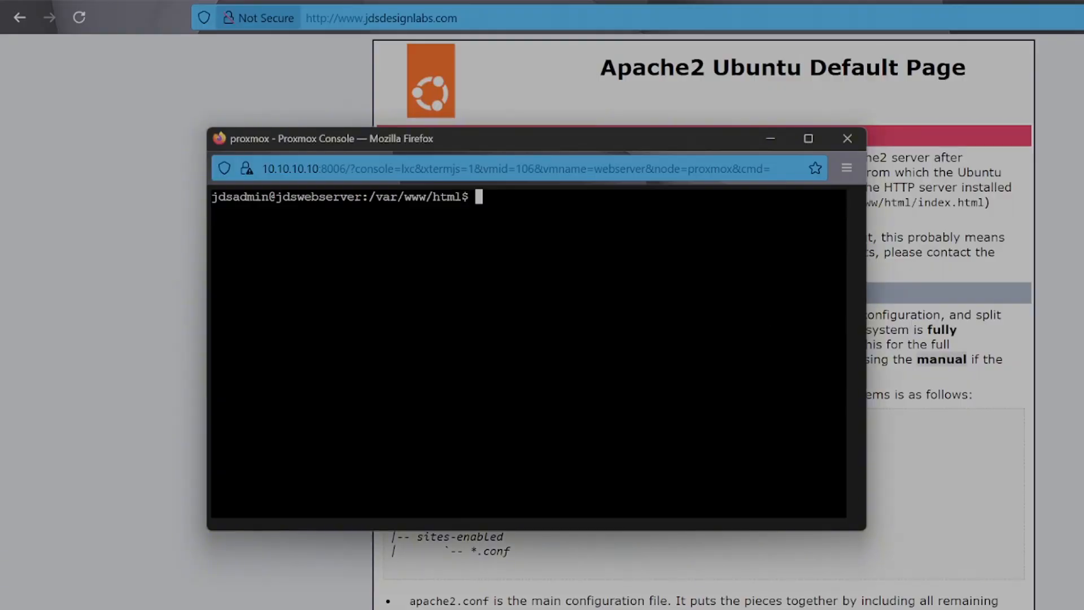
# Install certbot and python3-certbot-apache with apt, entering the sudo password
pyautogui.write('sudo apt install certbot')
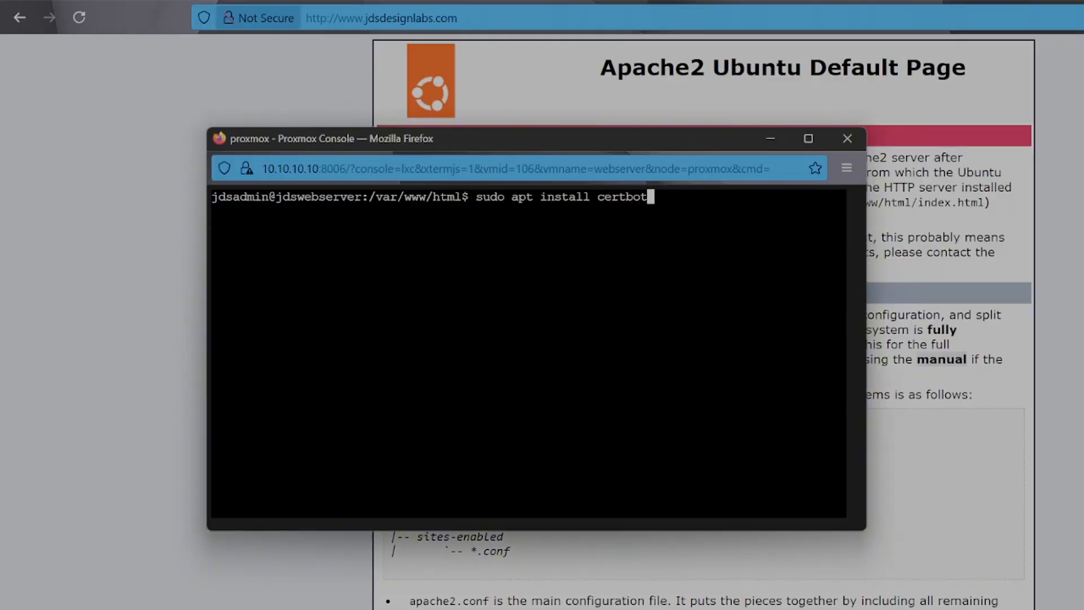
pyautogui.write('python3-certbot-c')
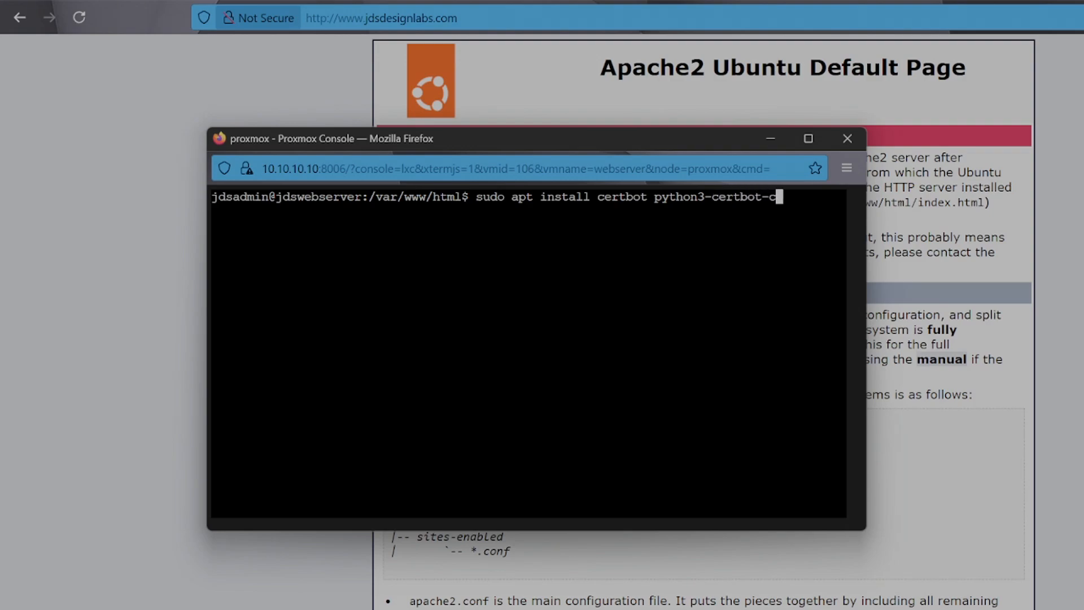
pyautogui.press('Return')
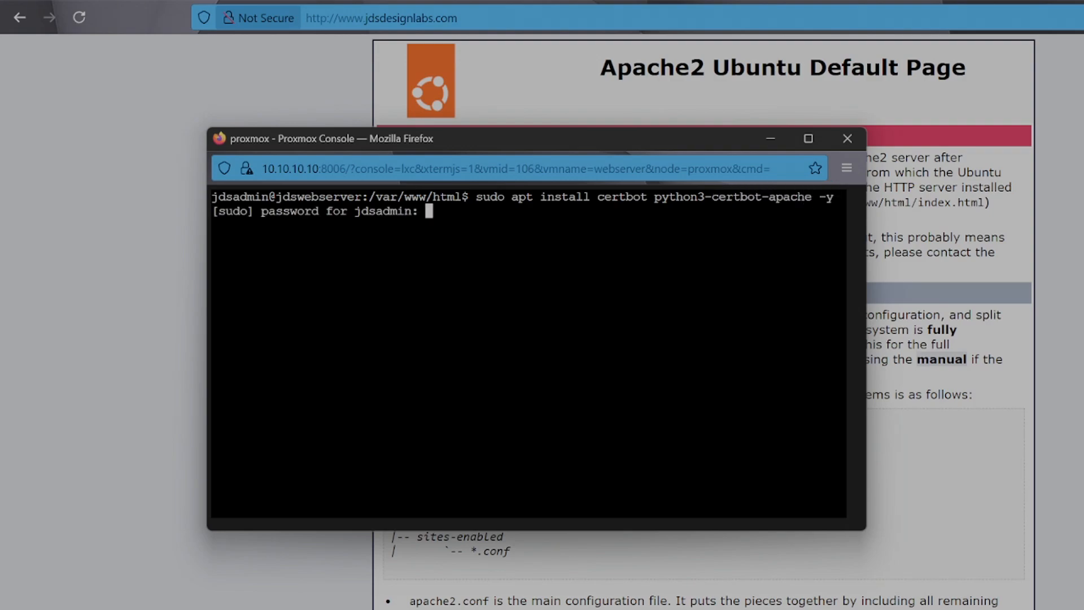
pyautogui.press('Return')
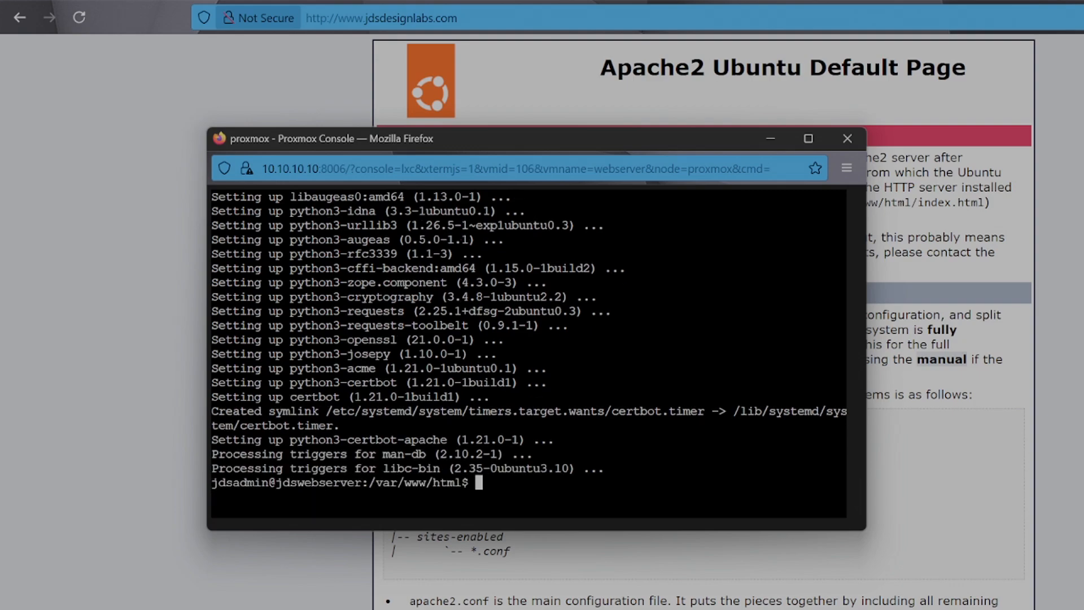
# Run sudo certbot --apache and submit the jdsadmin contact email
pyautogui.write('sudo cer')
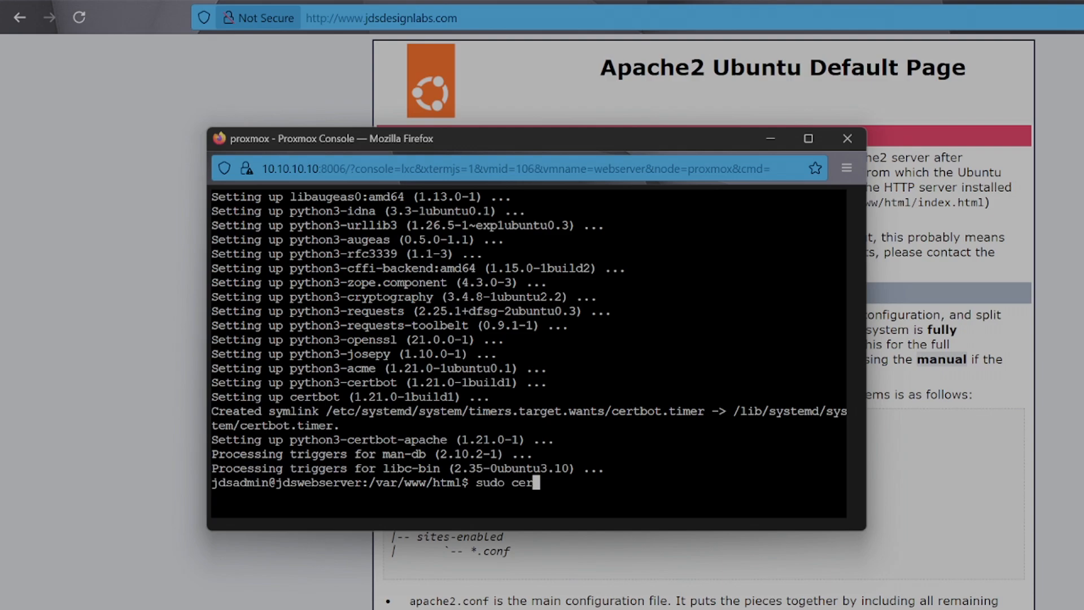
pyautogui.write('tbot --apache')
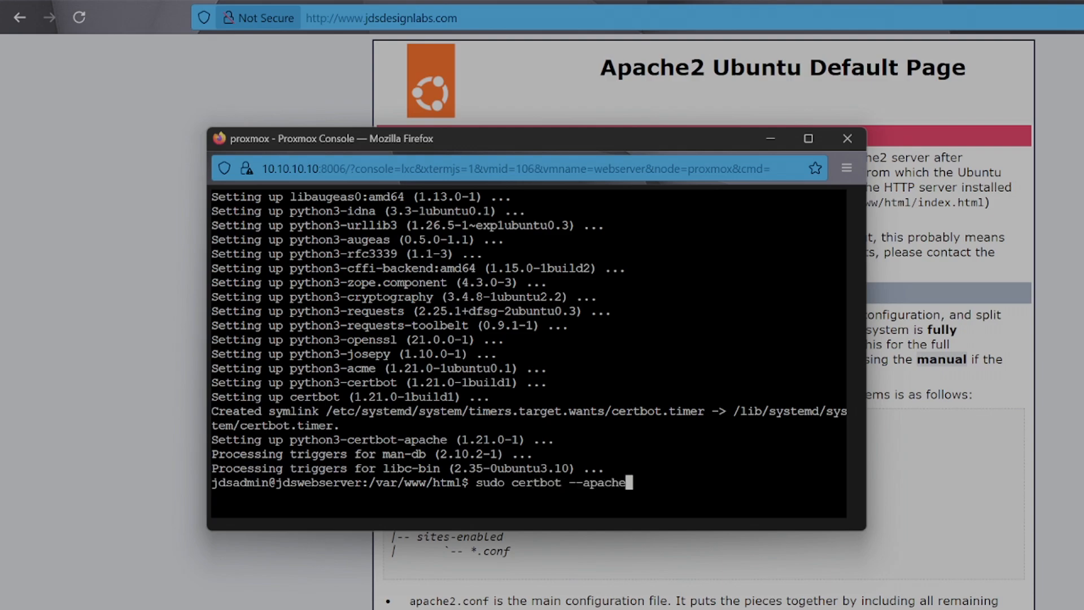
pyautogui.press('Return')
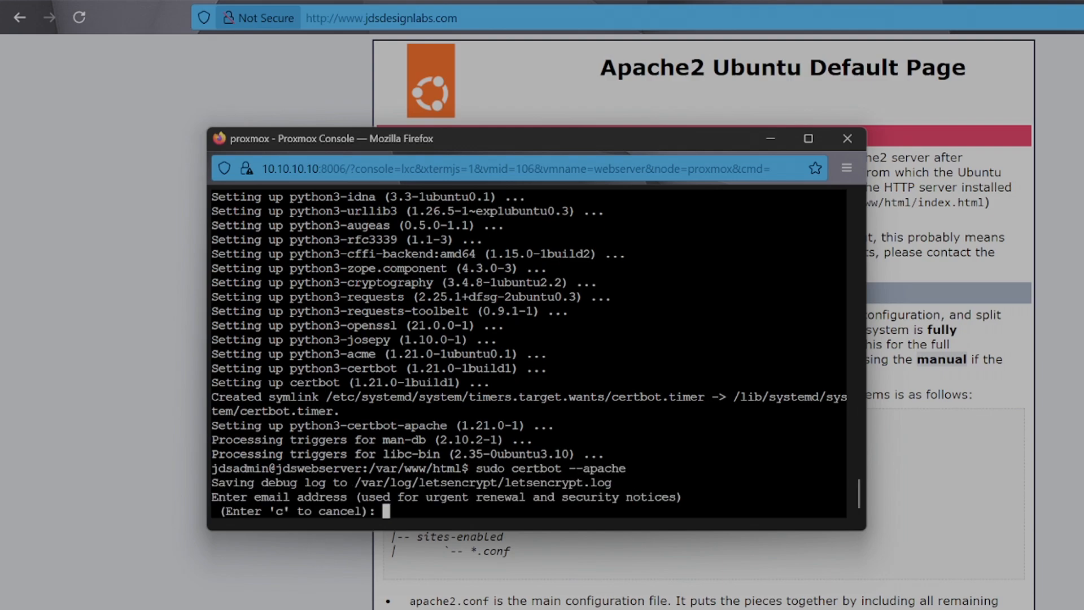
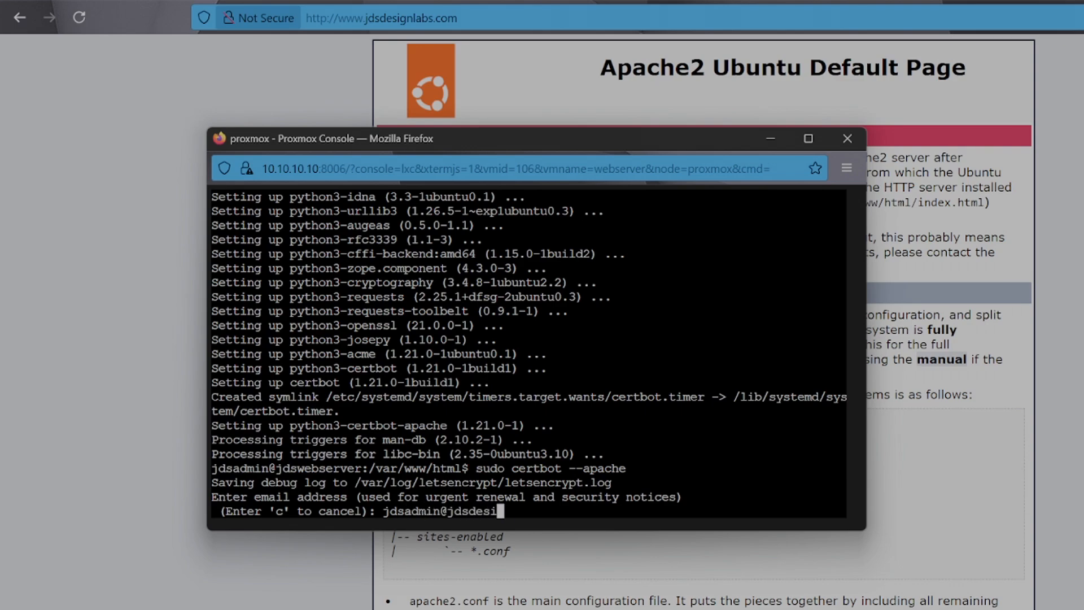
pyautogui.press('Return')
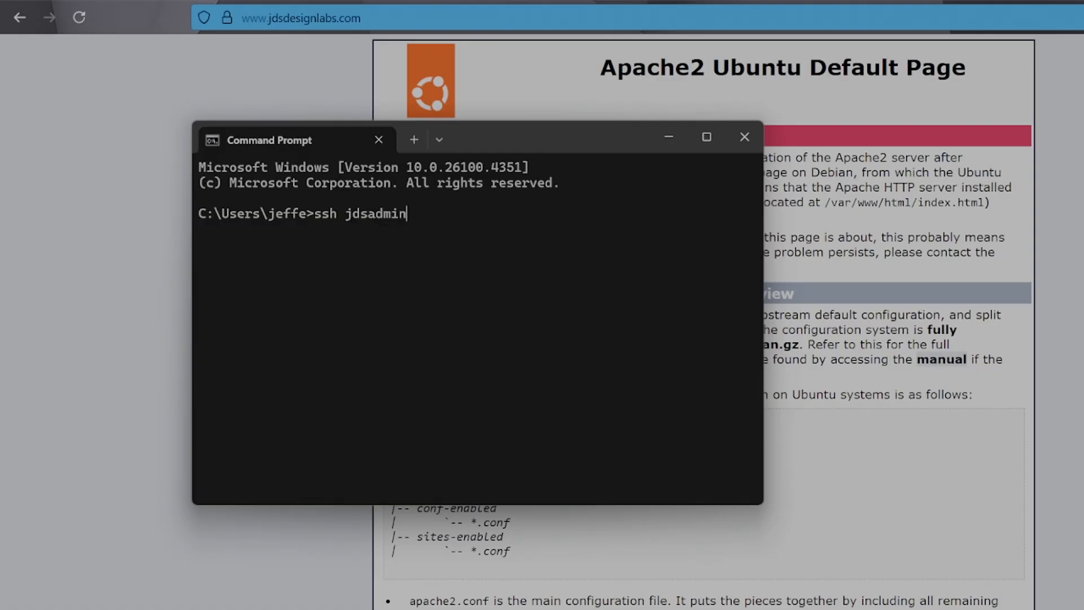
# SSH into 10.10.10.110 and install openssh-server with apt
pyautogui.write('@10.10.10.110')
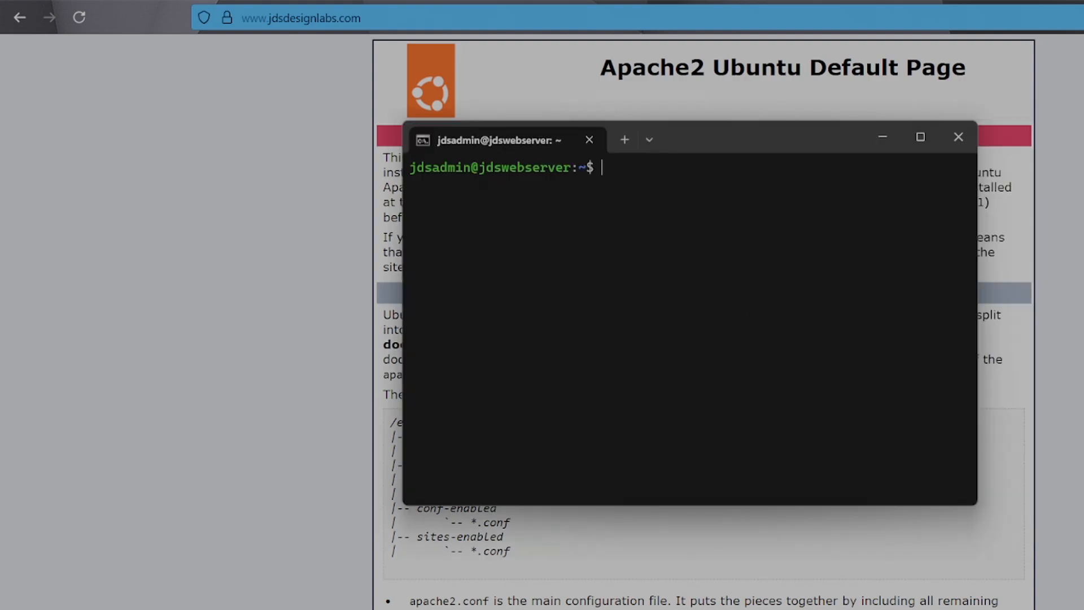
pyautogui.write('sudo apt install')
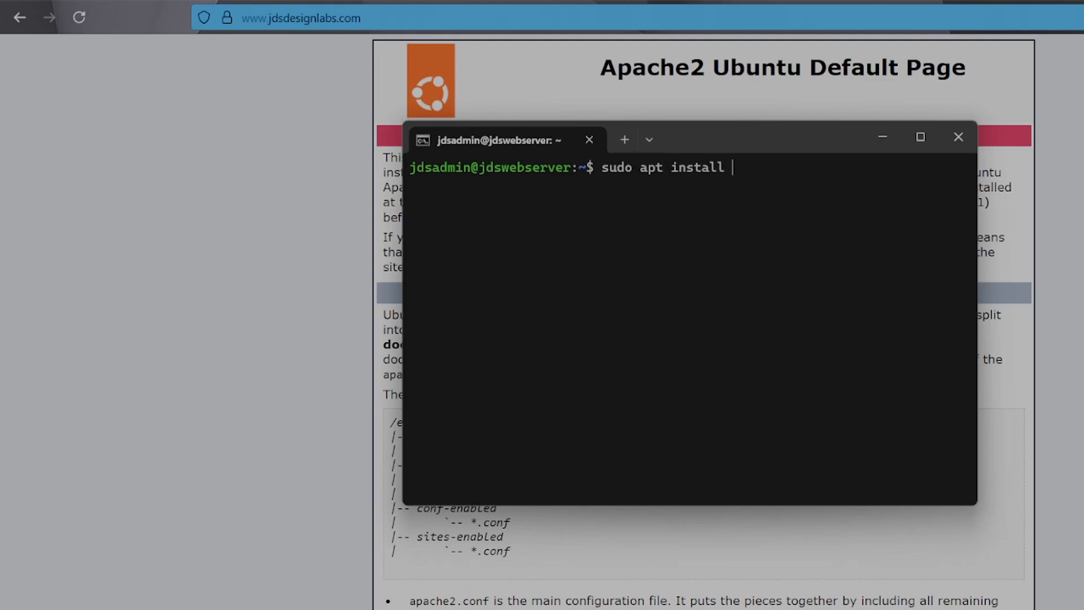
pyautogui.write('openssh-ser')
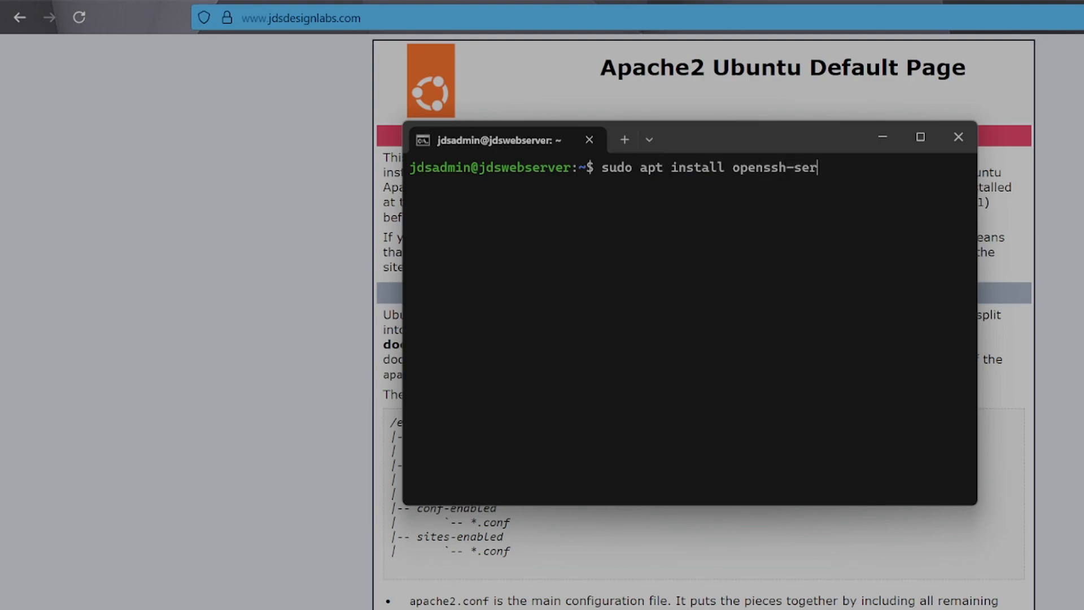
pyautogui.press('Return')
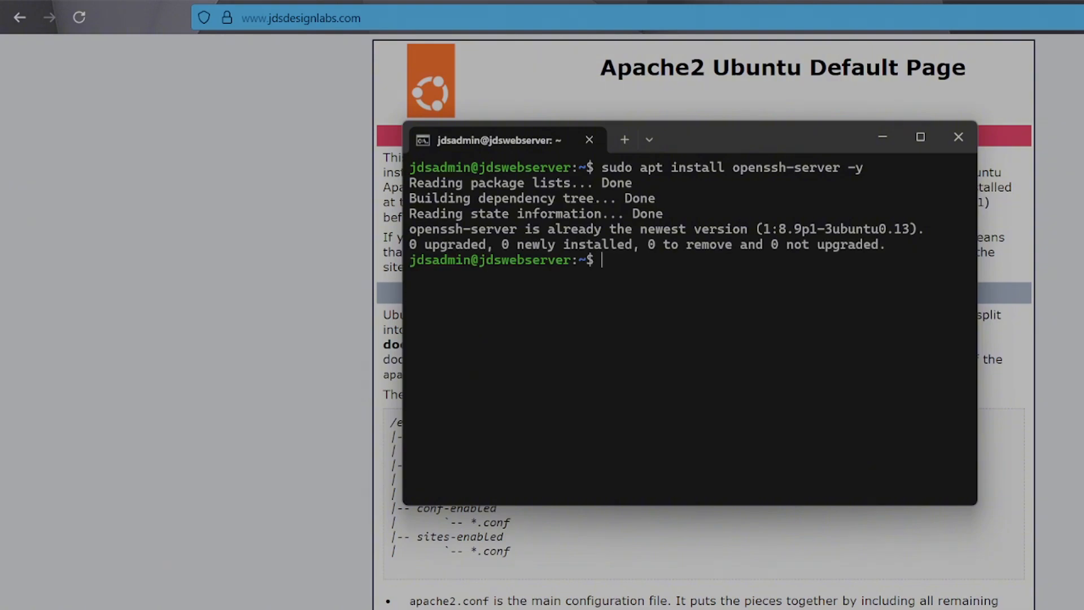
# Check the OpenSSH service status with systemctl status
pyautogui.write('sudo sys')
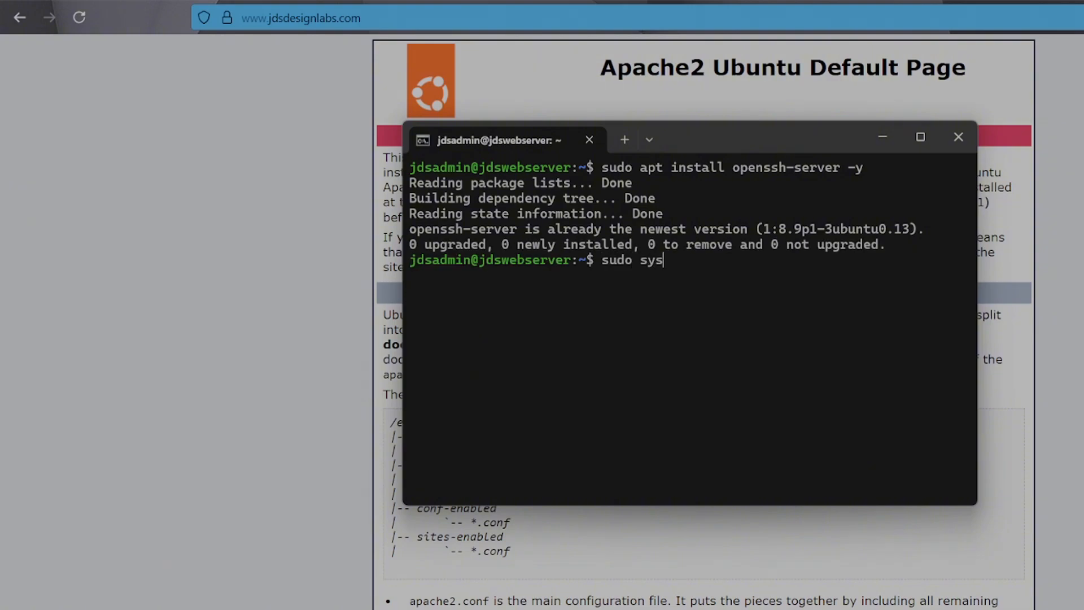
pyautogui.write('temctl stat')
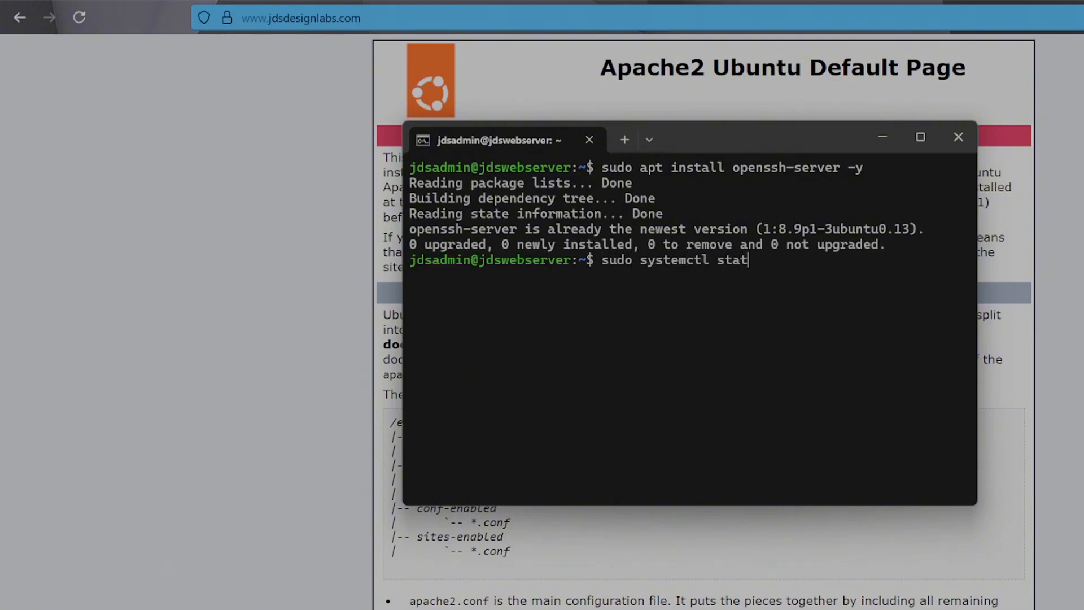
pyautogui.write('us o')
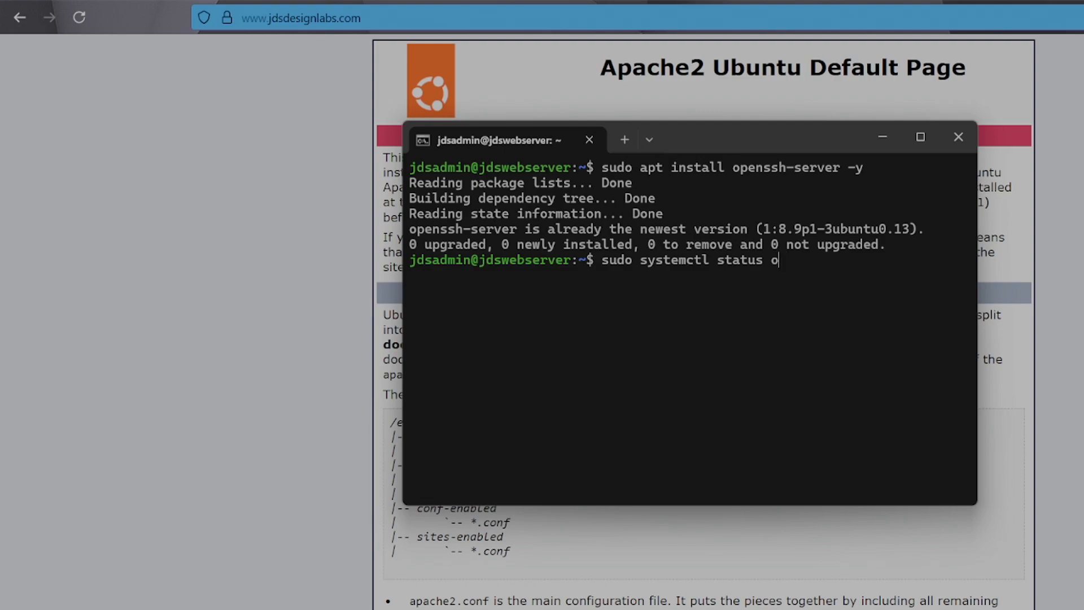
pyautogui.press('Return')
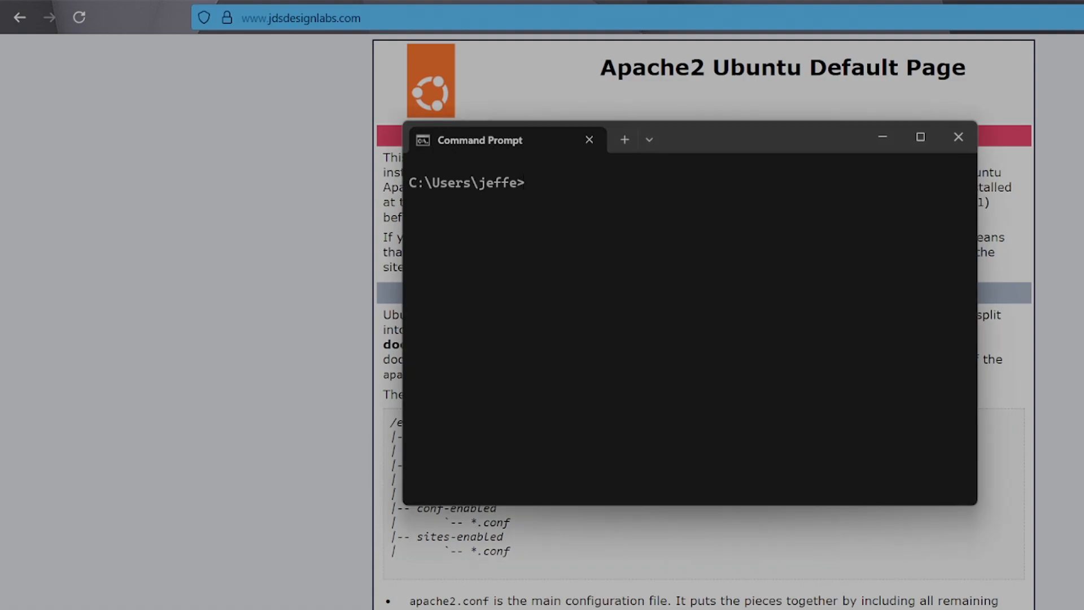
# Run ssh-keygen -t rsa -b 4096 with a jdsadmin comment
pyautogui.write('ssh-')
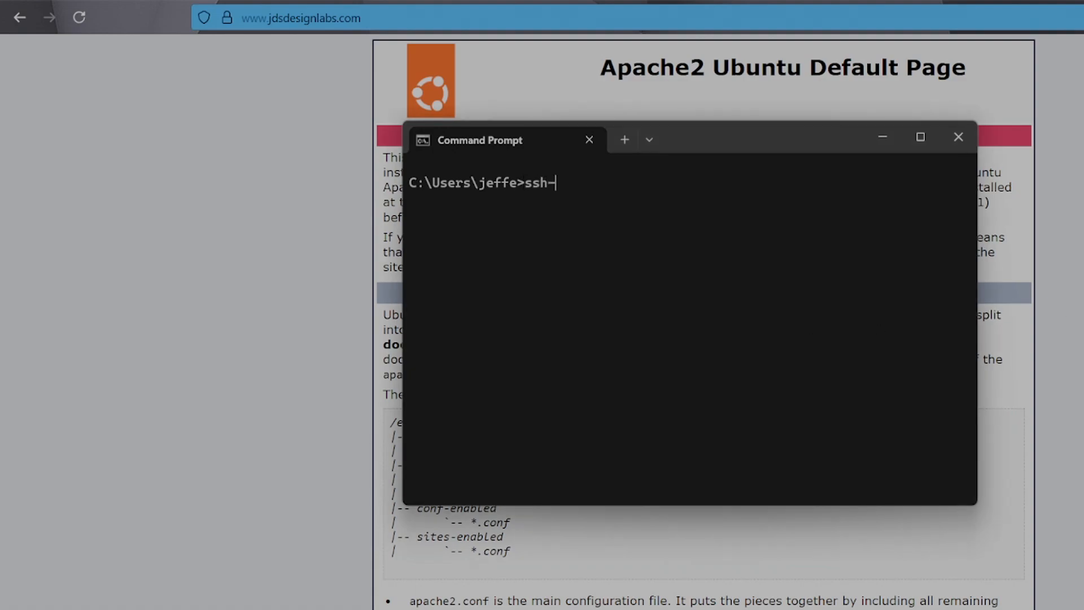
pyautogui.write('keygen')
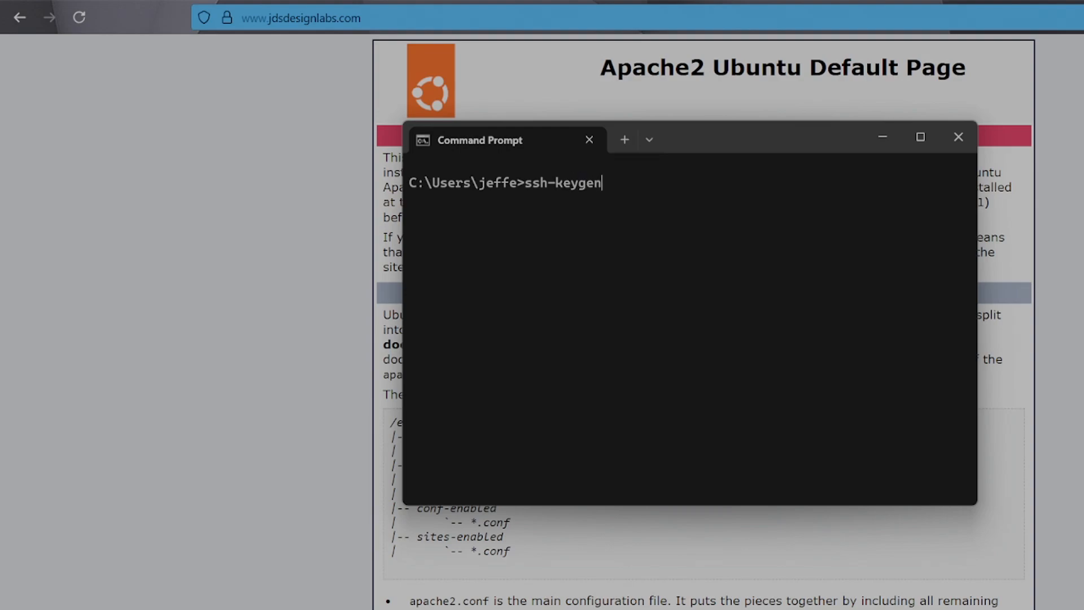
pyautogui.write('-t rsa')
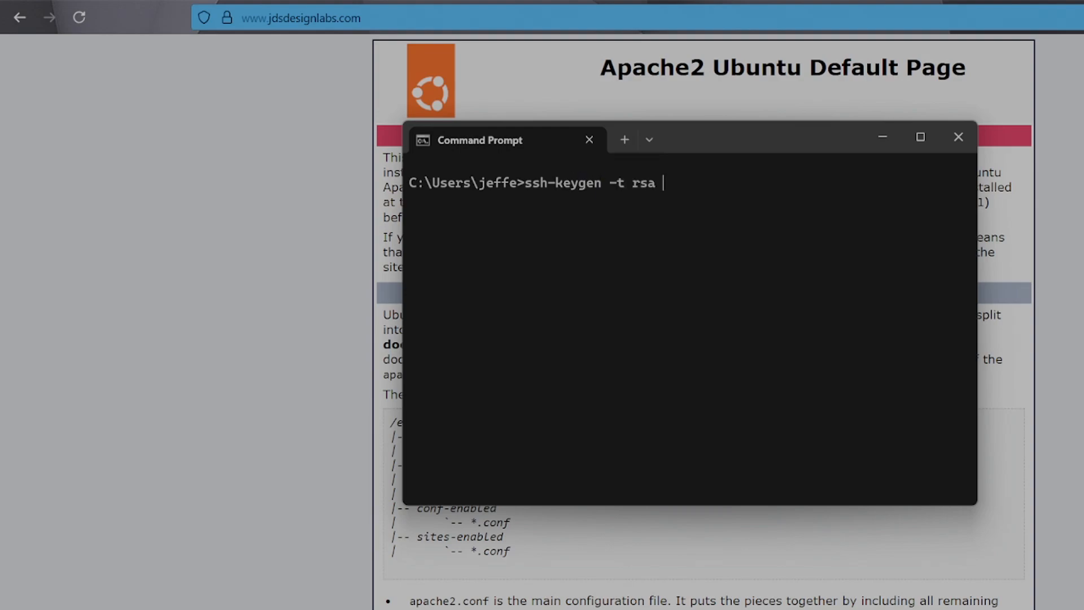
pyautogui.write('-b 409')
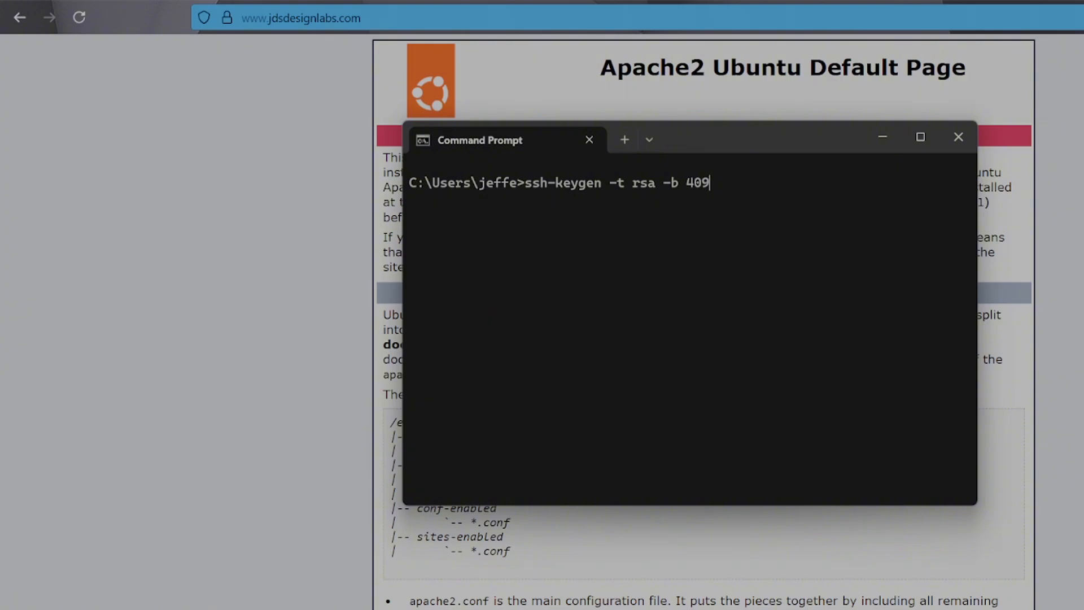
pyautogui.write('6 -')
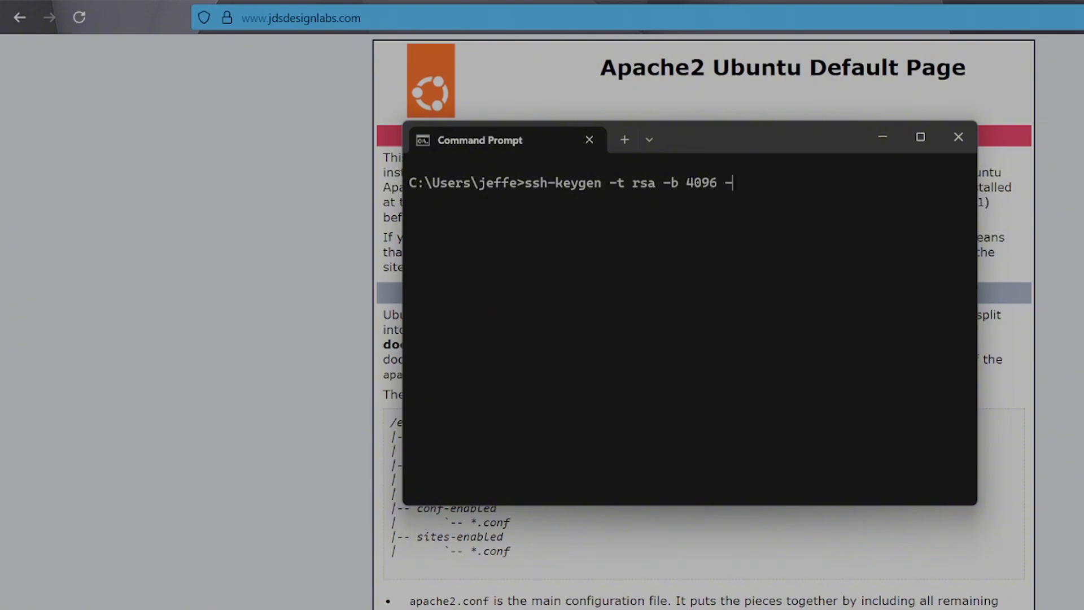
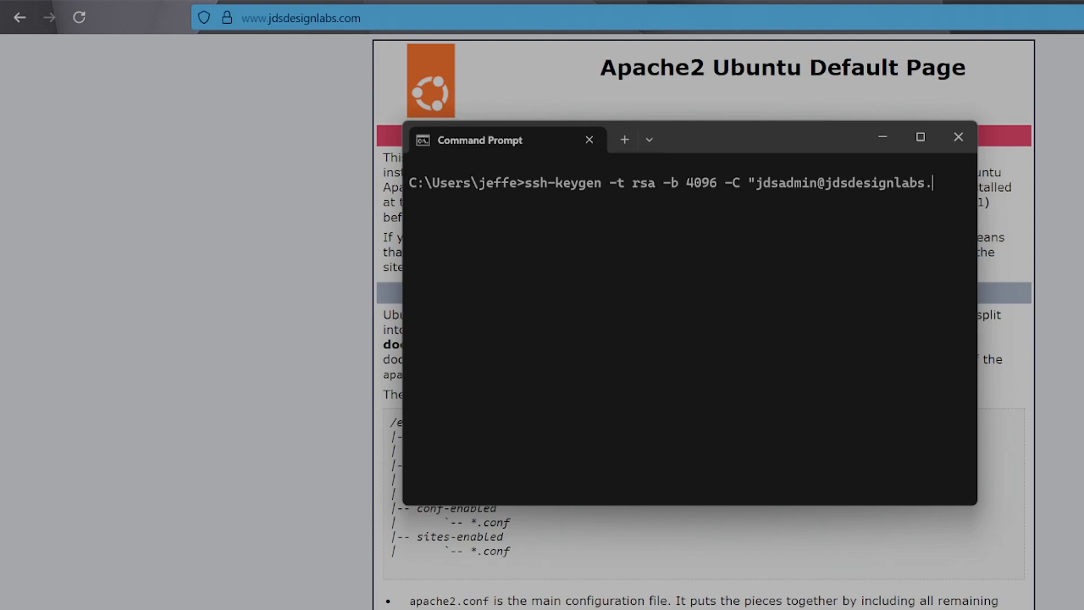
pyautogui.press('Return')
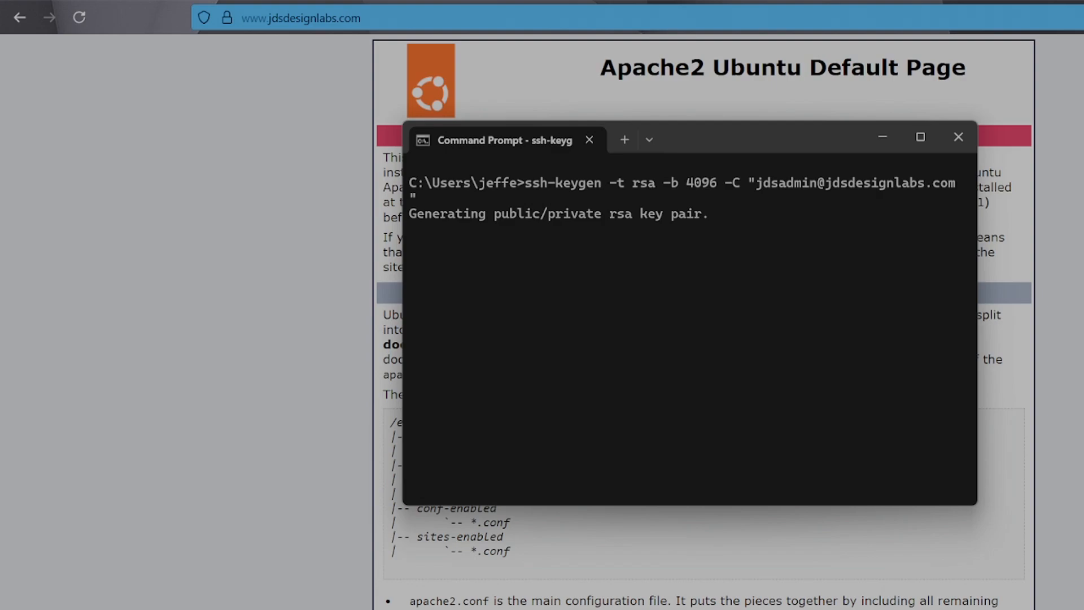
# Save the key pair as webserveradmin with a passphrase, then begin an scp of it
pyautogui.write('webser')
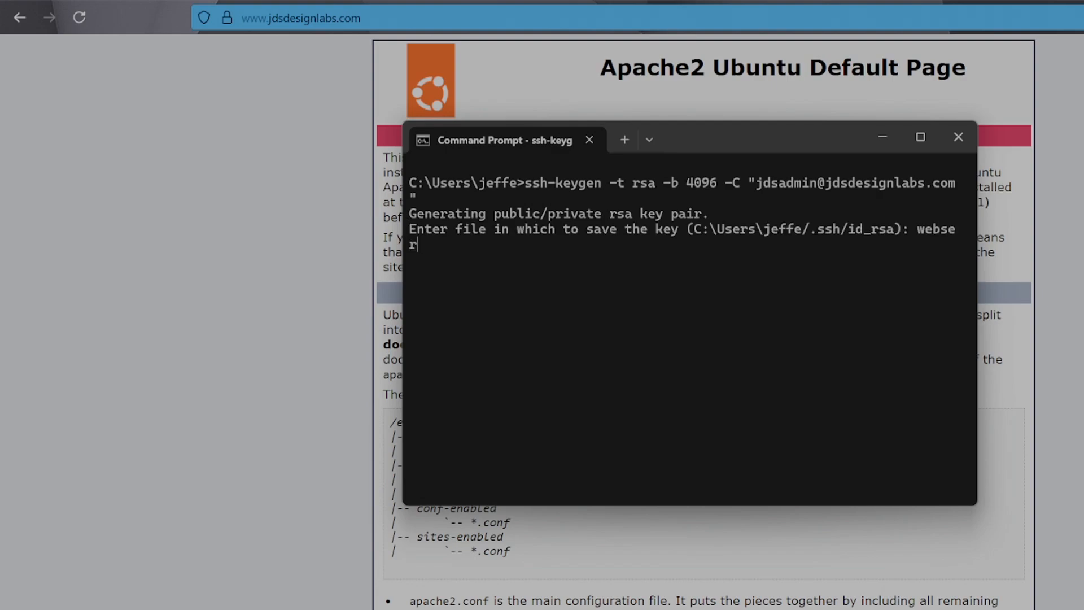
pyautogui.write('rveradmin')
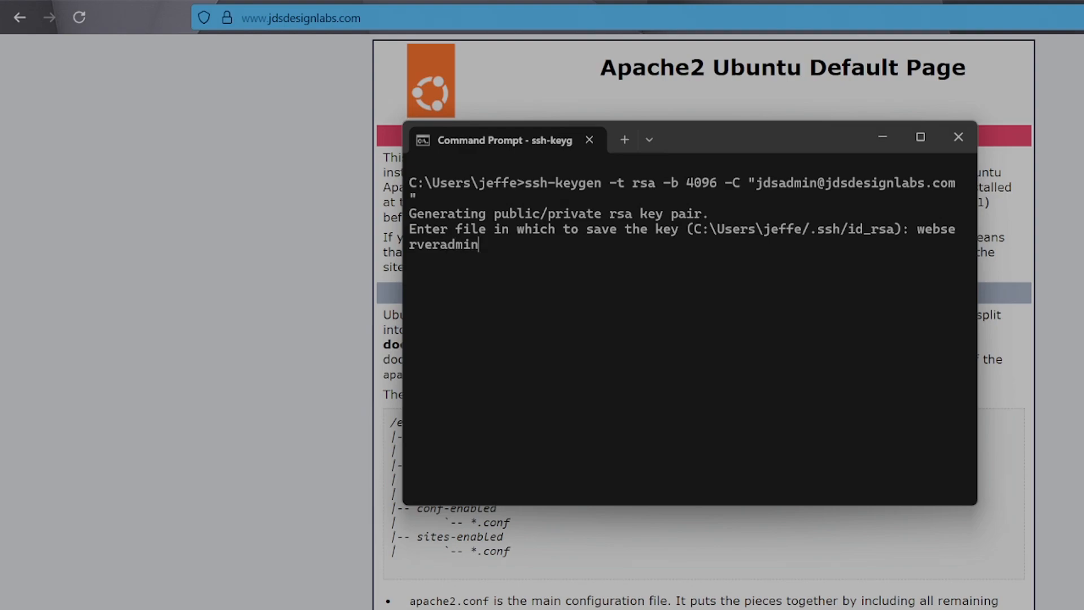
pyautogui.press('Return')
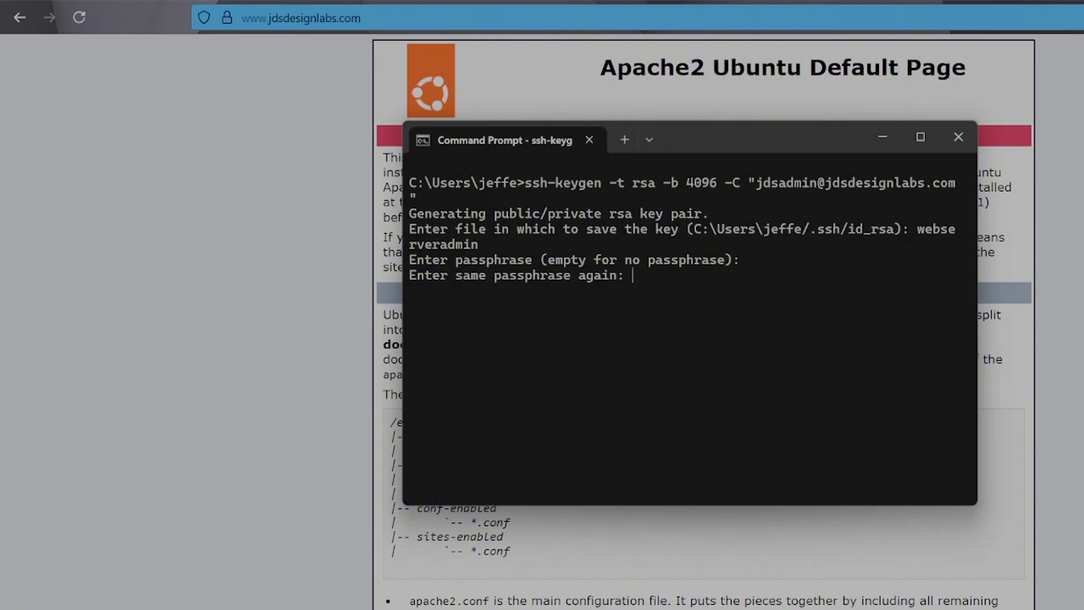
pyautogui.press('Return')
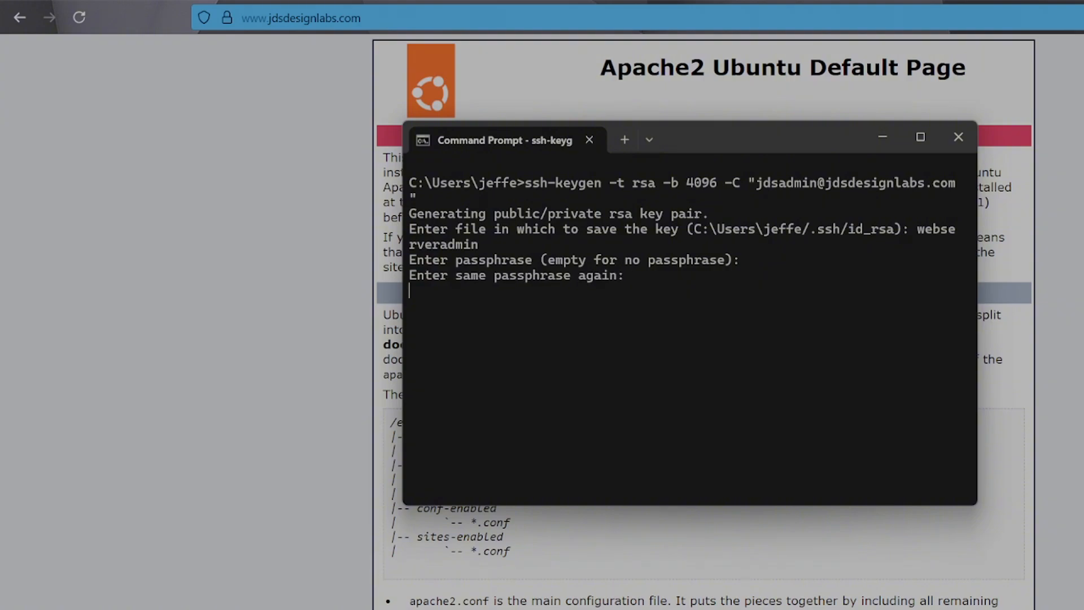
pyautogui.press('Return')
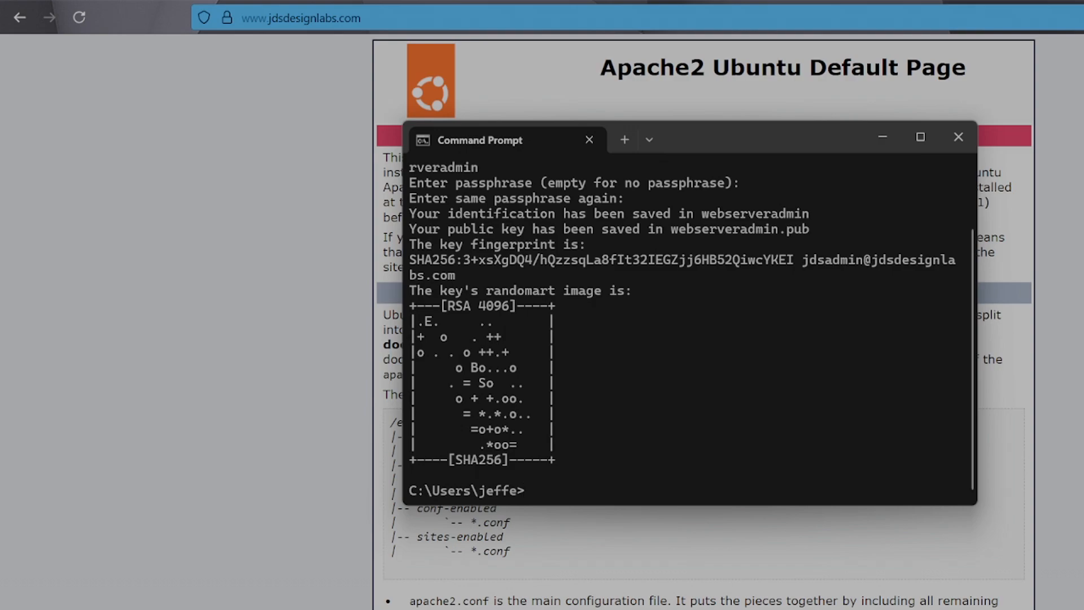
pyautogui.write('scp webserverad')
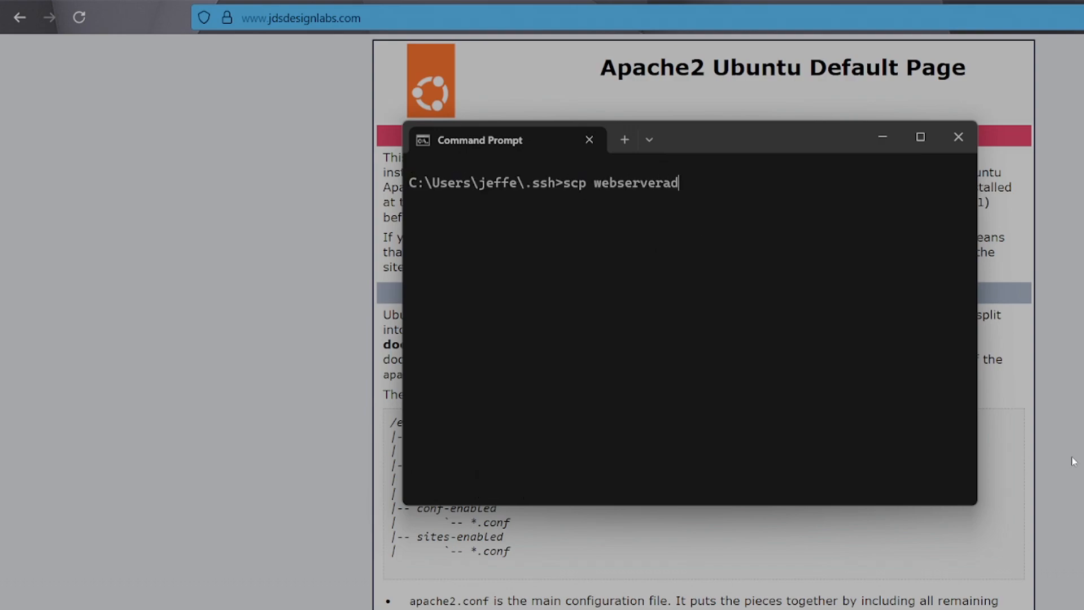
pyautogui.write('min.pub')
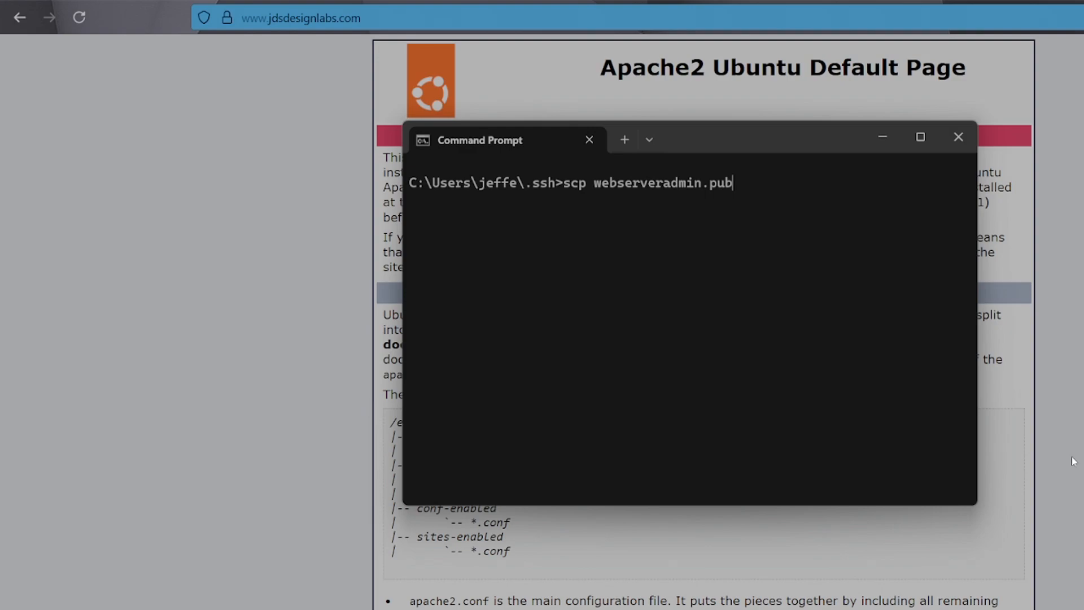
pyautogui.write('jdsadmin@10')
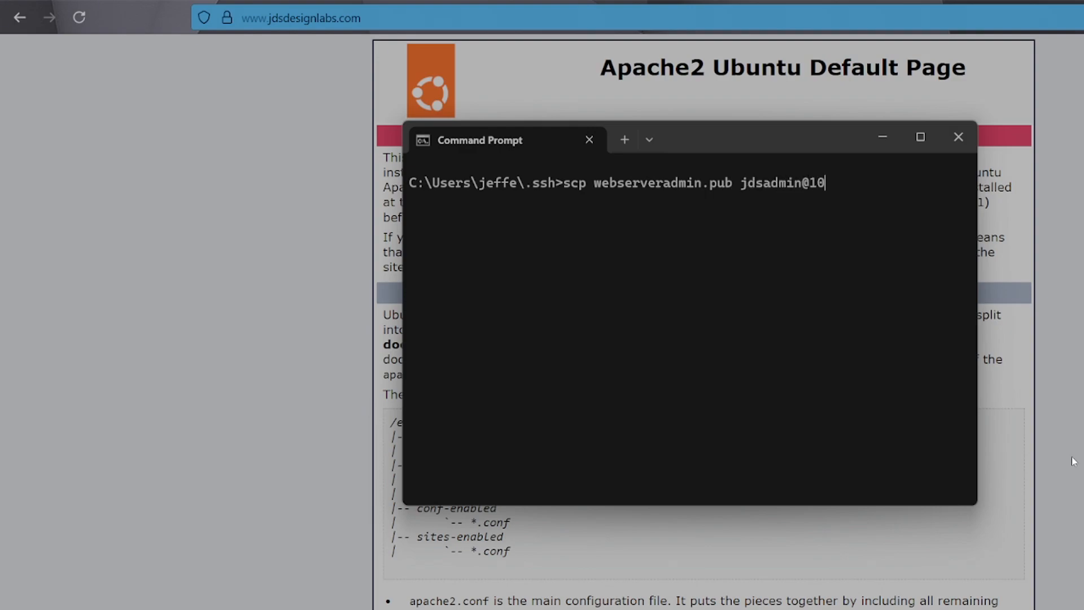
pyautogui.write('.10.10.110:')
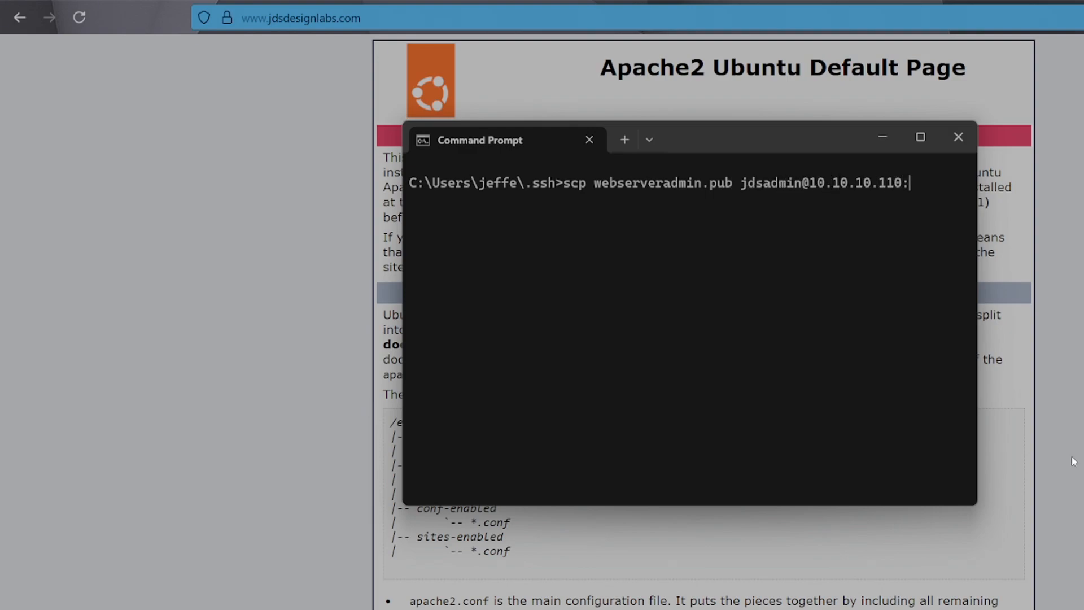
pyautogui.write('/home/')
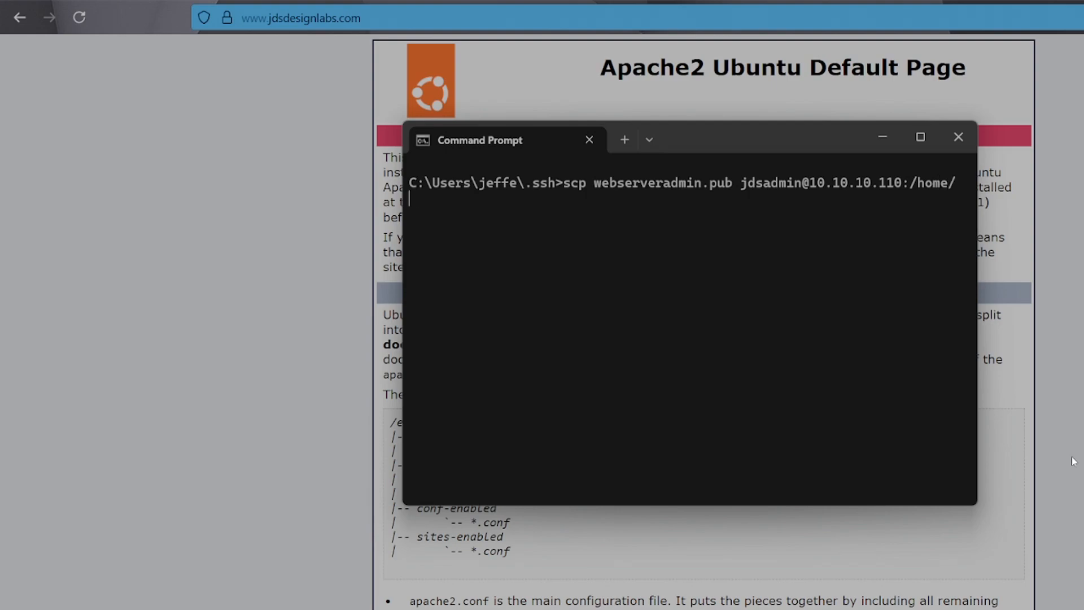
pyautogui.write('jdsadmin')
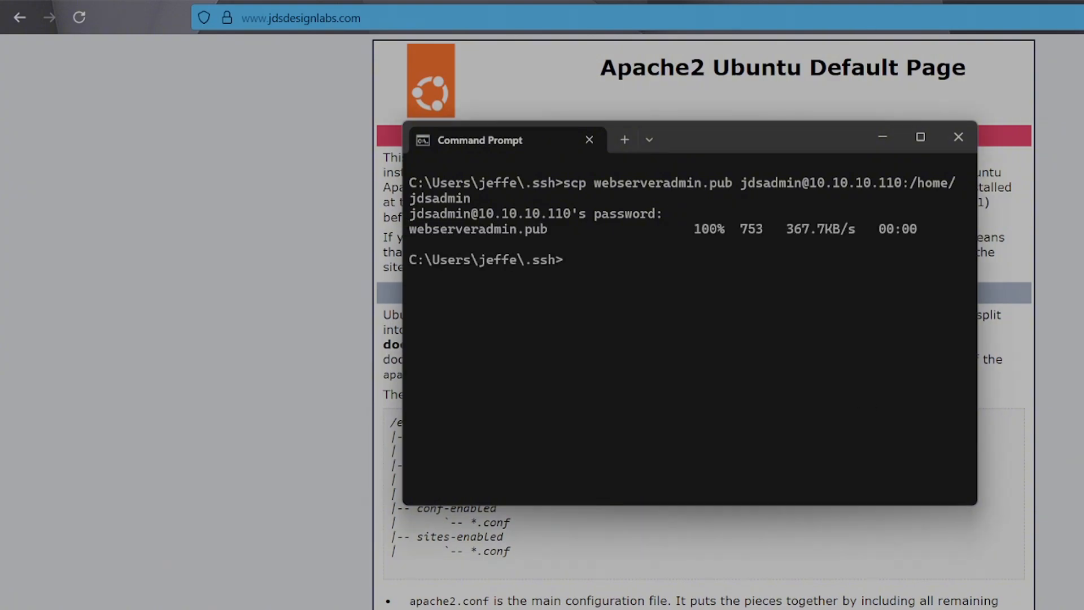
pyautogui.write('ssh jdsadmin@10.10.')
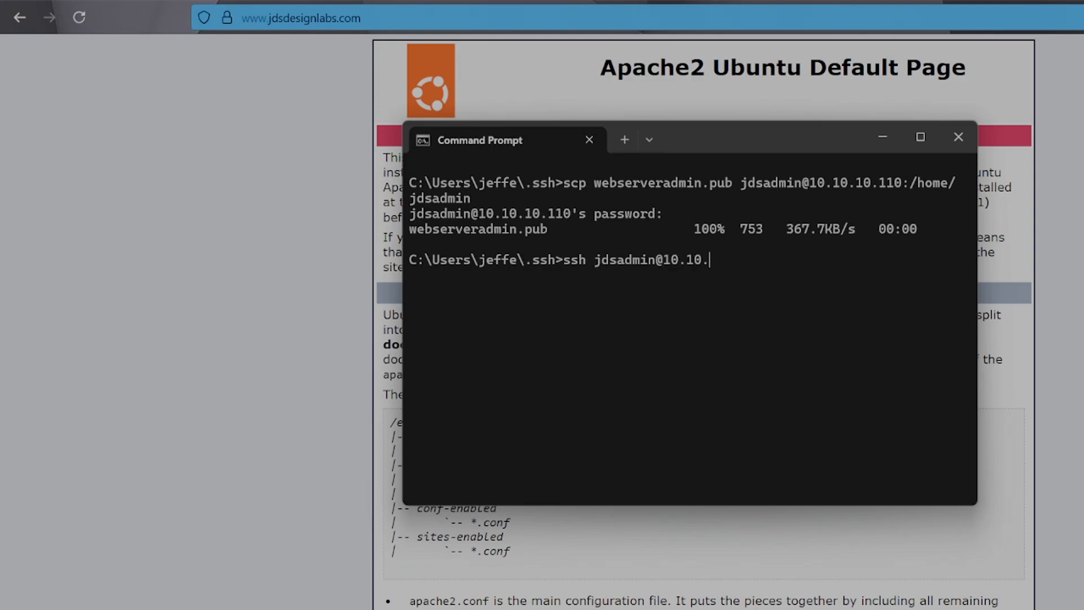
# SSH into 10.10.10.110 as jdsadmin and enter the account password
pyautogui.press('Return')
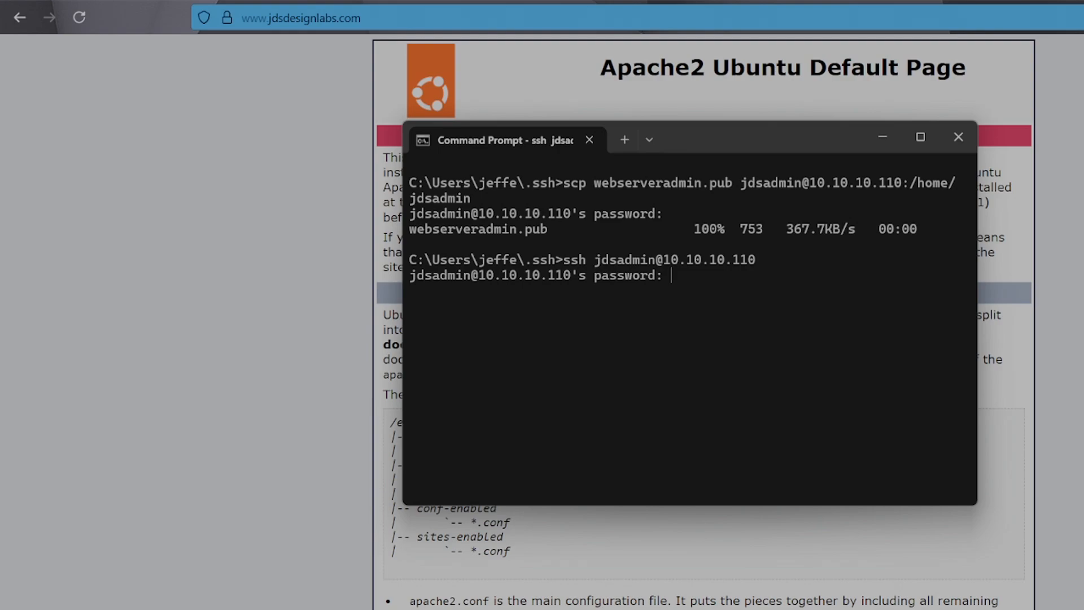
pyautogui.press('Return')
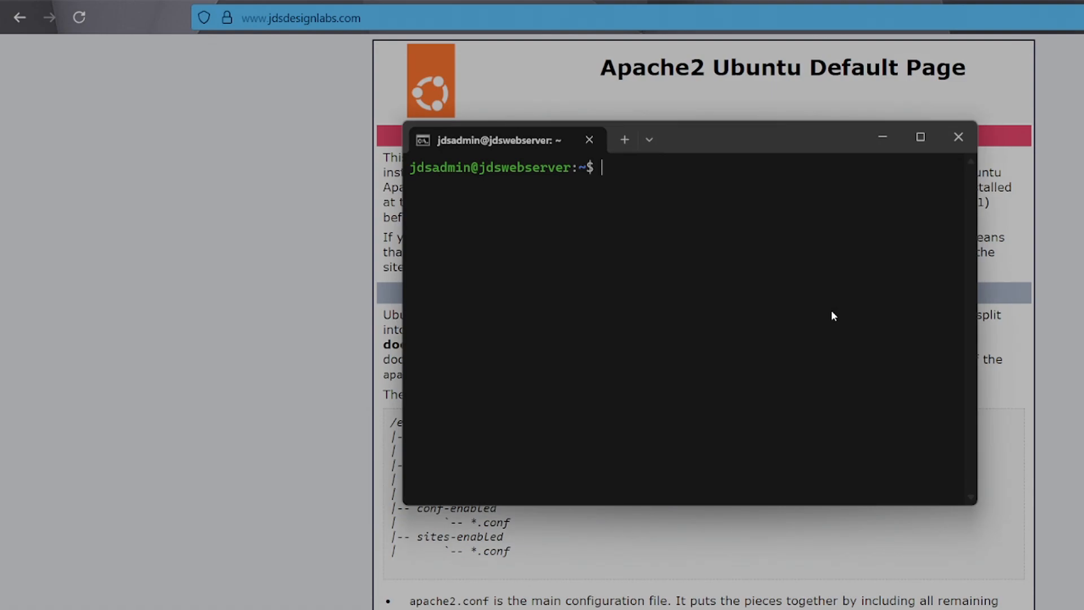
# Create the .ssh folder and set its ownership to jdsadmin:jdsadmin recursively
pyautogui.write('sudo mkdir')
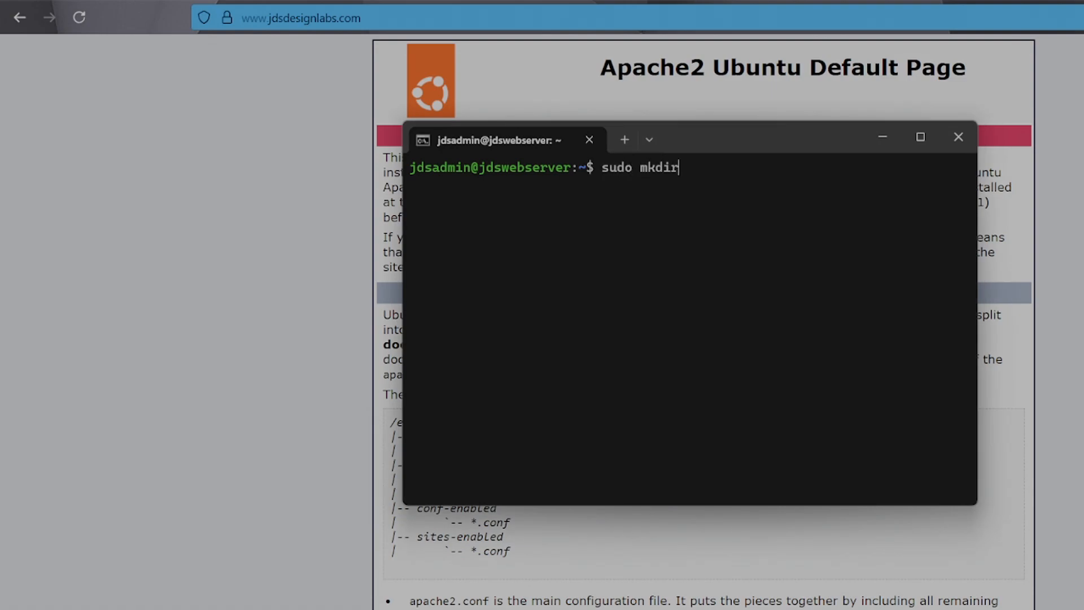
pyautogui.press('Return')
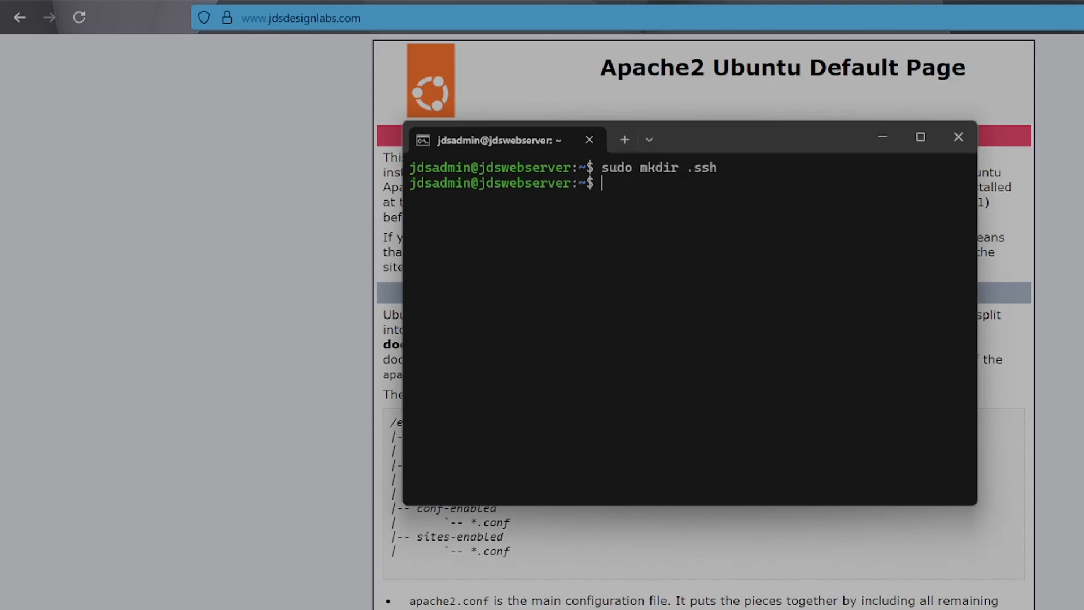
pyautogui.write('sudo ch')
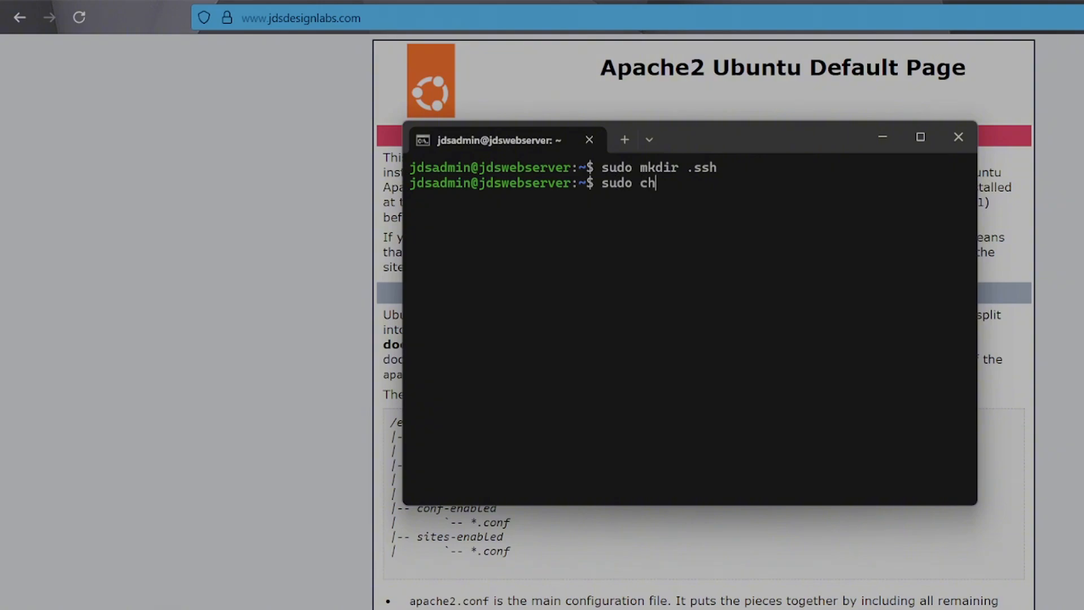
pyautogui.write('own -R js')
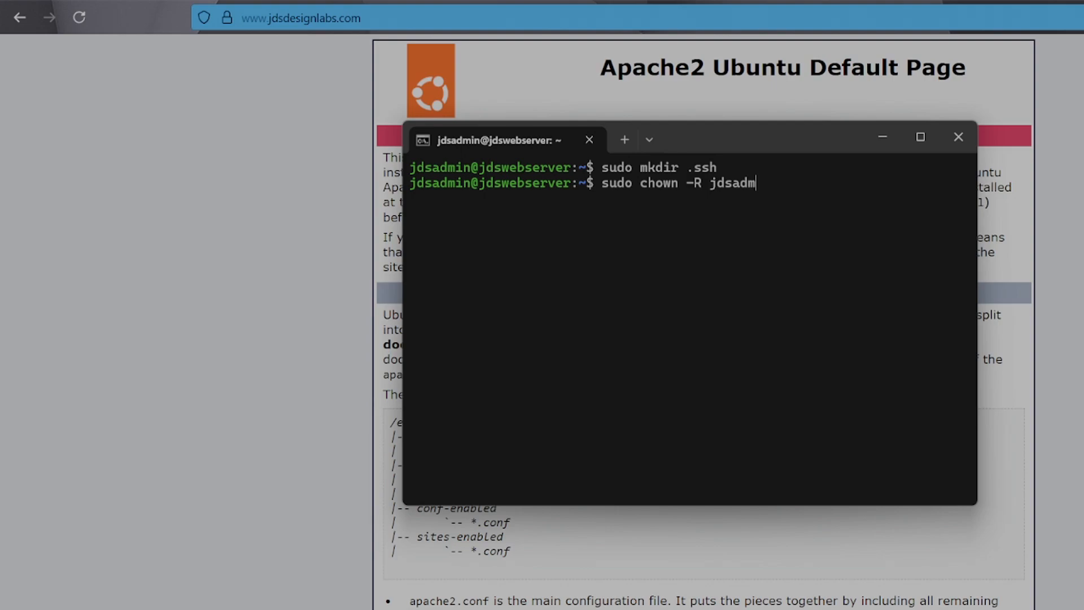
pyautogui.write(':jk')
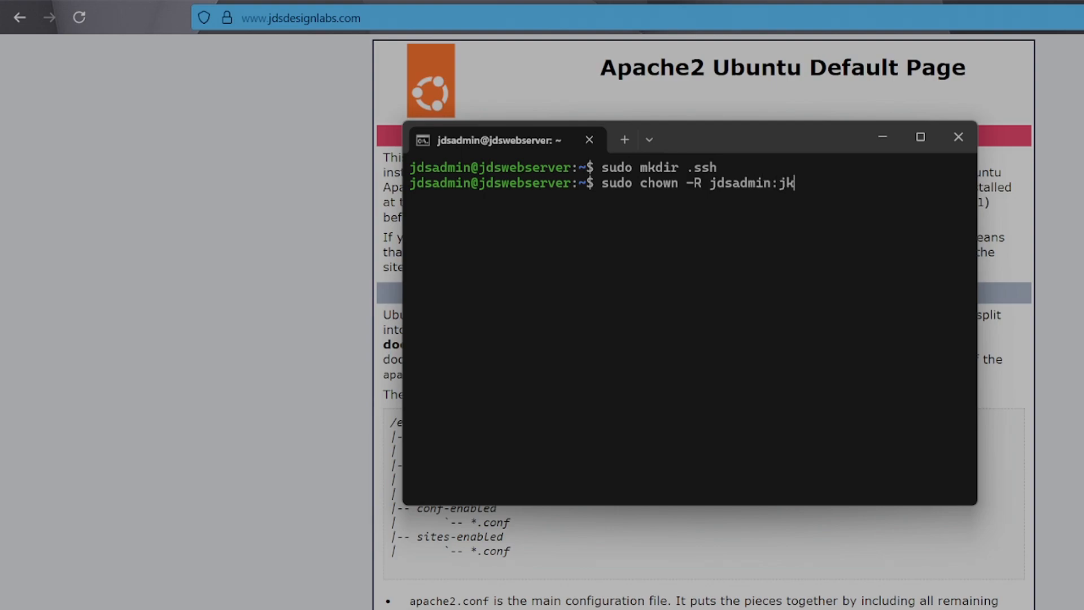
pyautogui.write('dsadmin')
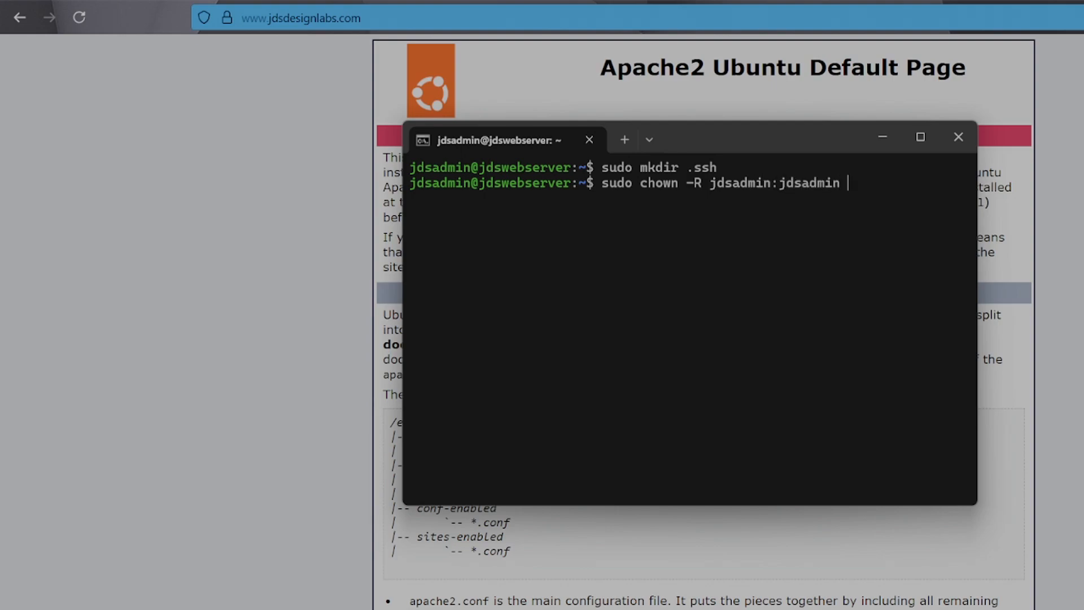
pyautogui.write('/home/jds')
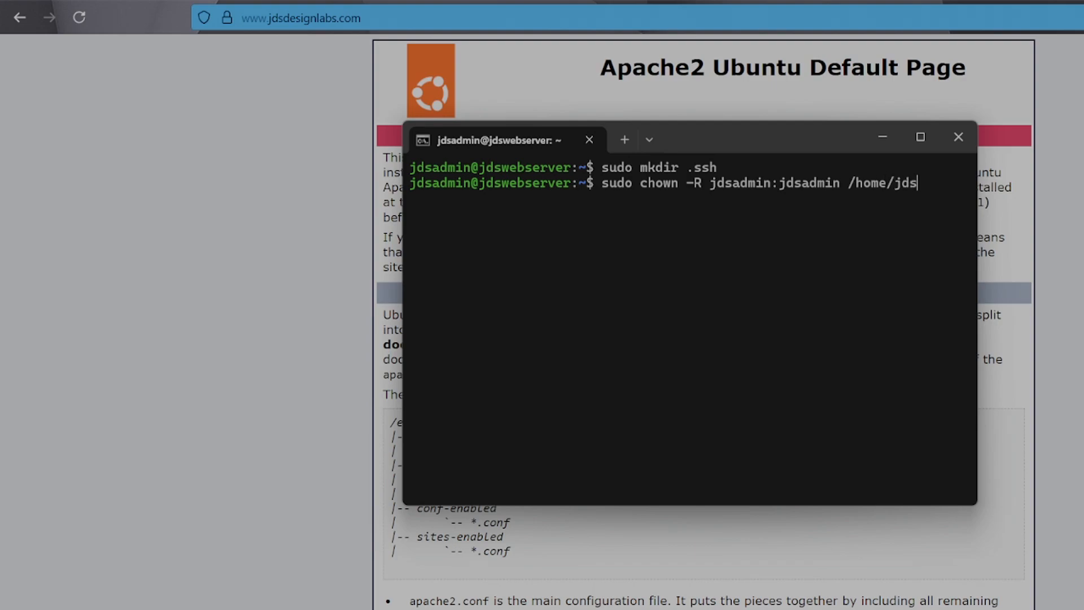
pyautogui.write('admin /.')
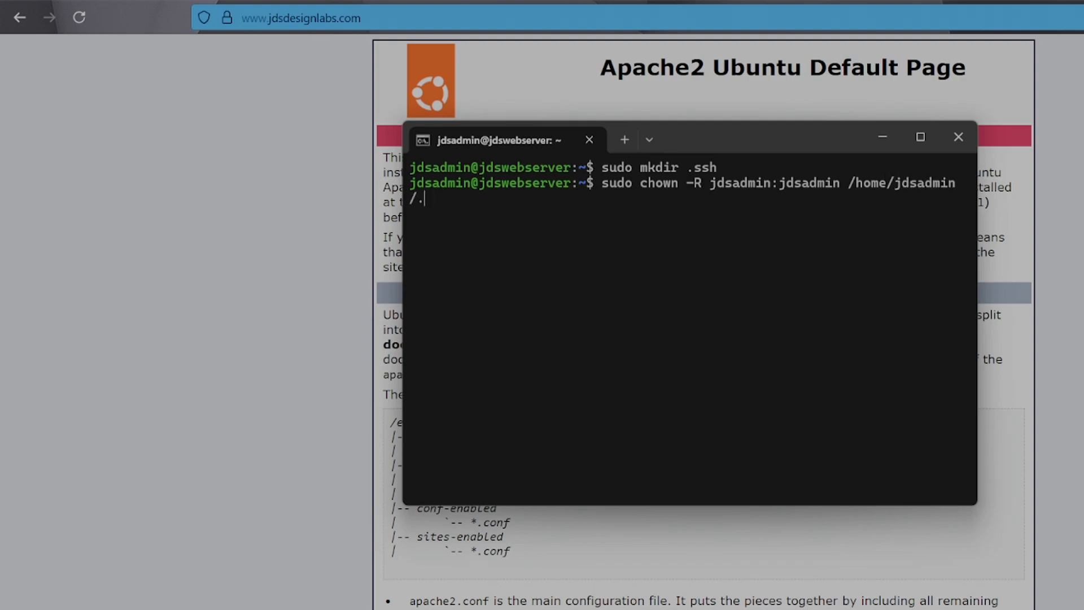
pyautogui.press('Return')
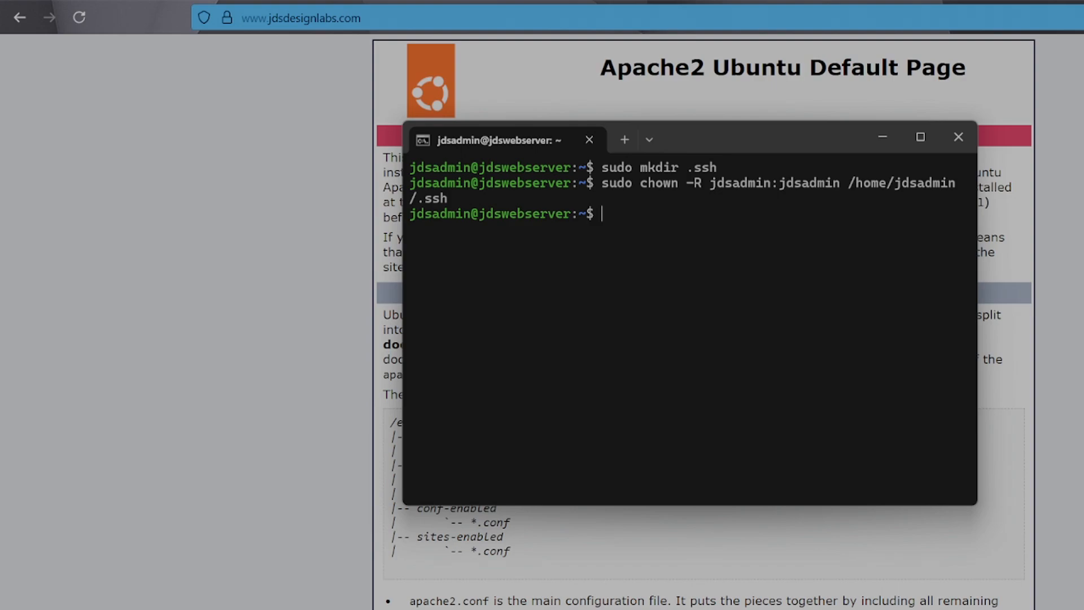
# Enter the command chmod 700 /home/jdsadmin/.ssh without running it
pyautogui.write('chmod')
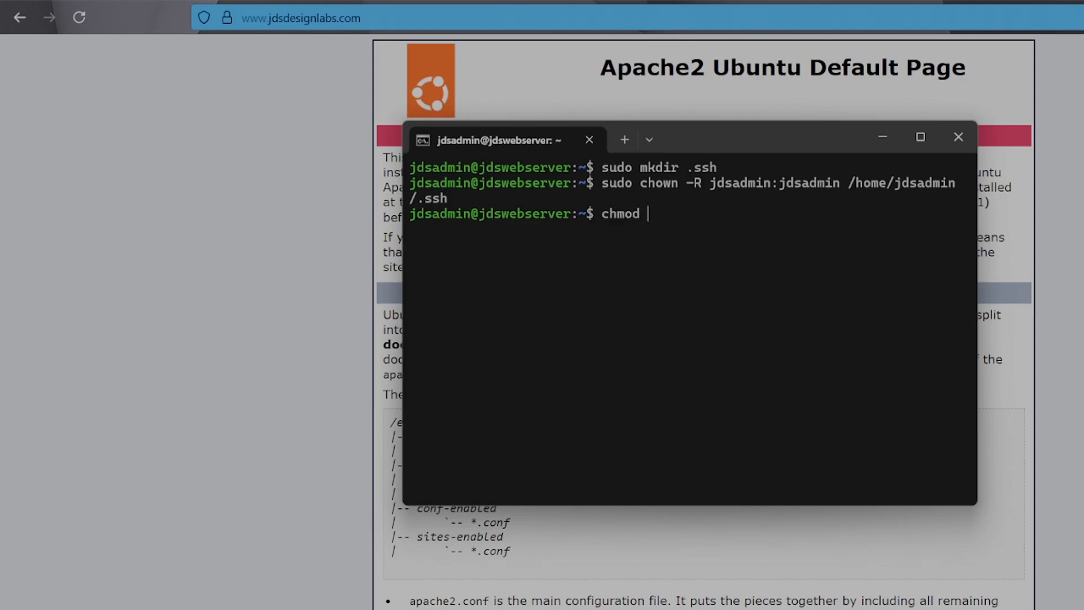
pyautogui.write('700 /')
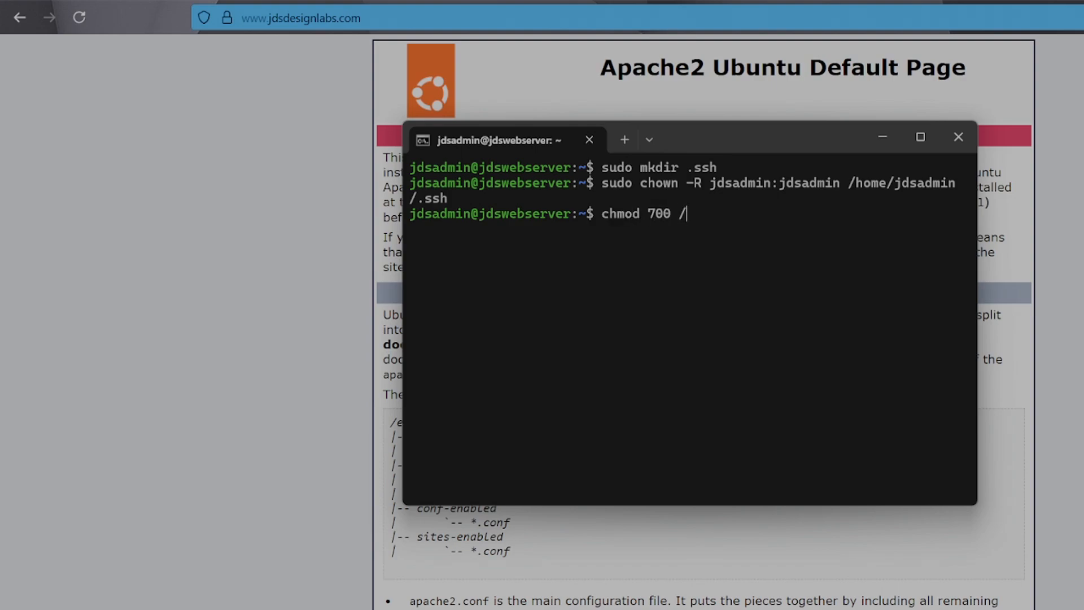
pyautogui.write('home/')
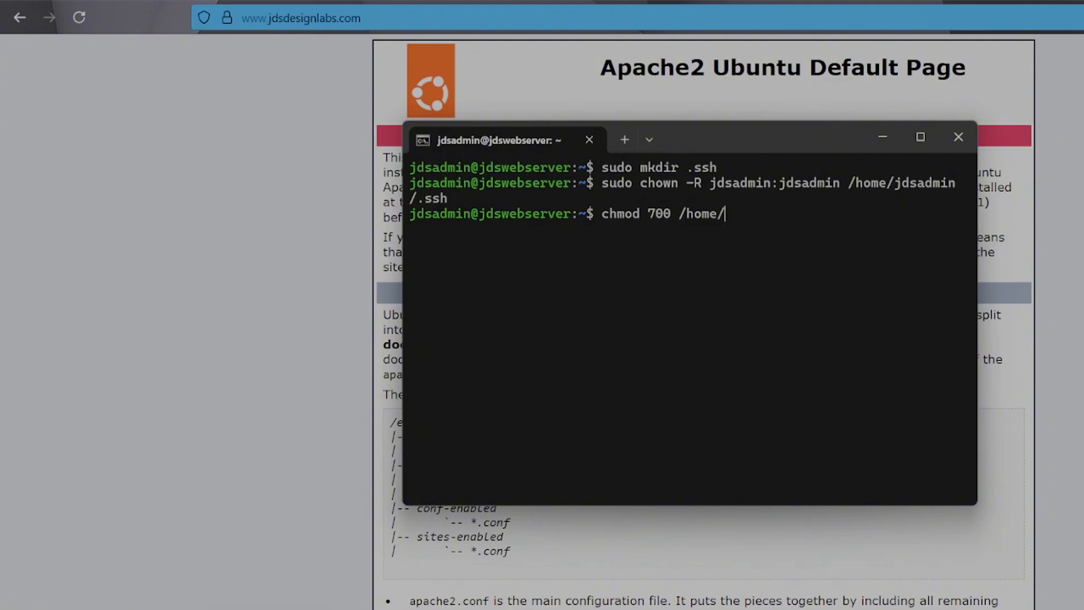
pyautogui.write('jdsadmin./')
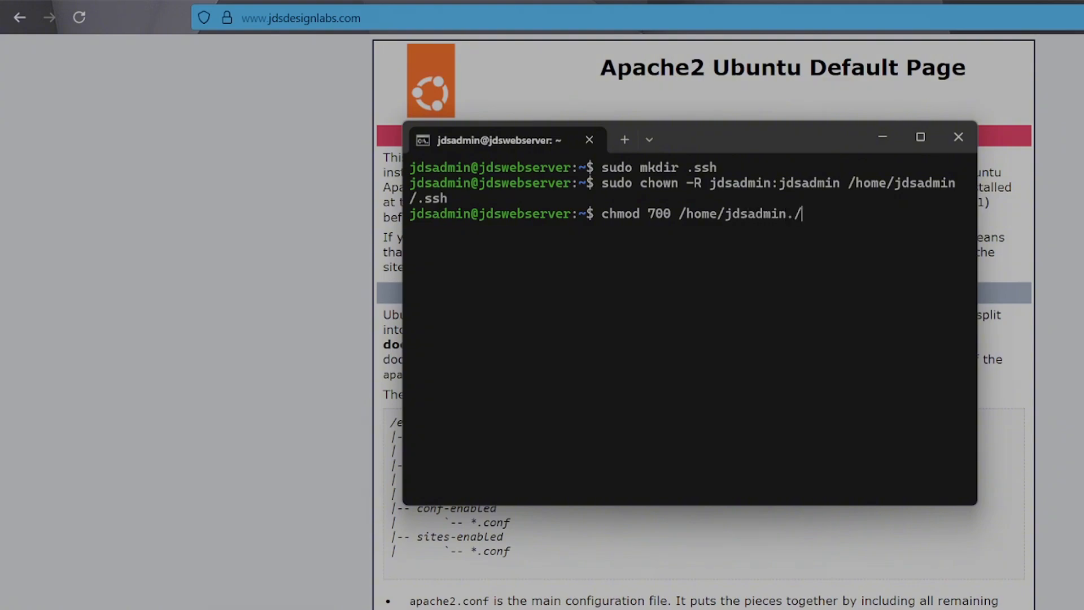
pyautogui.write('ssh')
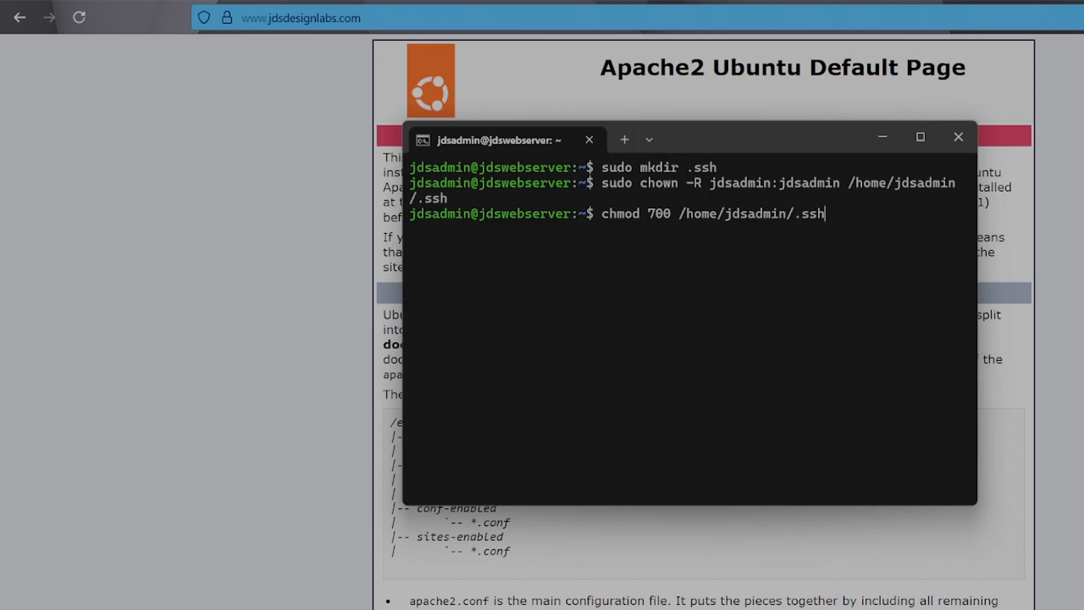
# Set .ssh to 700 and append webserveradmin.pub into authorized_keys
pyautogui.press('Return')
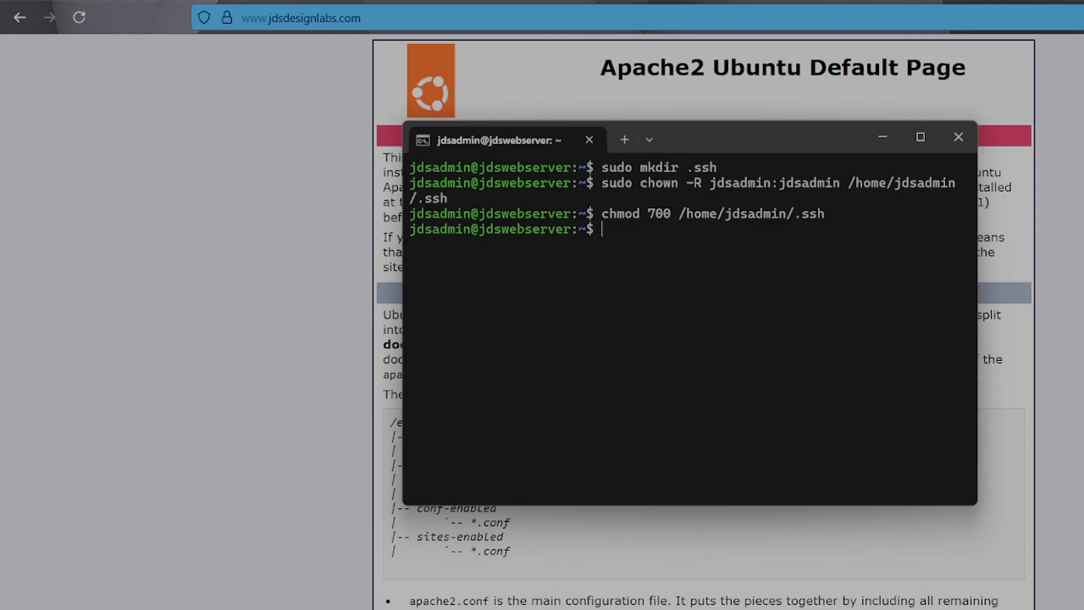
pyautogui.write('sudo ca')
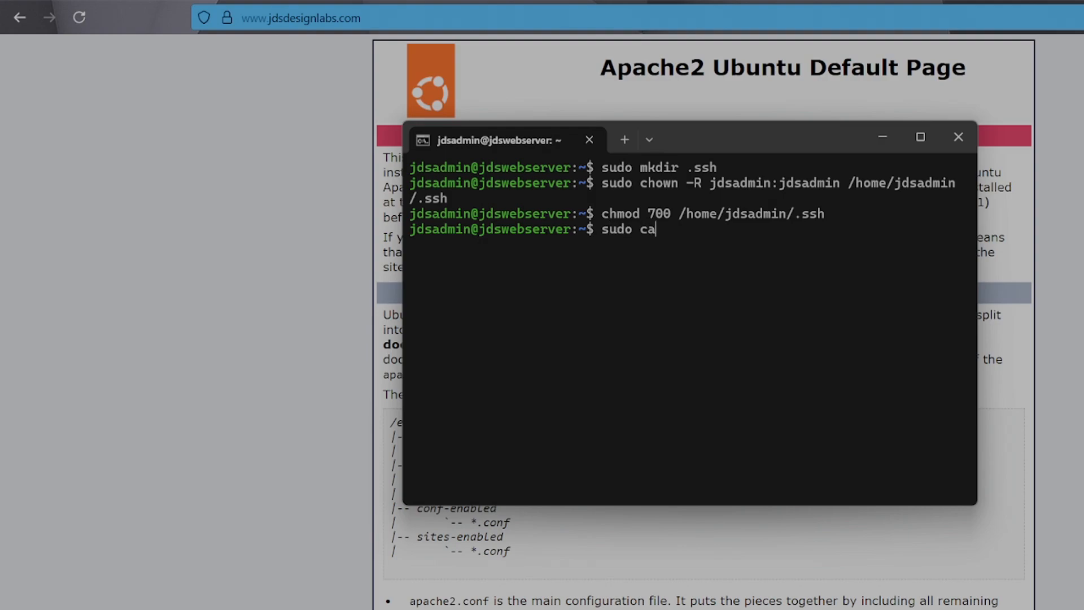
pyautogui.write('t')
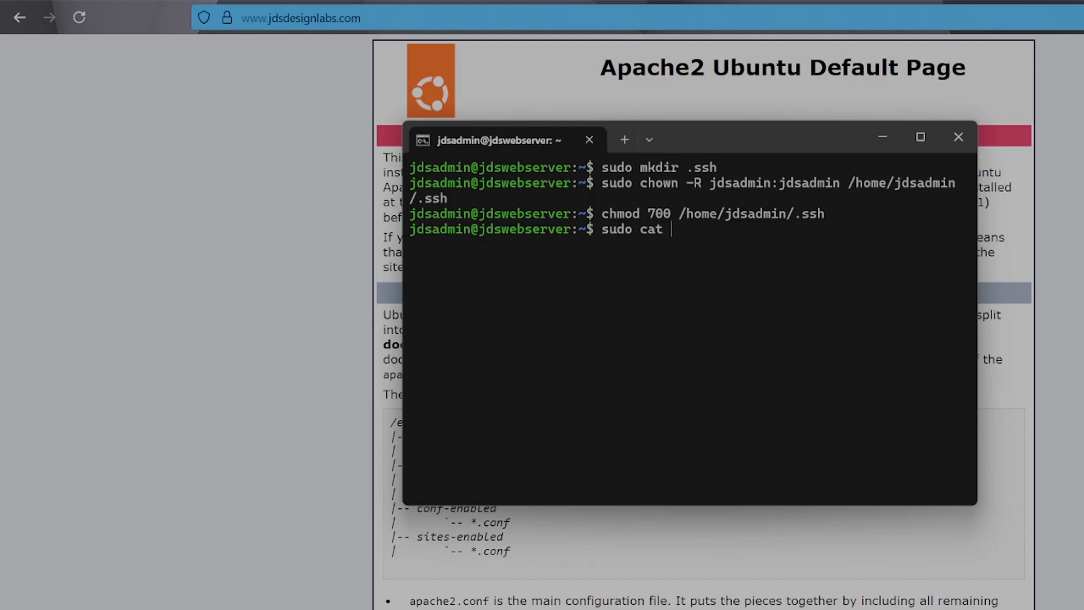
pyautogui.write('webserveradmin.pub >>')
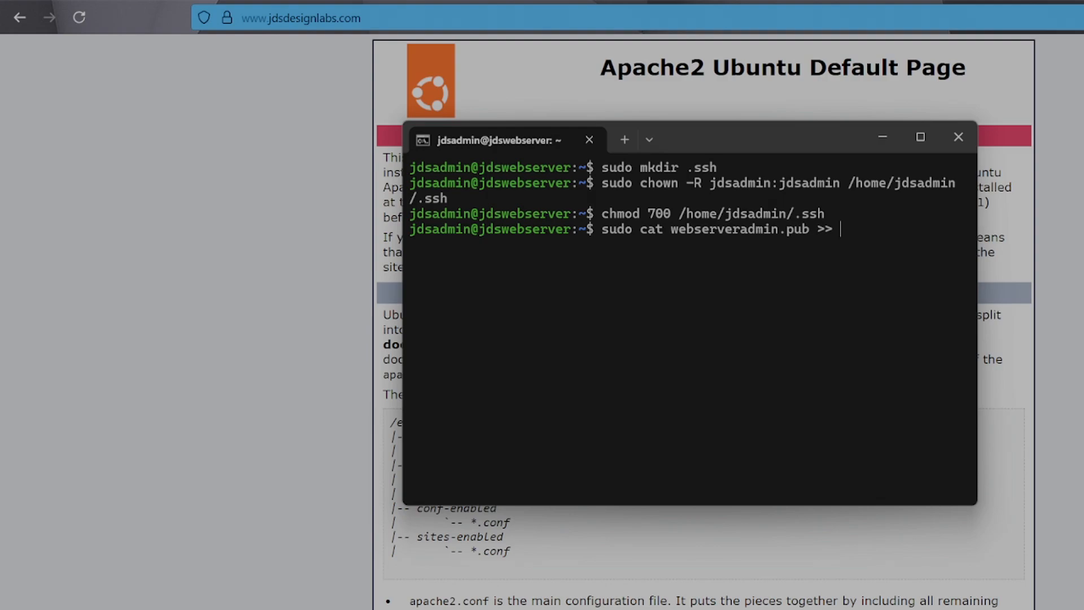
pyautogui.write('authoriz')
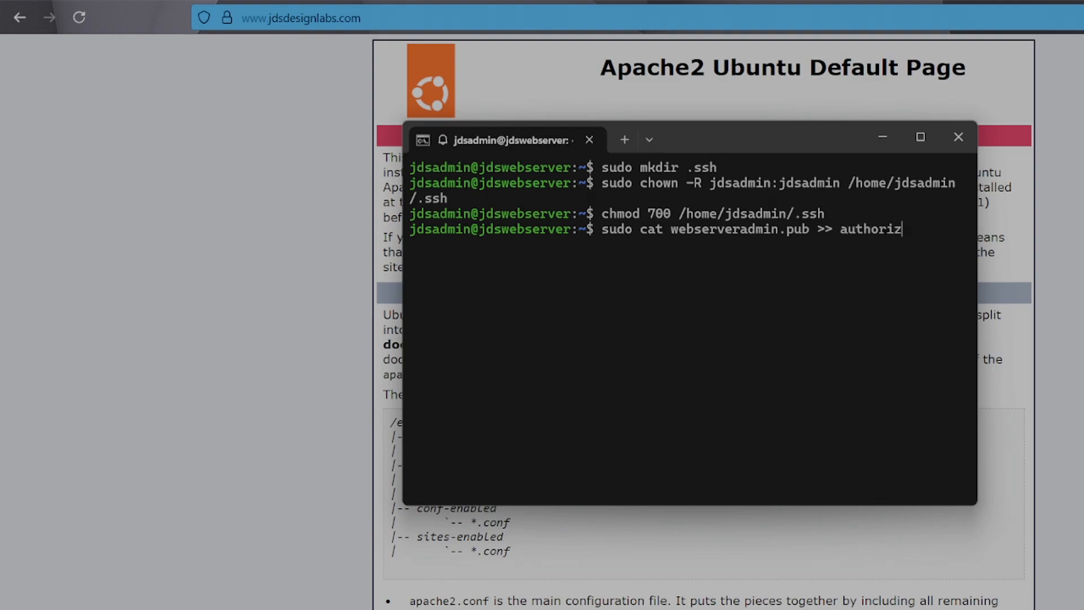
pyautogui.write('ed_keys')
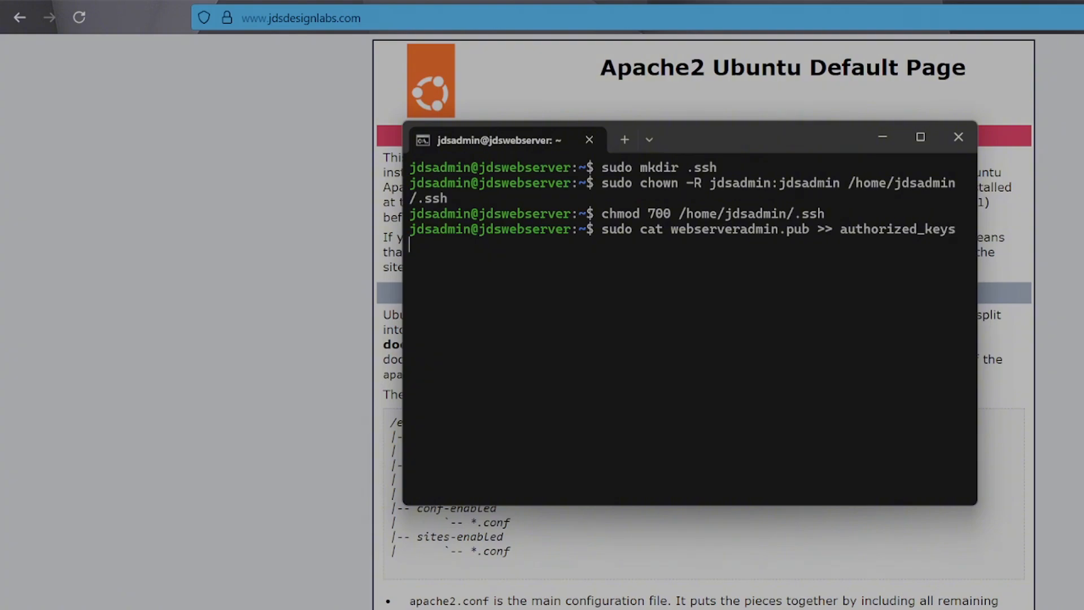
pyautogui.press('Return')
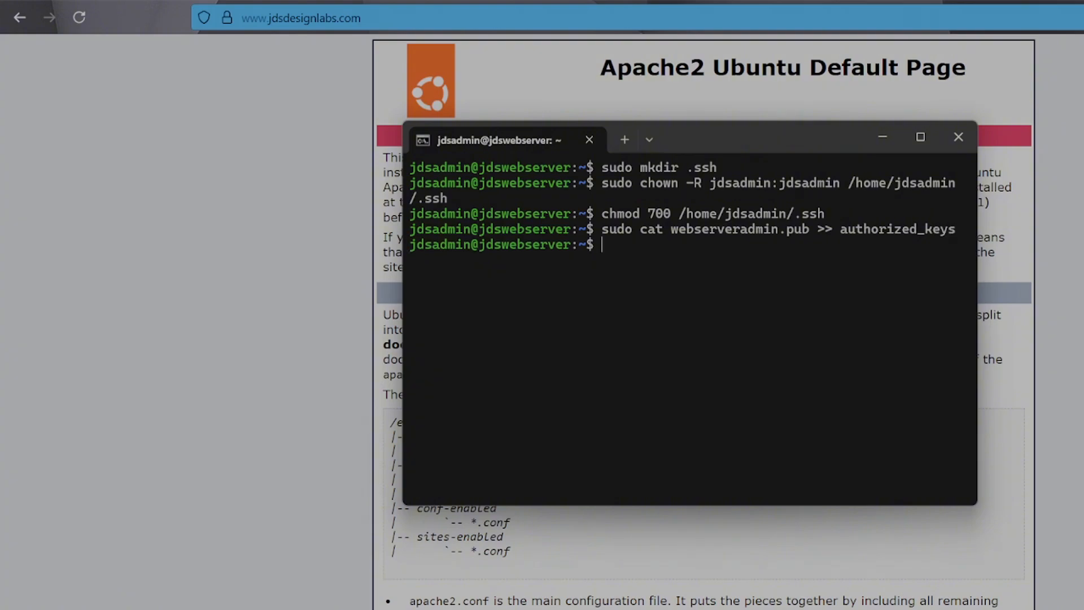
# Move authorized_keys into the .ssh folder with sudo mv
pyautogui.write('sud')
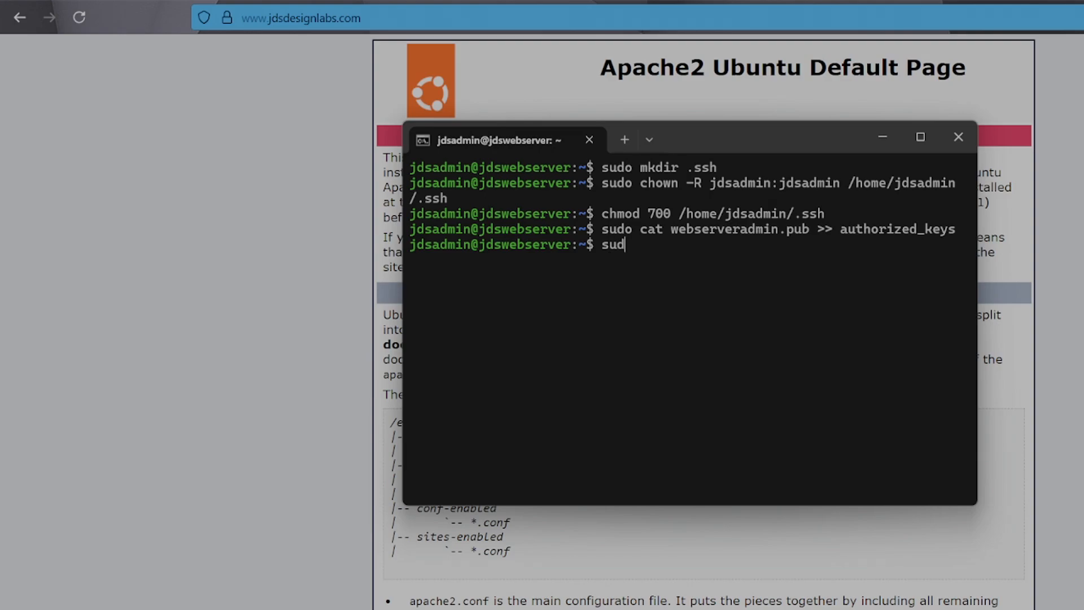
pyautogui.write('o mv a')
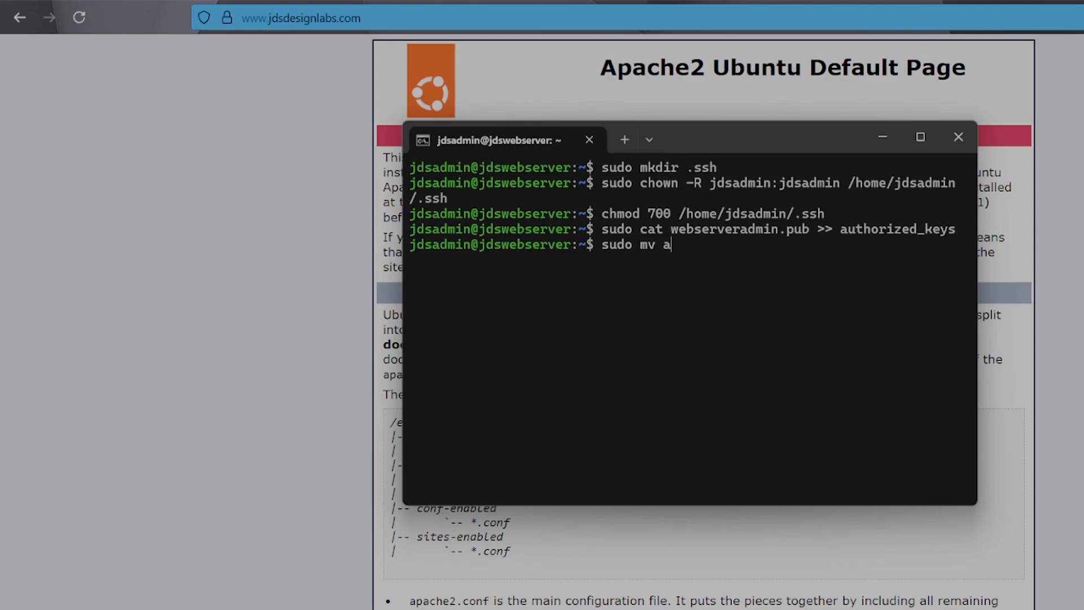
pyautogui.write('uthorized_keys .')
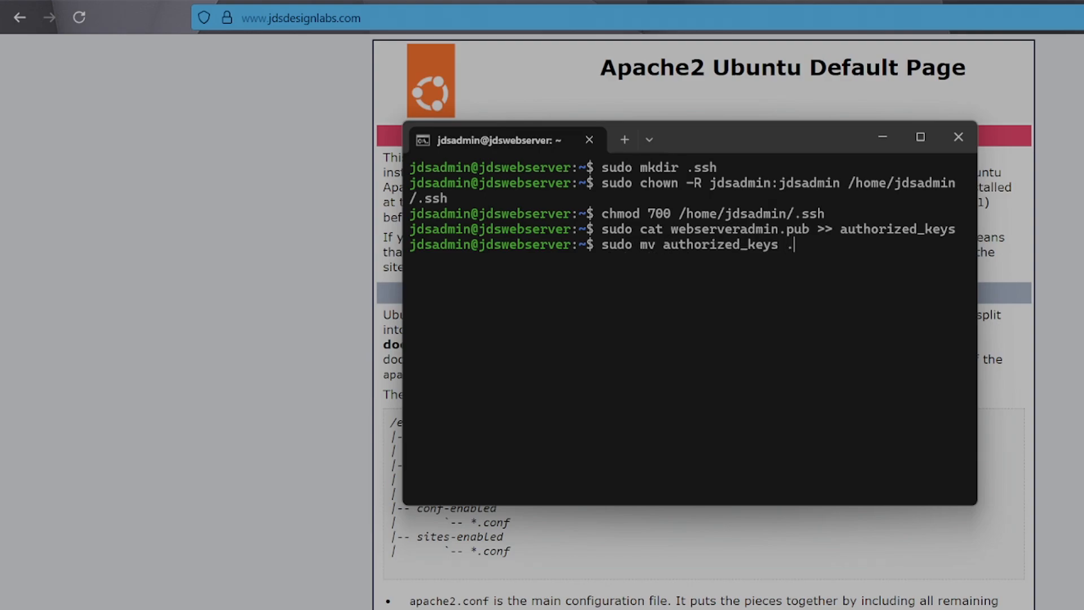
pyautogui.write('ssh/')
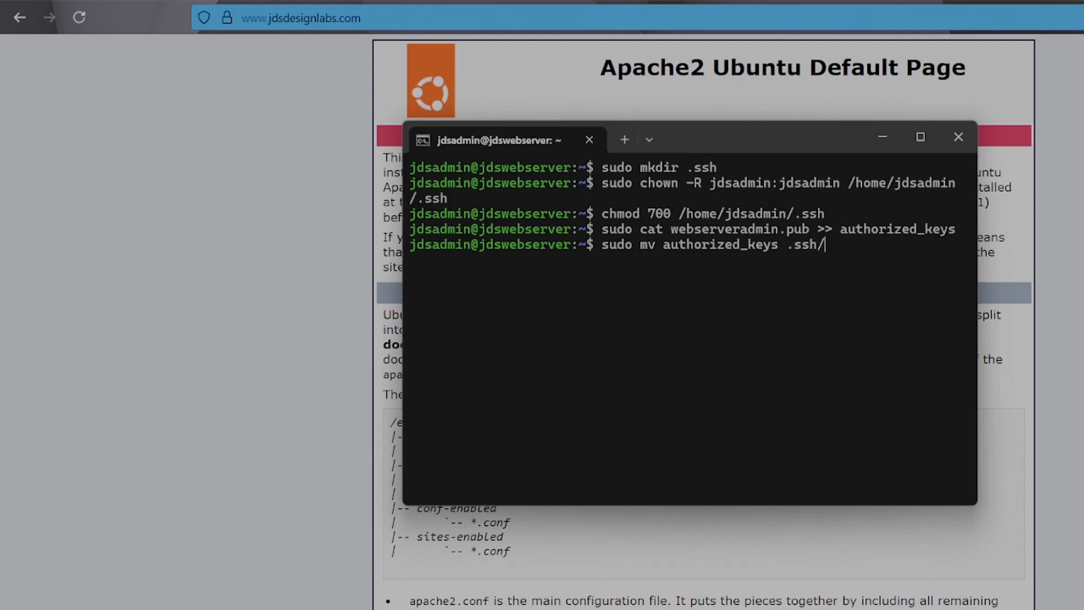
pyautogui.press('Return')
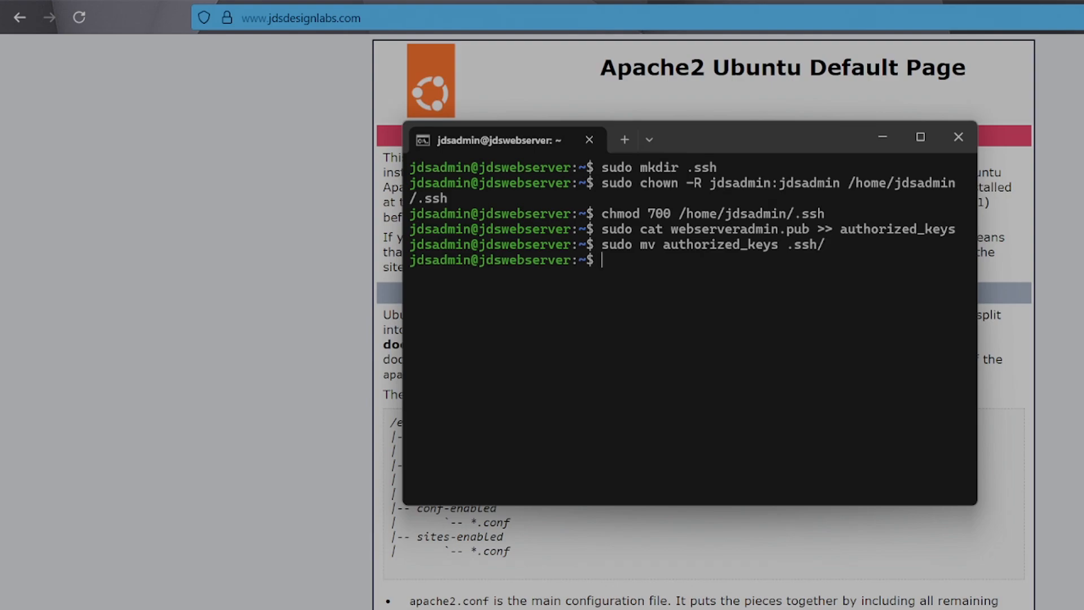
# Set /home/jdsadmin/.ssh/authorized_keys permissions to 600 with sudo chmod
pyautogui.write('sudo chmod')
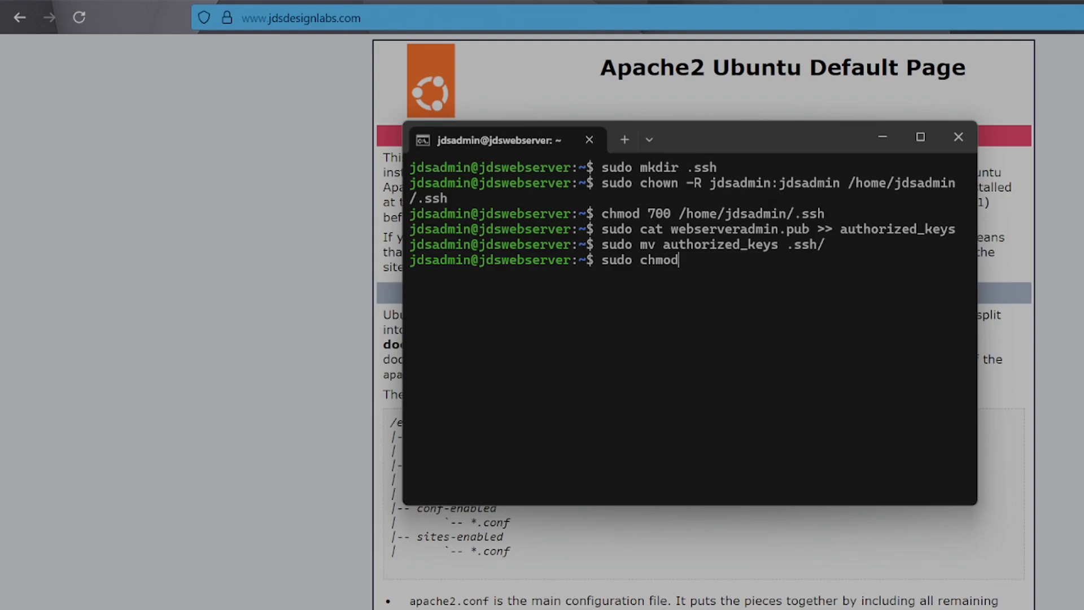
pyautogui.write('/home')
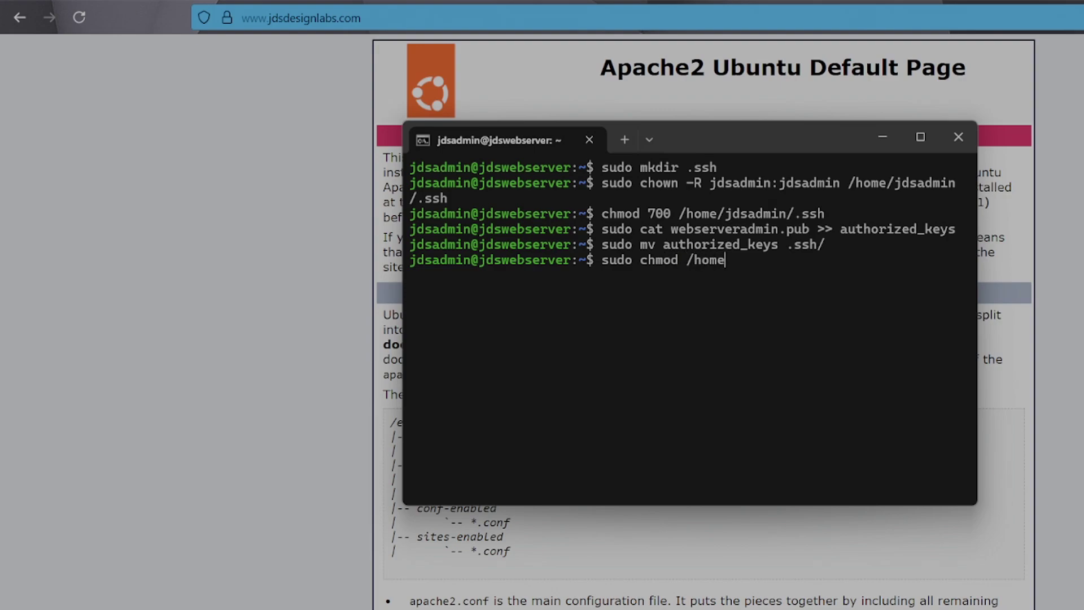
pyautogui.write('/jdsadmin/.')
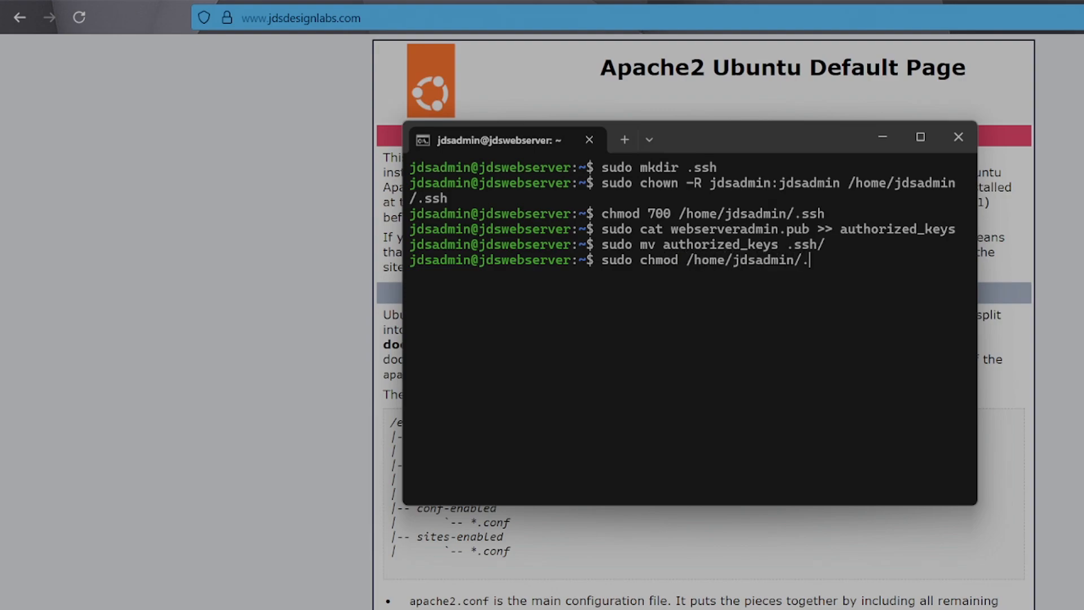
pyautogui.write('ssh/author')
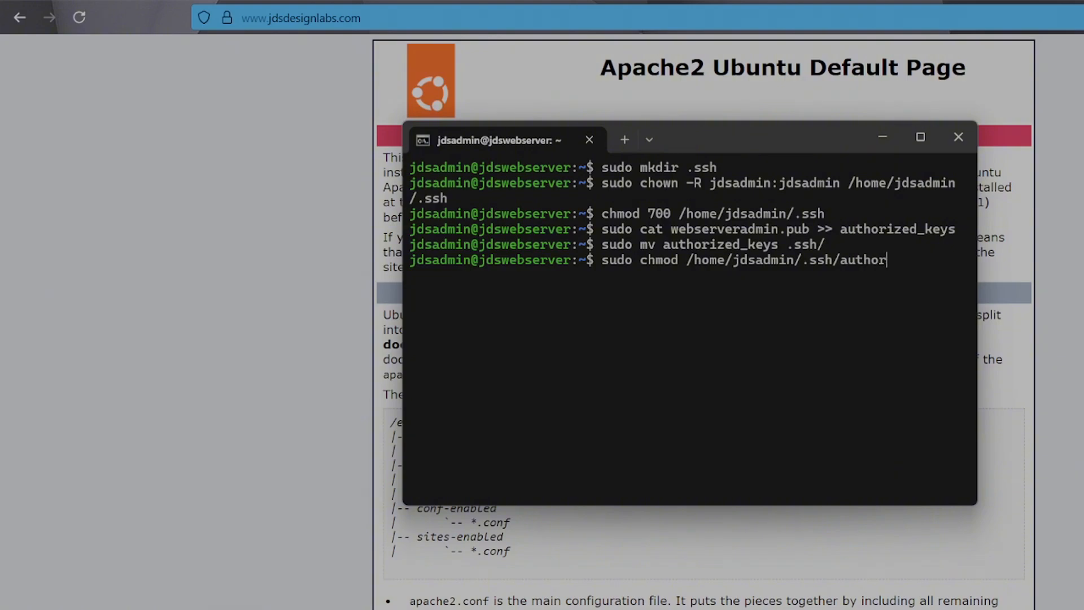
pyautogui.write('ized_keys')
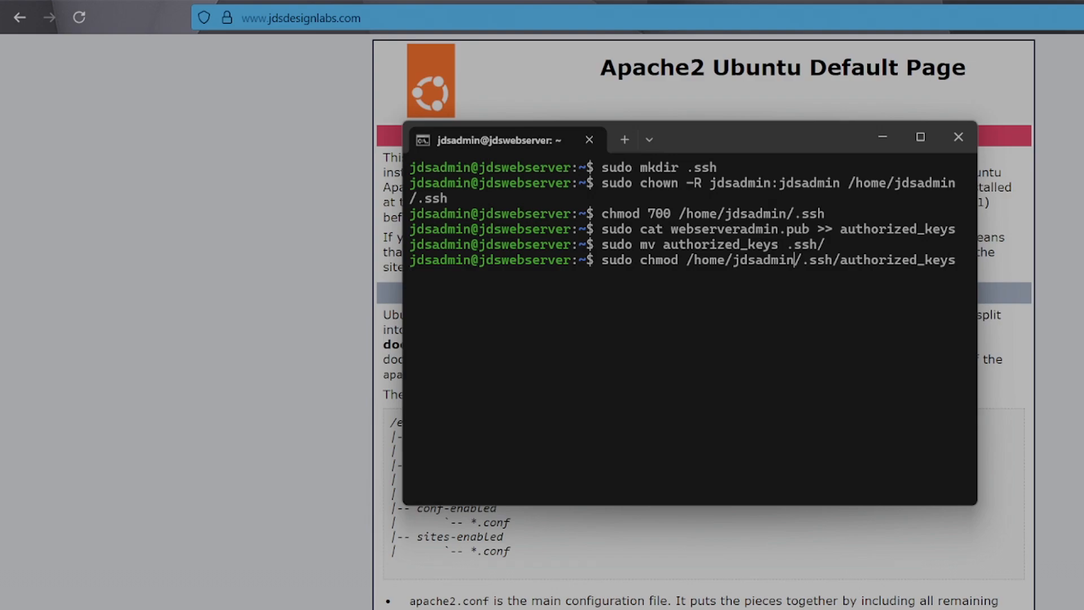
pyautogui.write('6t00')
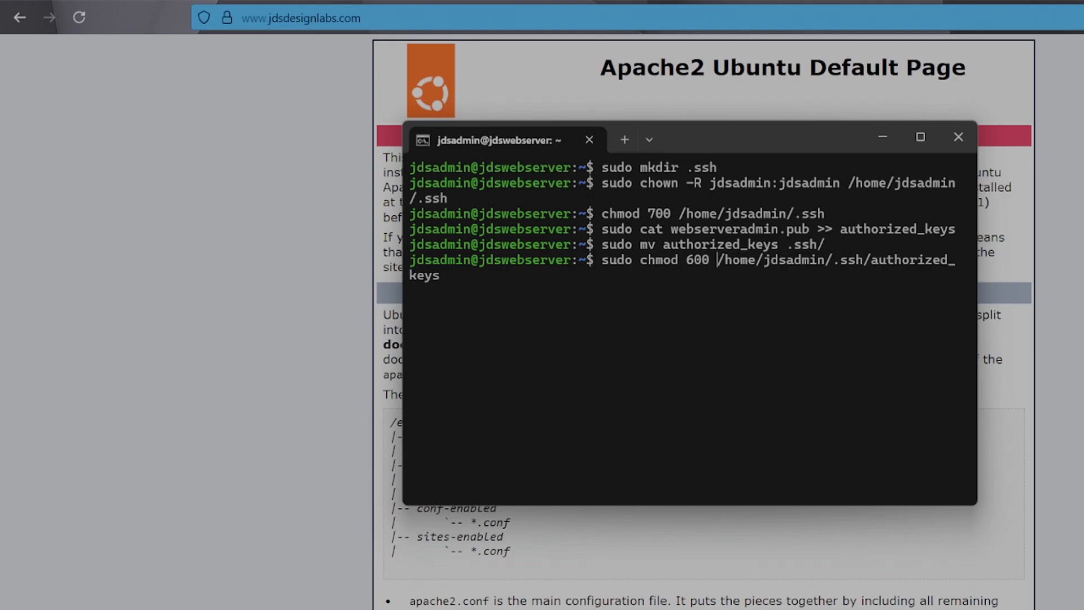
pyautogui.press('Return')
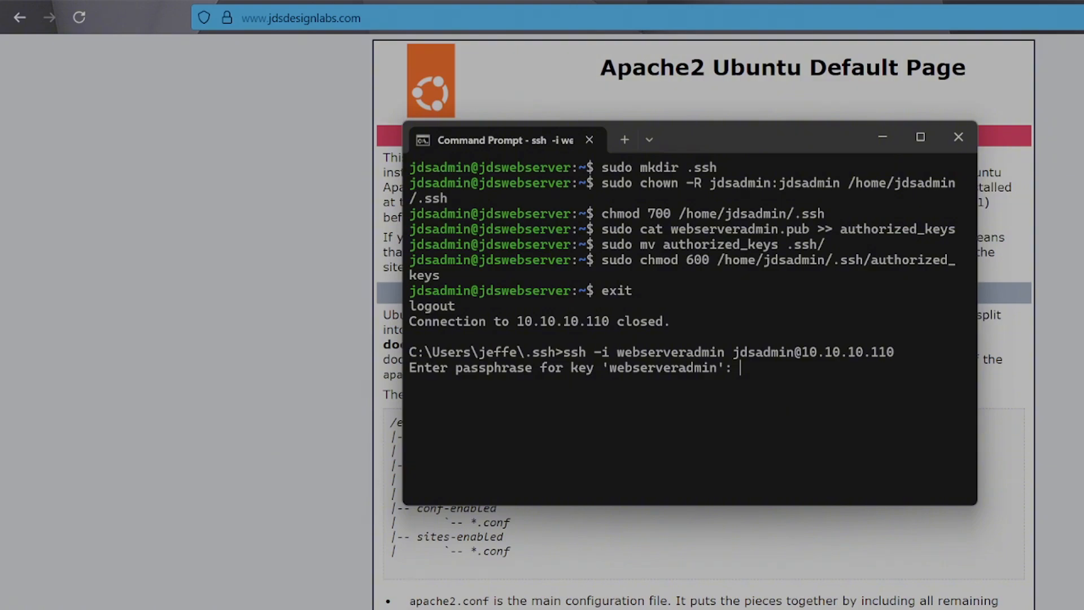
# Enter the webserveradmin key passphrase to log in to 10.10.10.110
pyautogui.press('Return')
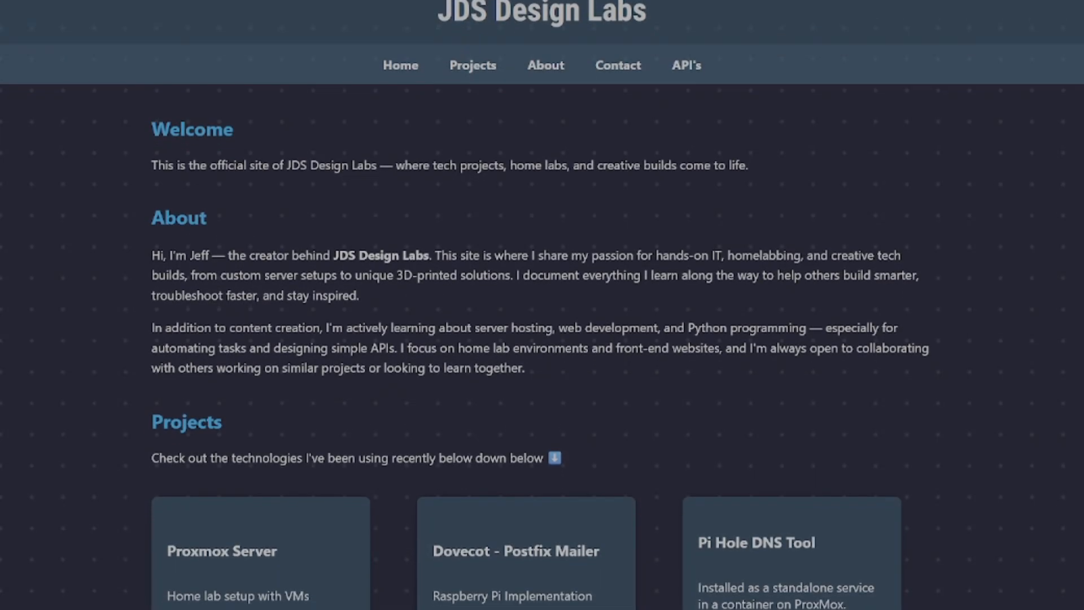
pyautogui.scroll(-3)
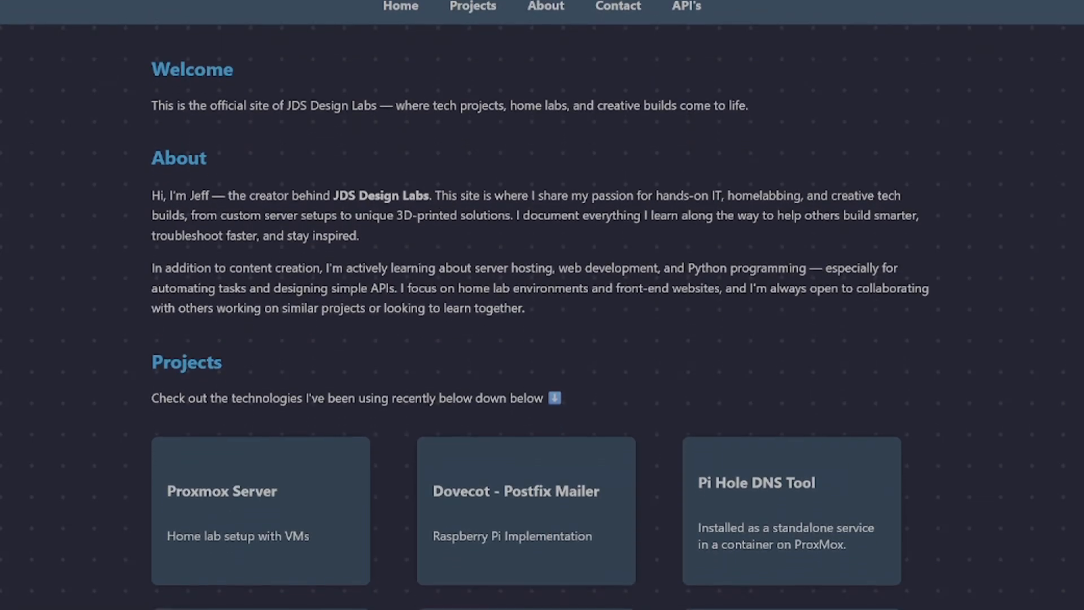